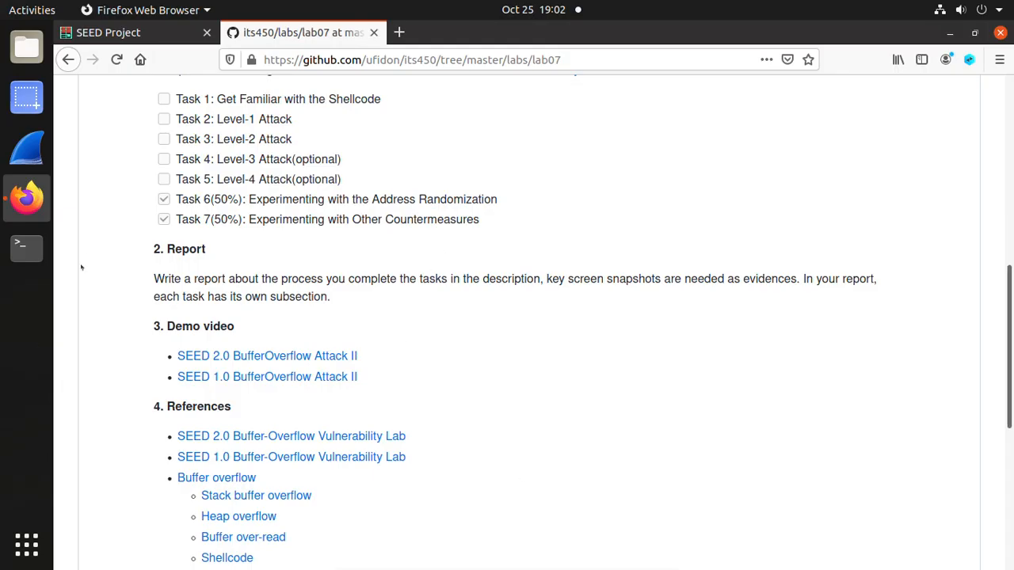
- Open the SEED Buffer-Overflow Attack Lab (Server Version) page and its English task PDF in a new tab
scroll(up, 3)
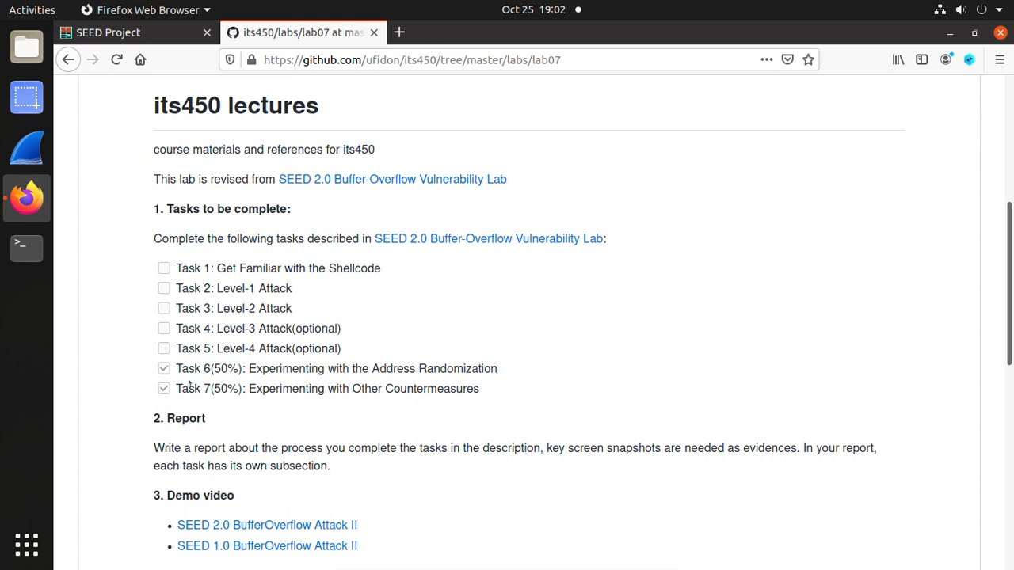
mouse_move(208, 404)
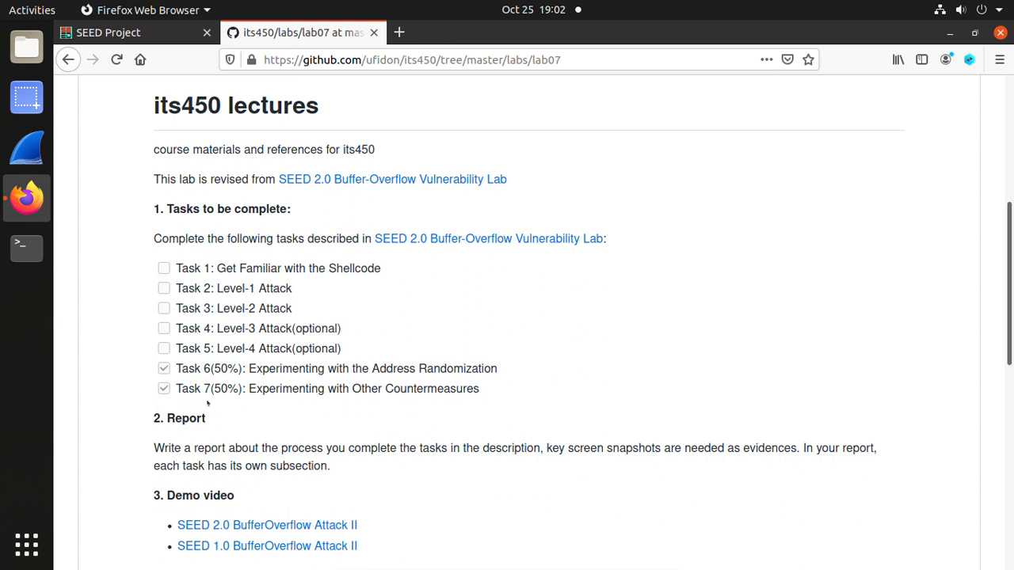
mouse_move(407, 179)
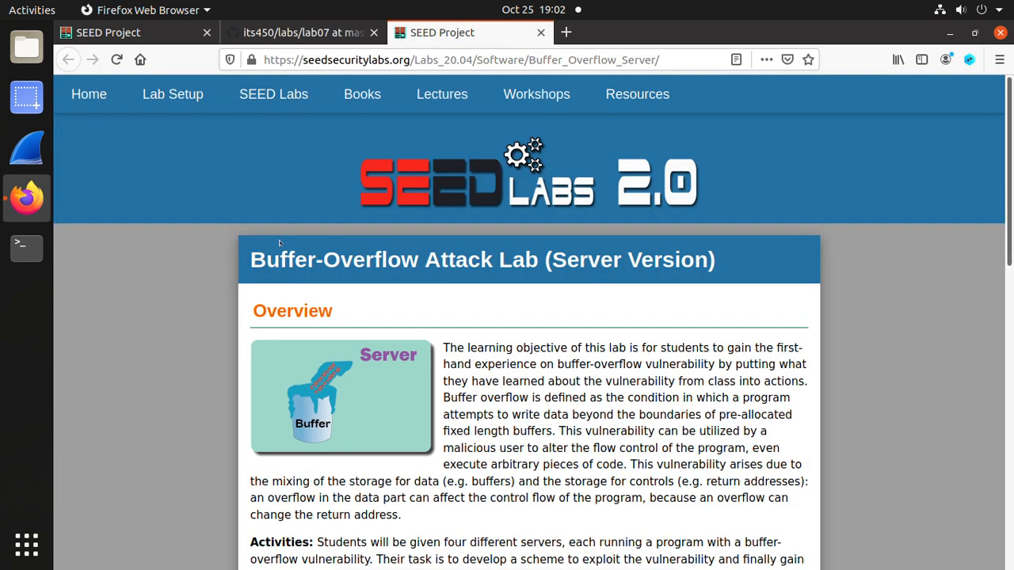
mouse_move(468, 292)
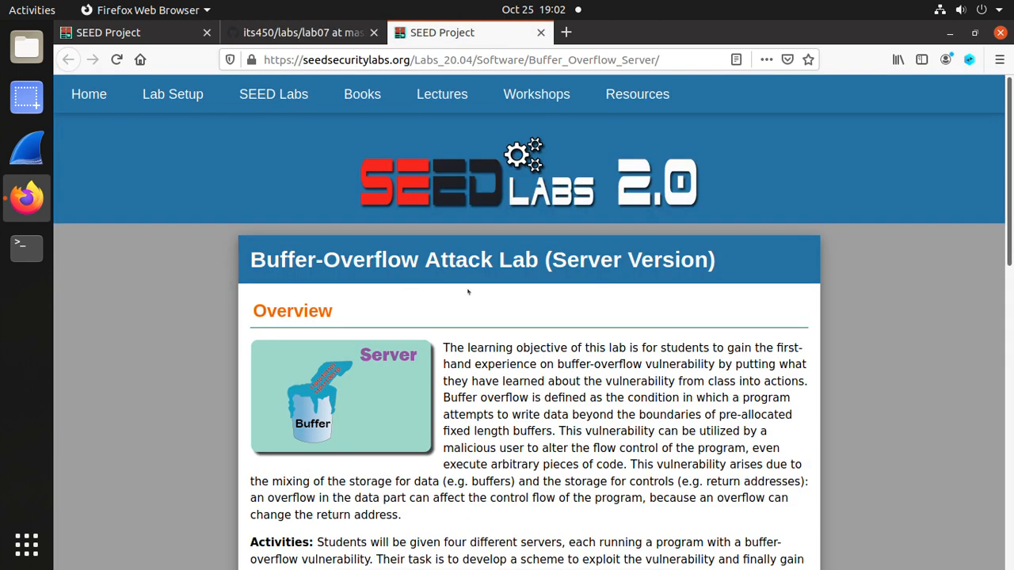
mouse_move(632, 292)
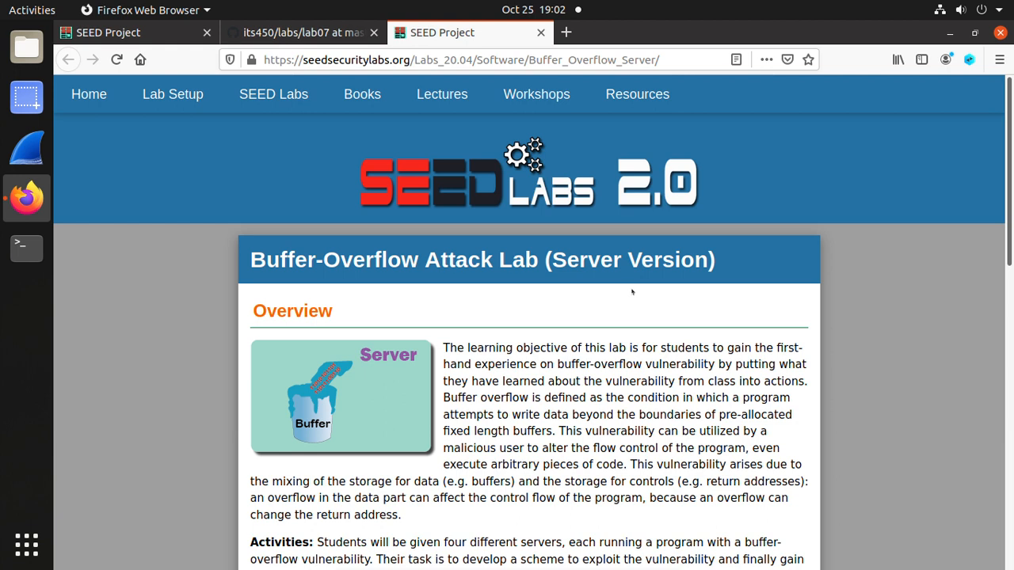
scroll(down, 3)
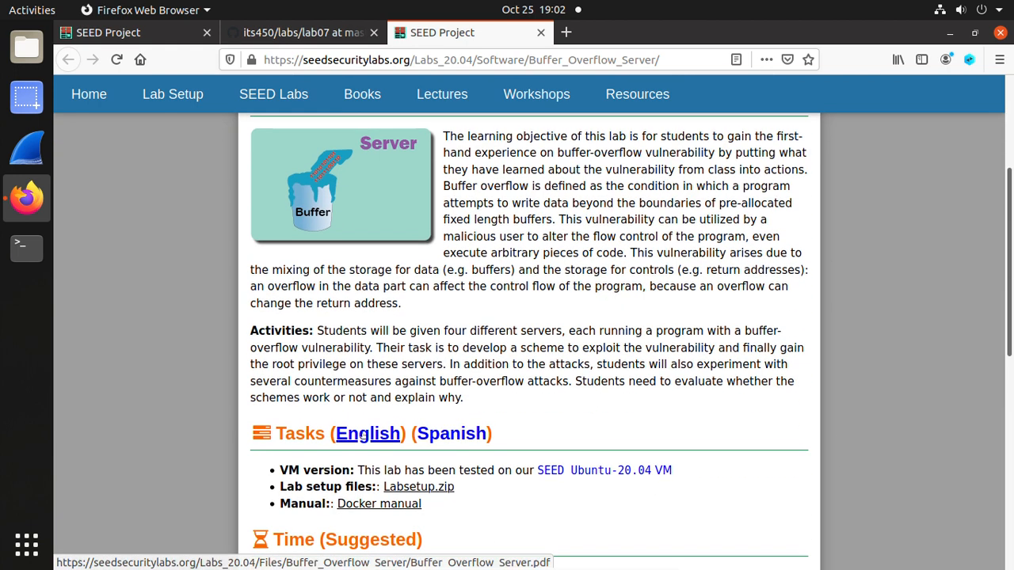
right_click(367, 433)
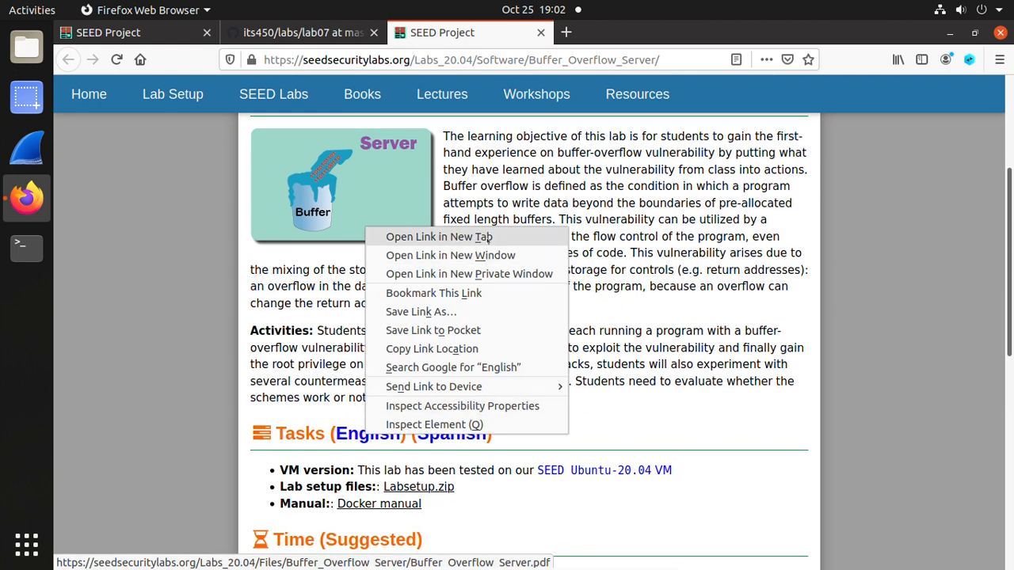
click(439, 236)
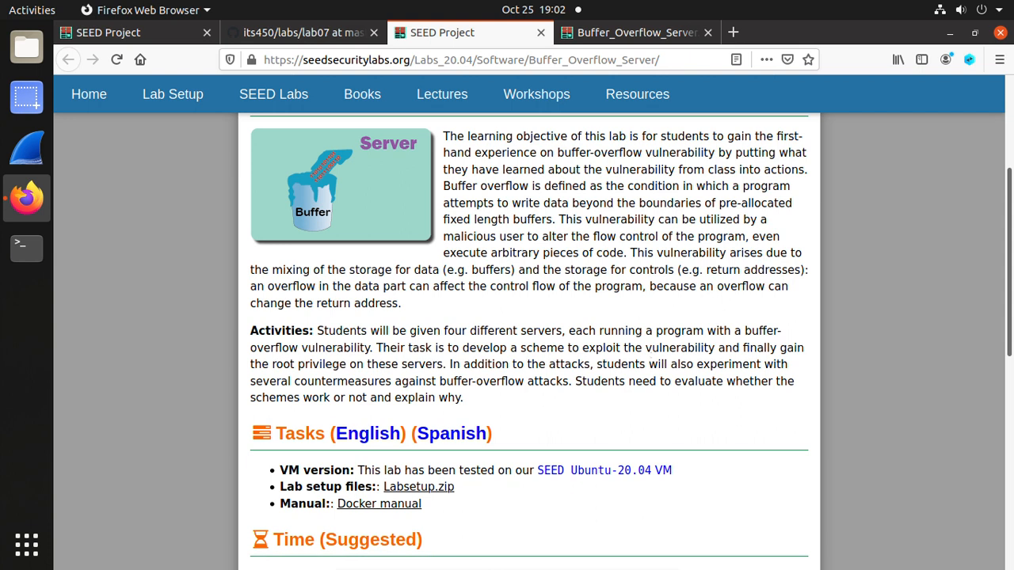
mouse_move(628, 314)
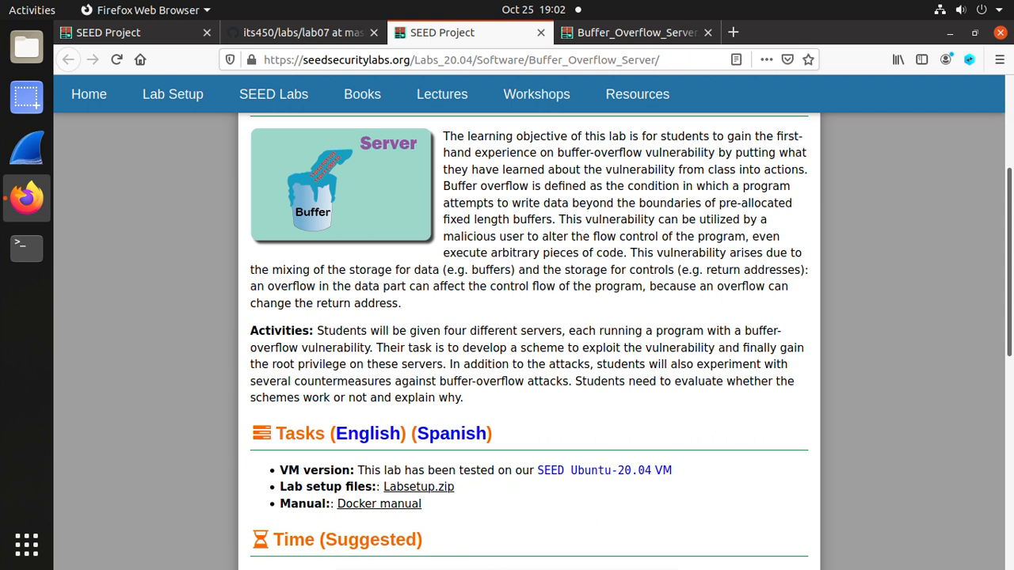
scroll(down, 3)
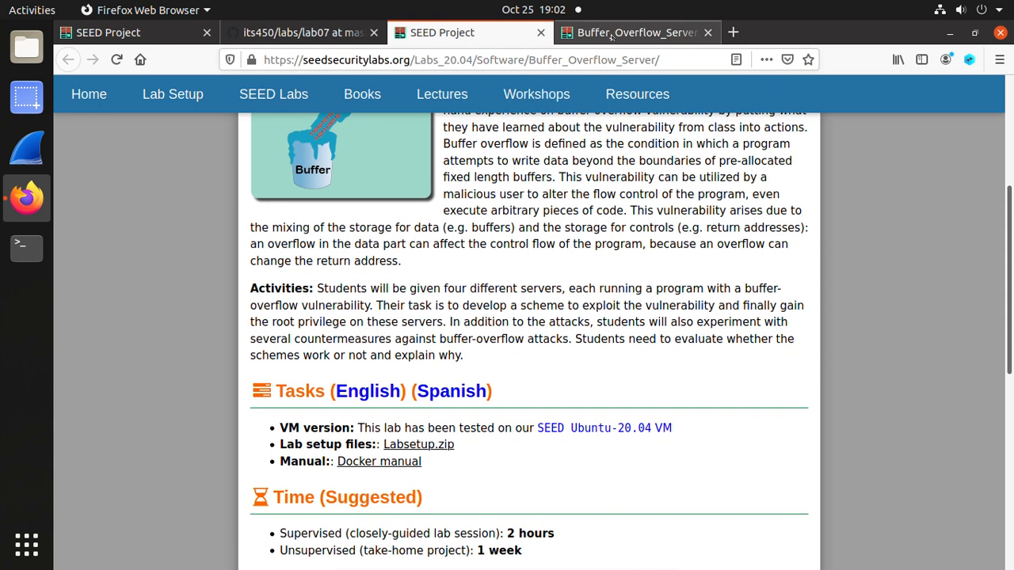
- Switch to the task PDF and jump to 'Task 6: Experimenting with the Address Randomization'
click(379, 461)
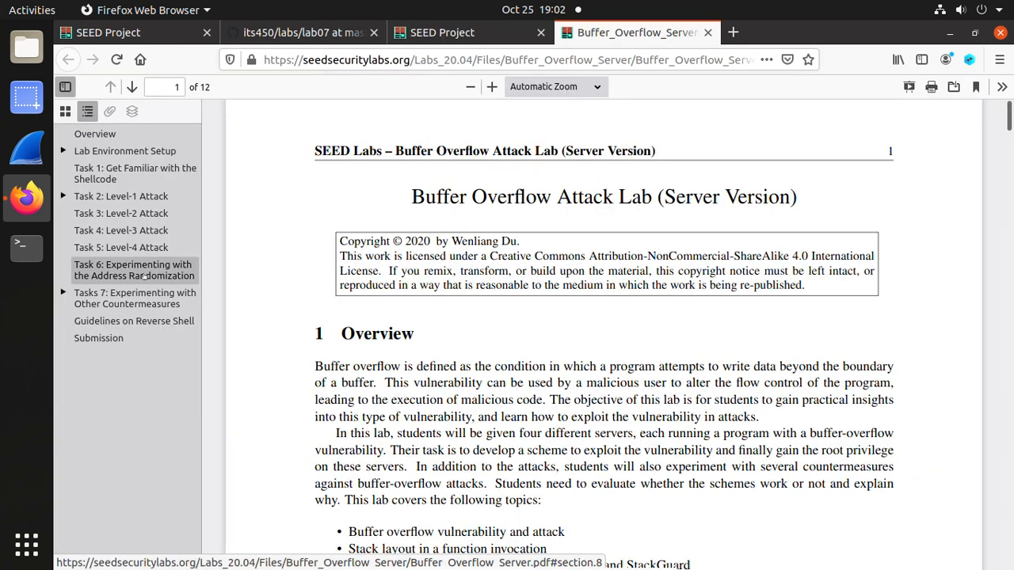
click(133, 269)
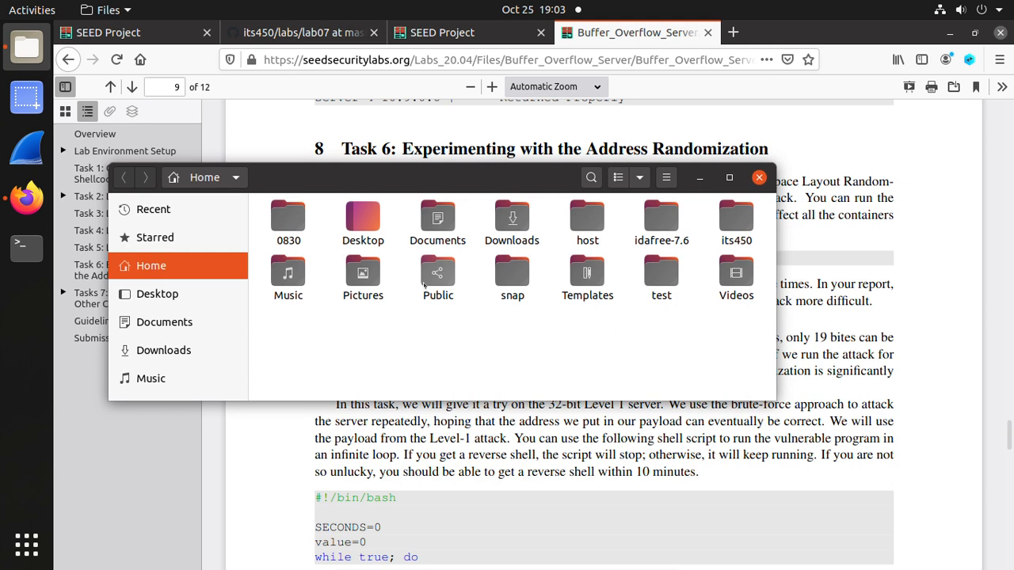
mouse_move(735, 218)
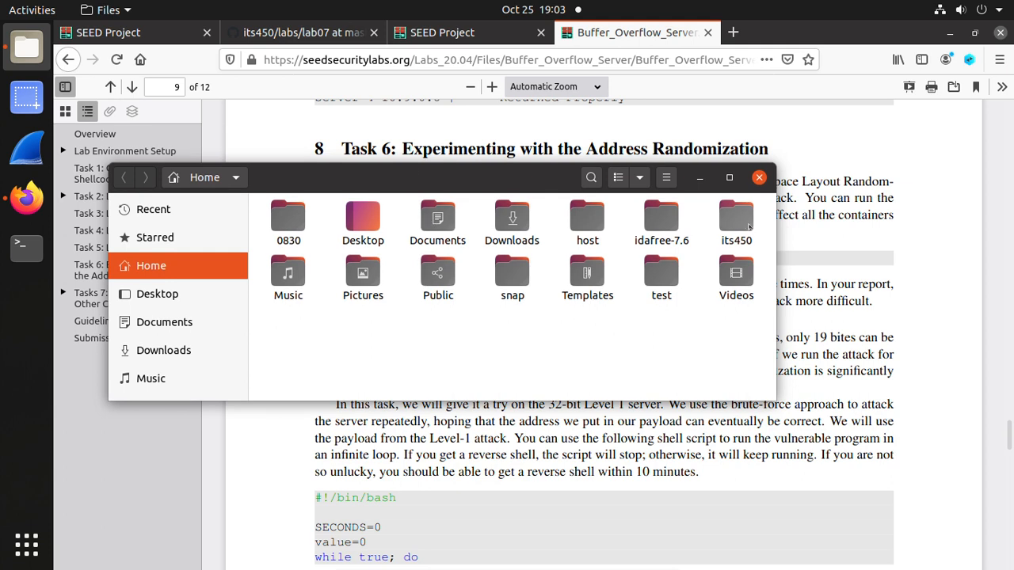
- Browse into the its450, lab06 and Labsetup folders in Files
double_click(736, 216)
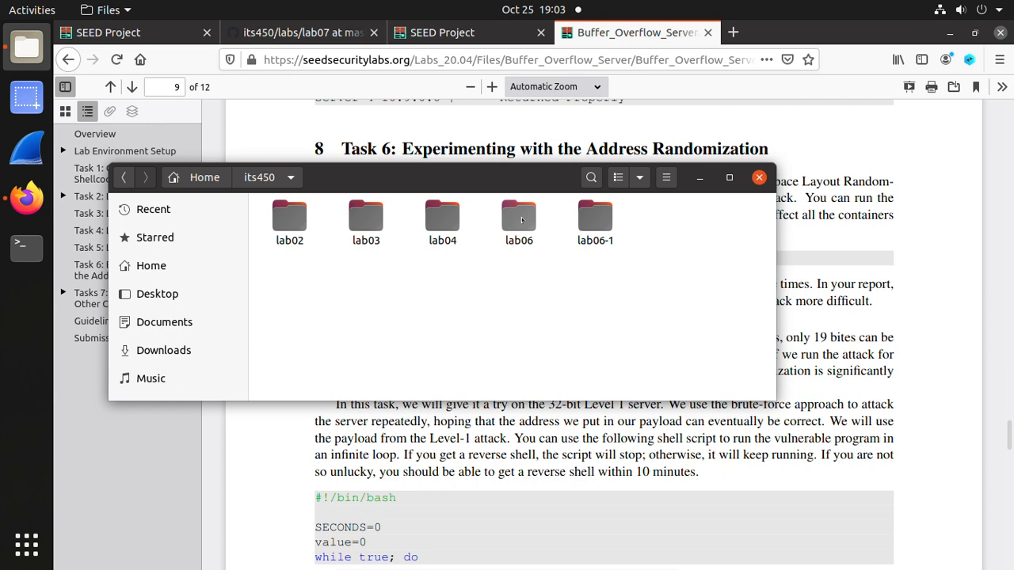
double_click(518, 215)
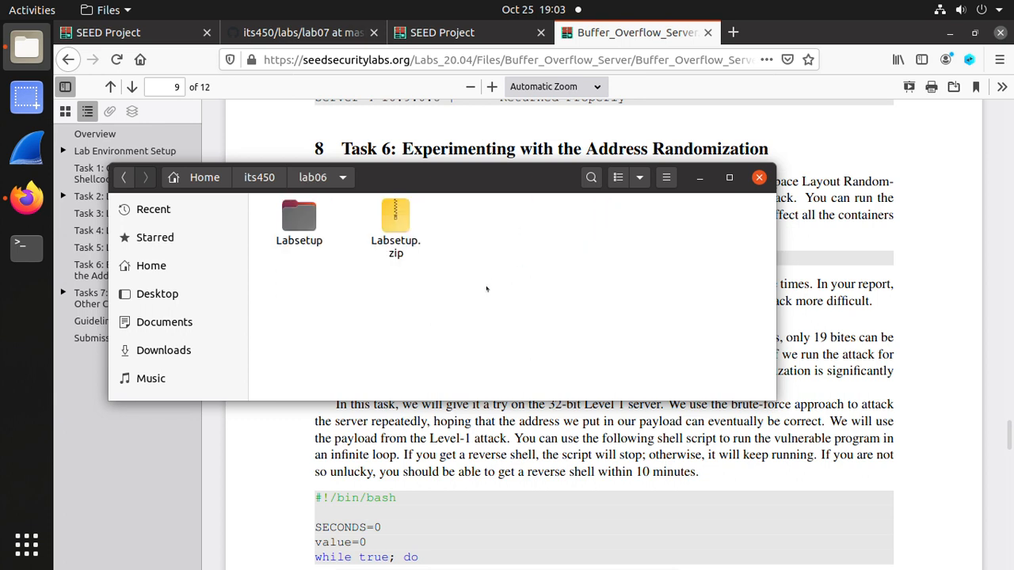
double_click(299, 215)
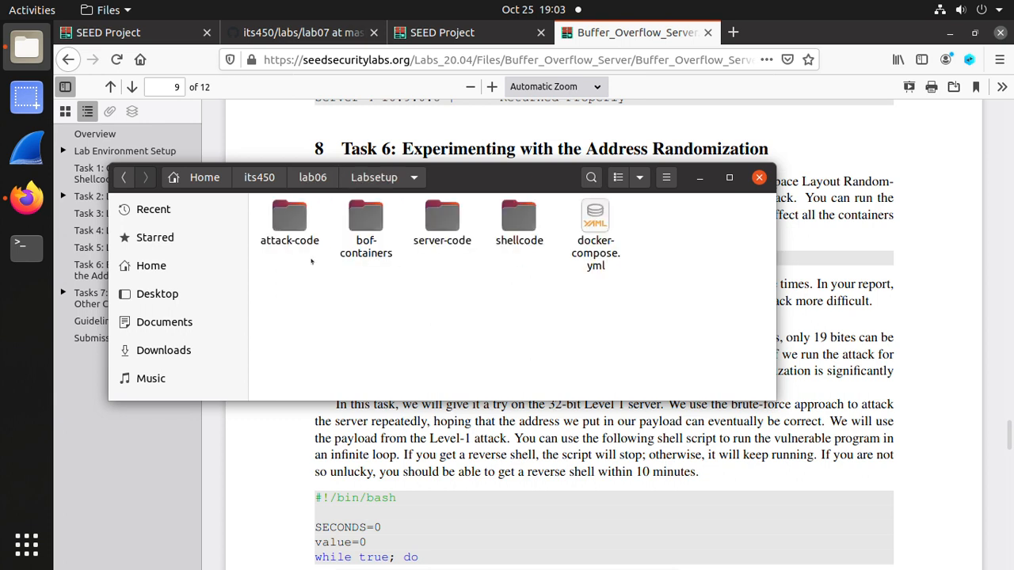
mouse_move(317, 214)
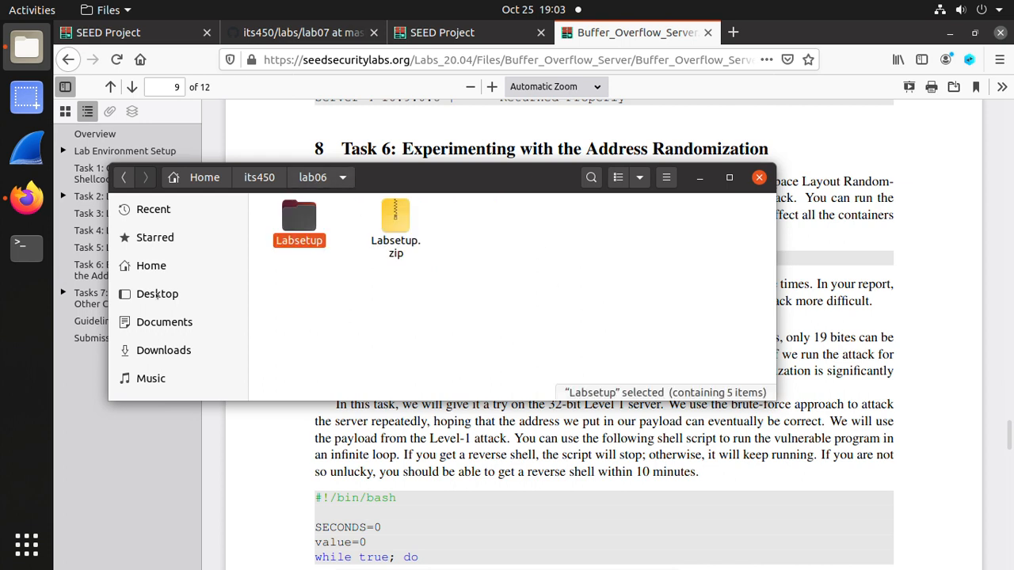
- Peek into lab06-1, return to lab06's Labsetup folder, and bring the lab PDF forward
click(259, 176)
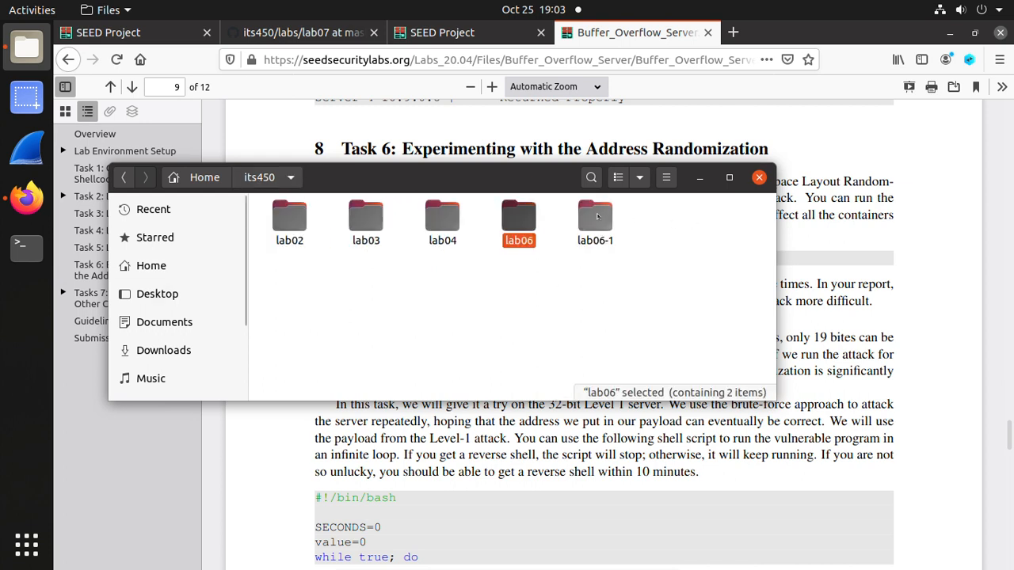
double_click(595, 218)
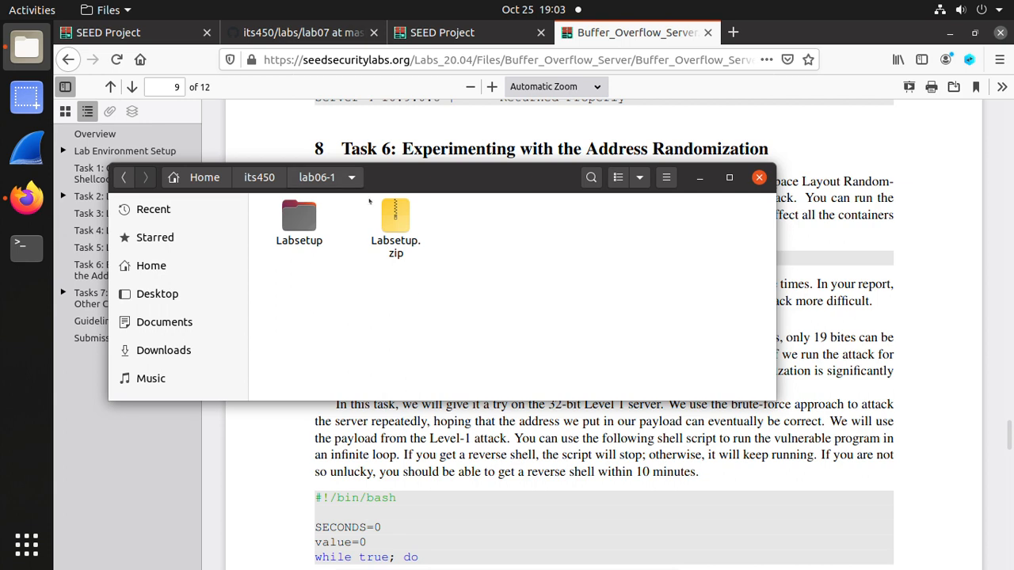
mouse_move(338, 253)
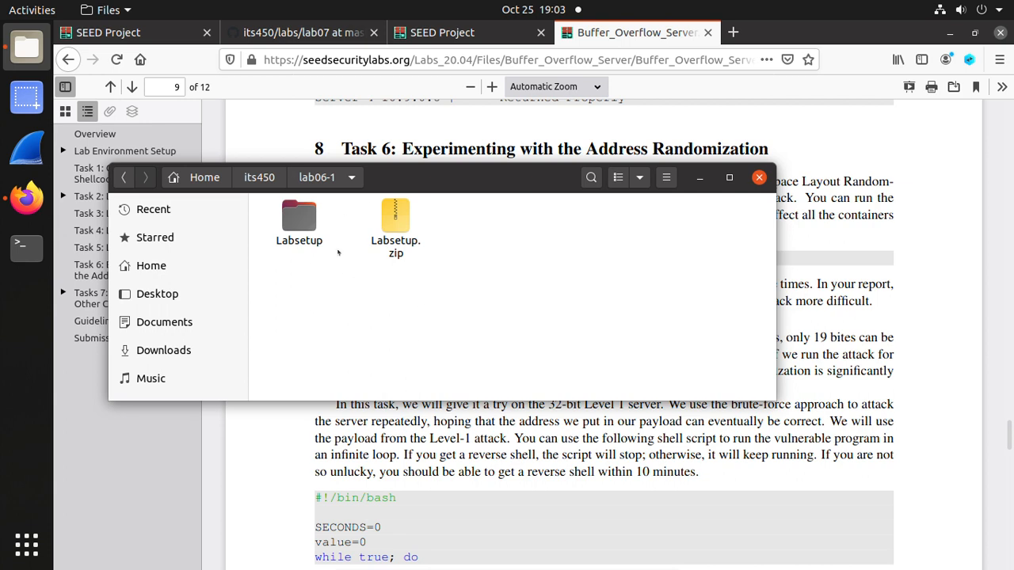
mouse_move(346, 293)
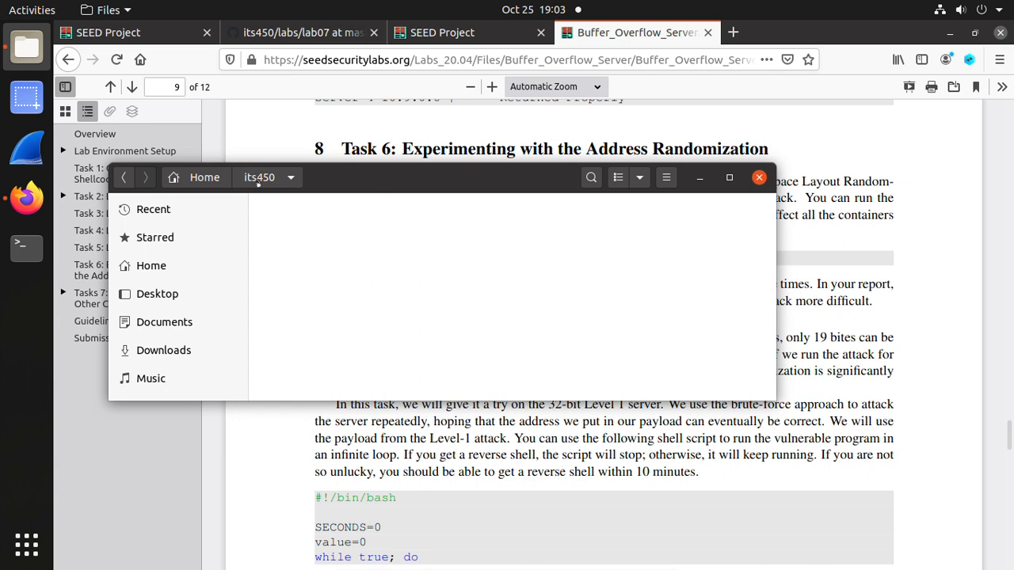
click(595, 217)
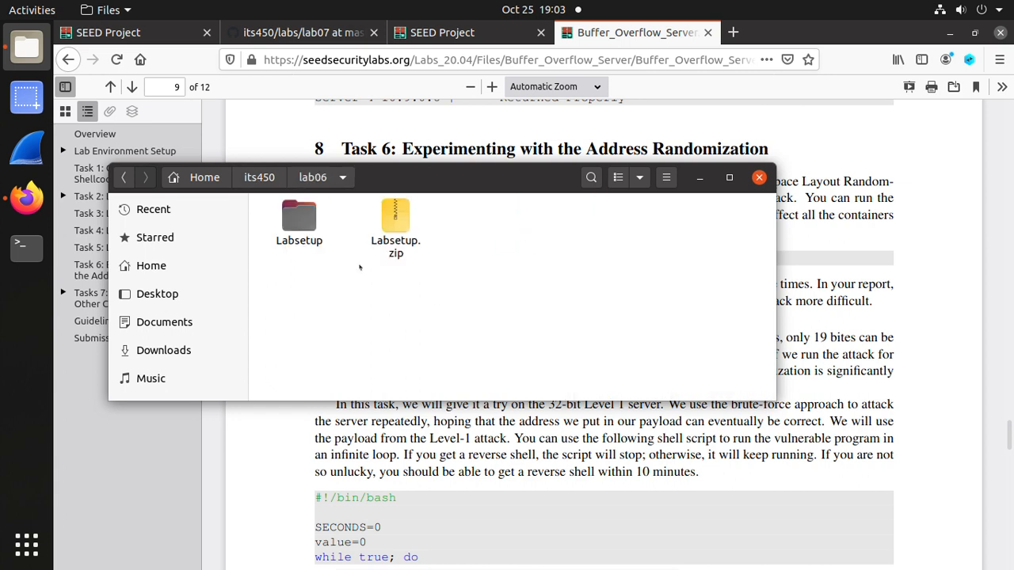
double_click(298, 216)
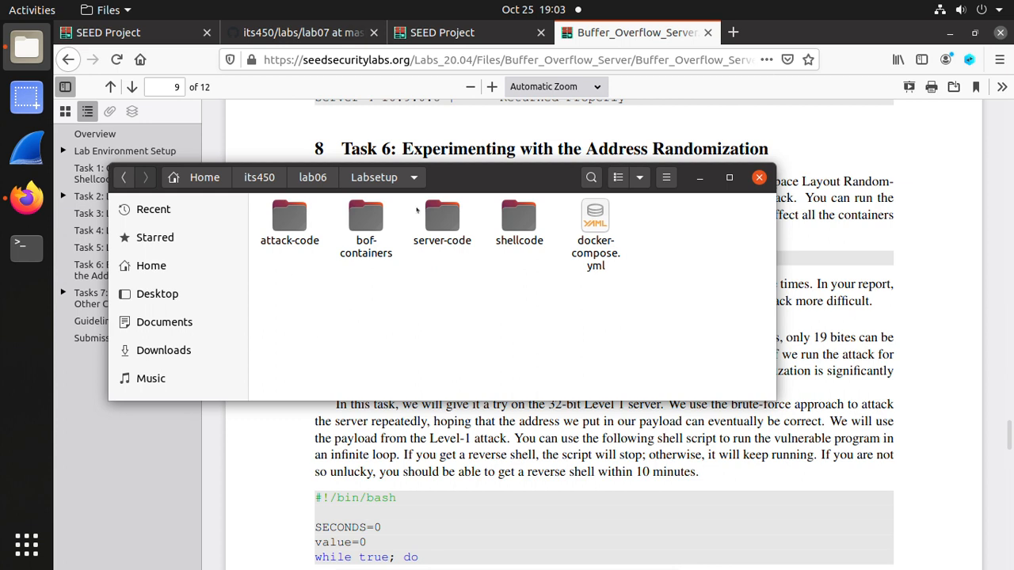
mouse_move(831, 262)
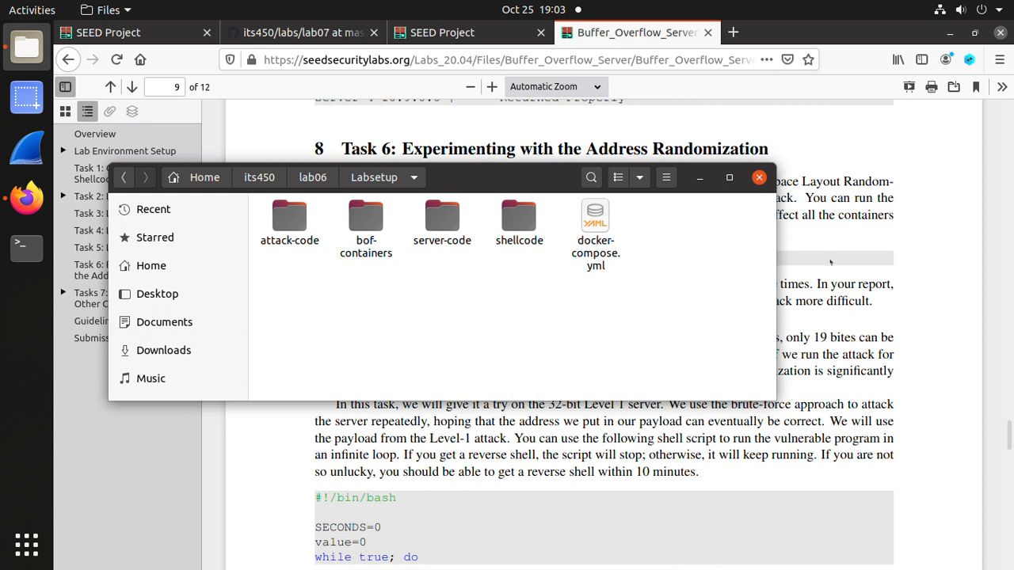
click(759, 178)
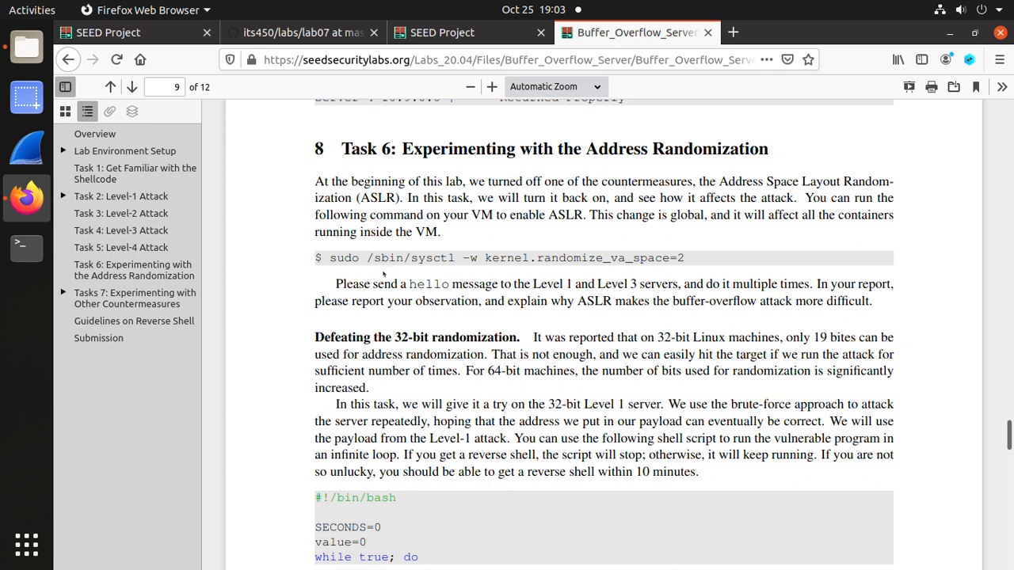
mouse_move(311, 278)
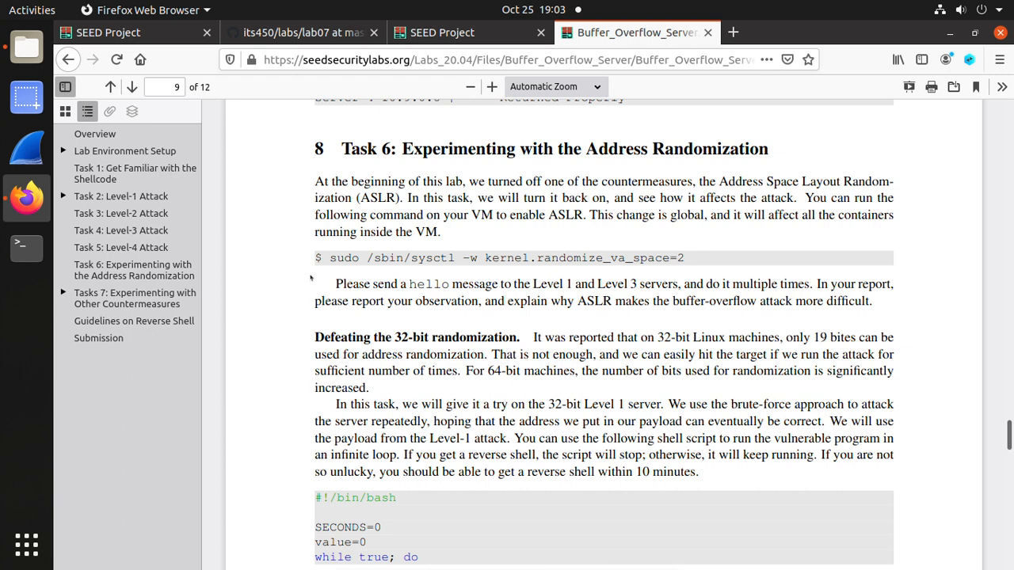
- Scroll the PDF to Task 6 and open a terminal in the Labsetup folder
scroll(down, 3)
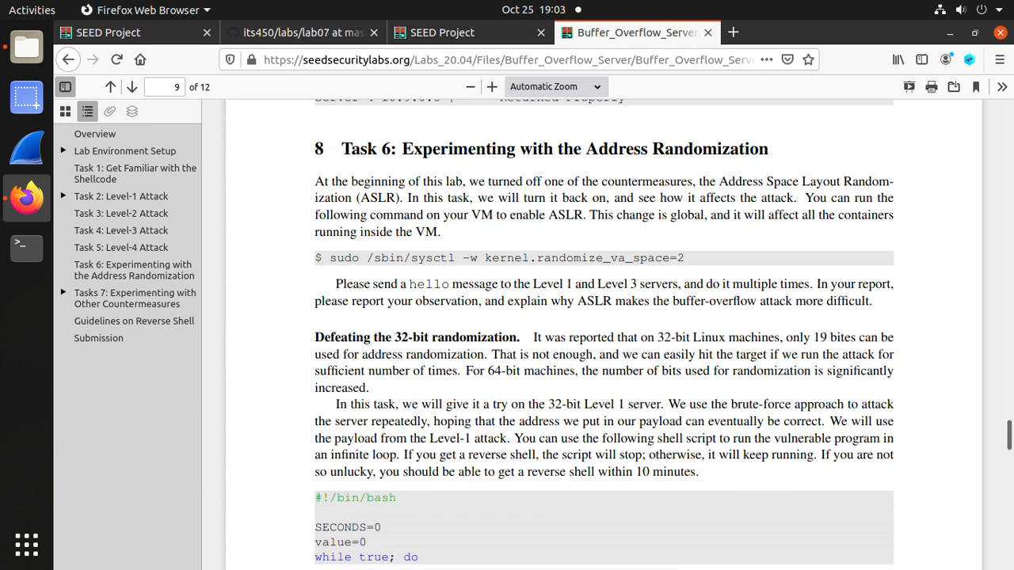
mouse_move(575, 259)
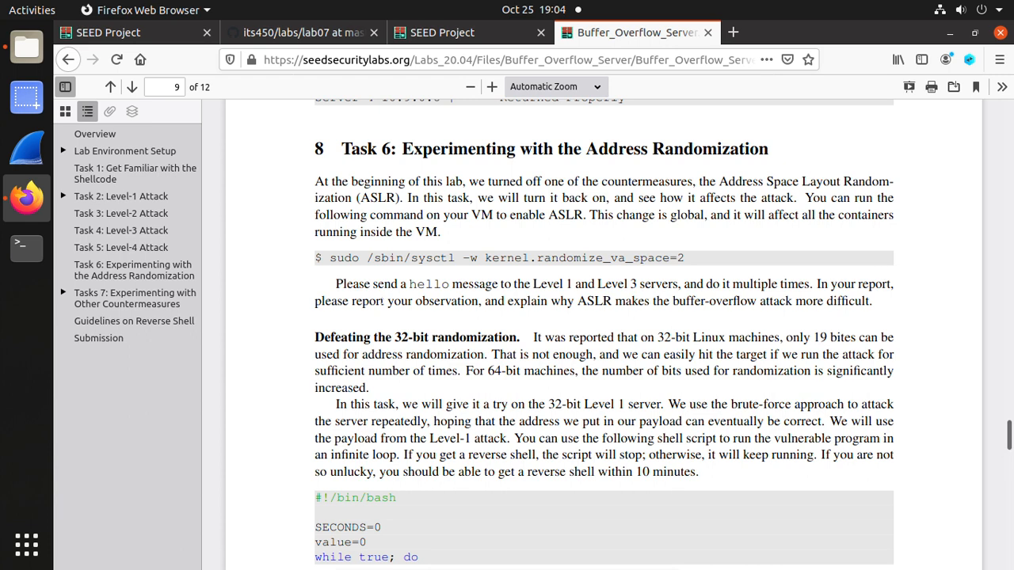
mouse_move(336, 272)
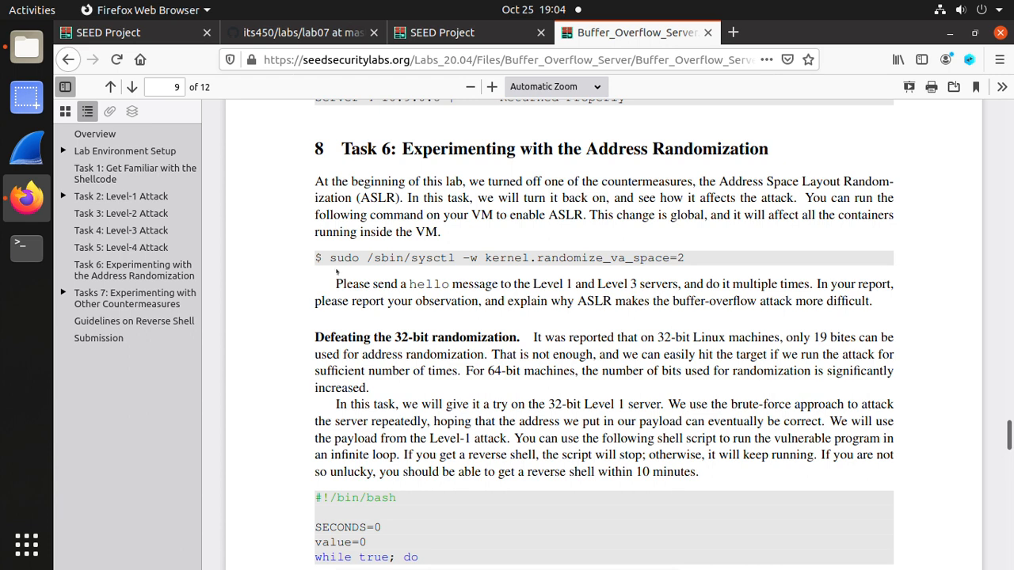
mouse_move(337, 271)
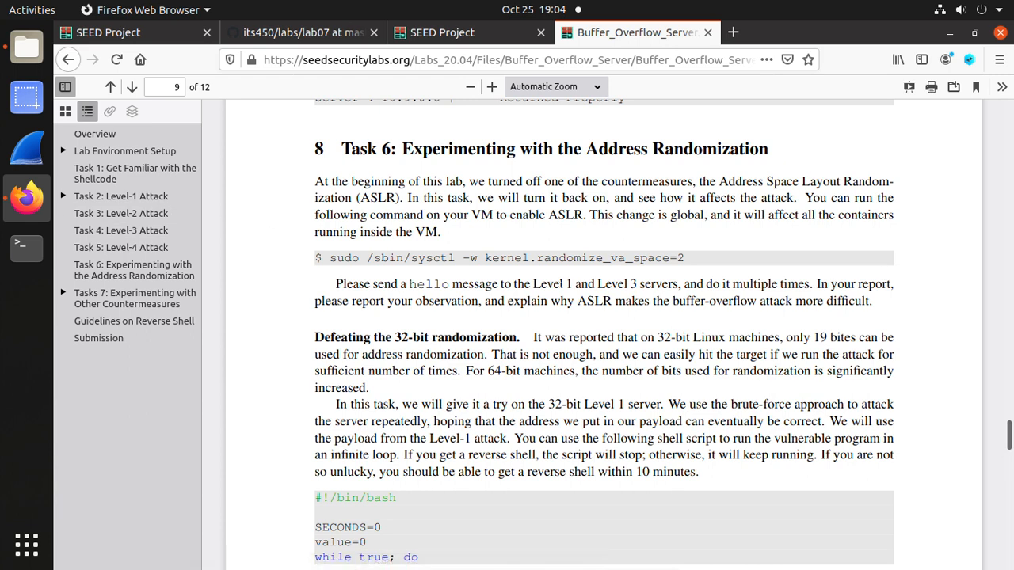
mouse_move(120, 247)
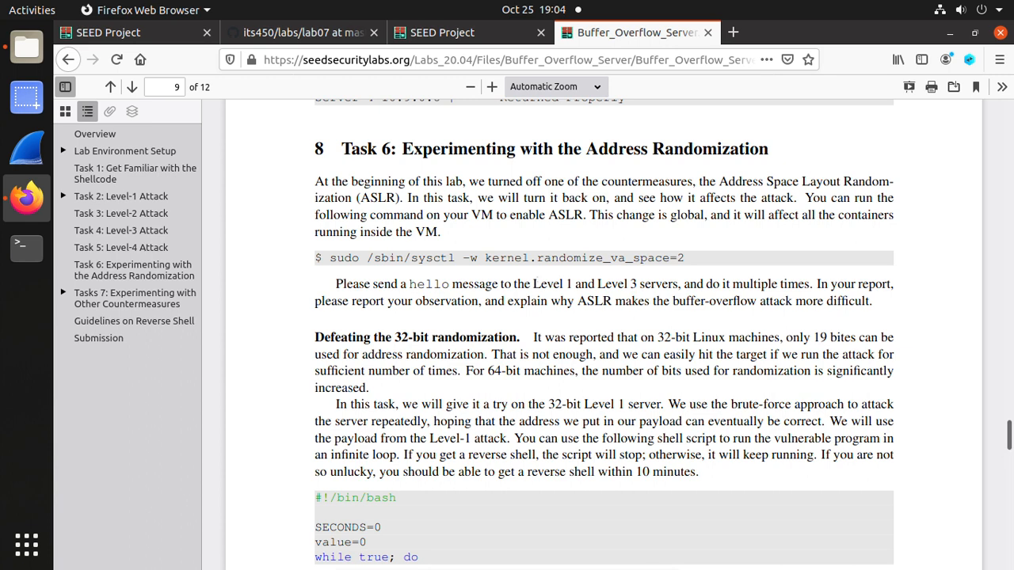
double_click(542, 284)
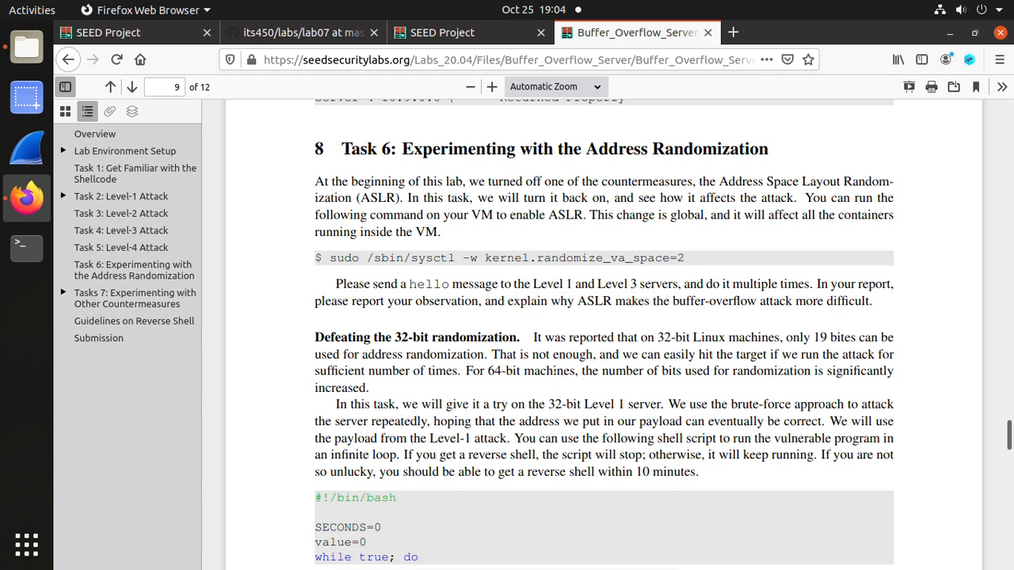
mouse_move(26, 45)
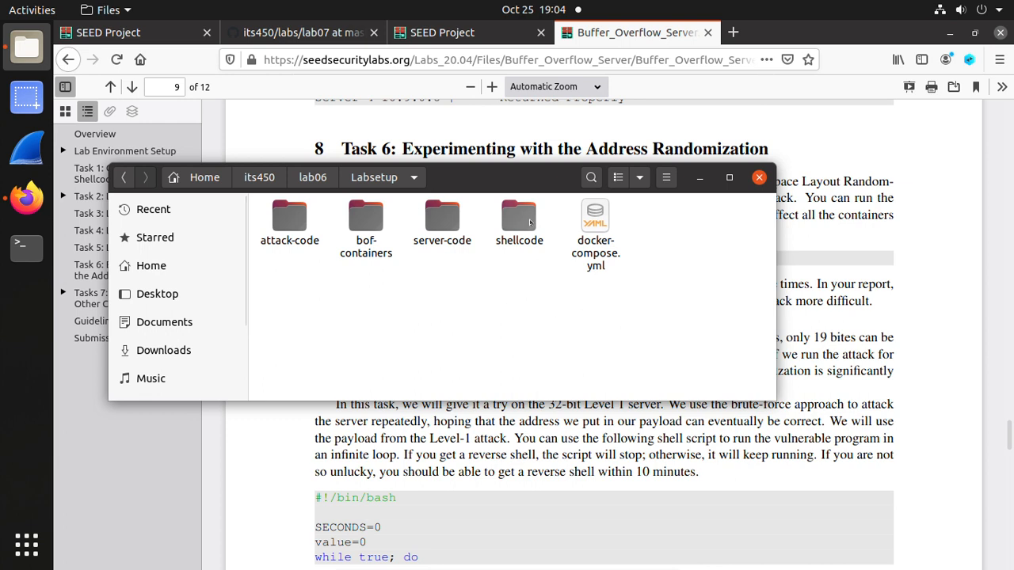
right_click(481, 301)
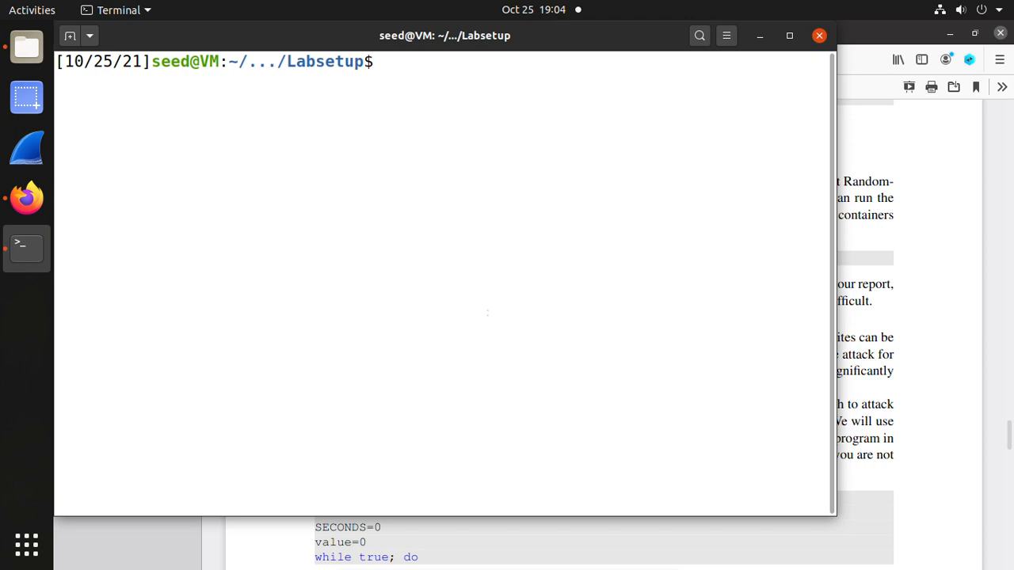
- Run dcup to start the lab server containers, then open a second terminal tab
text(dcup)
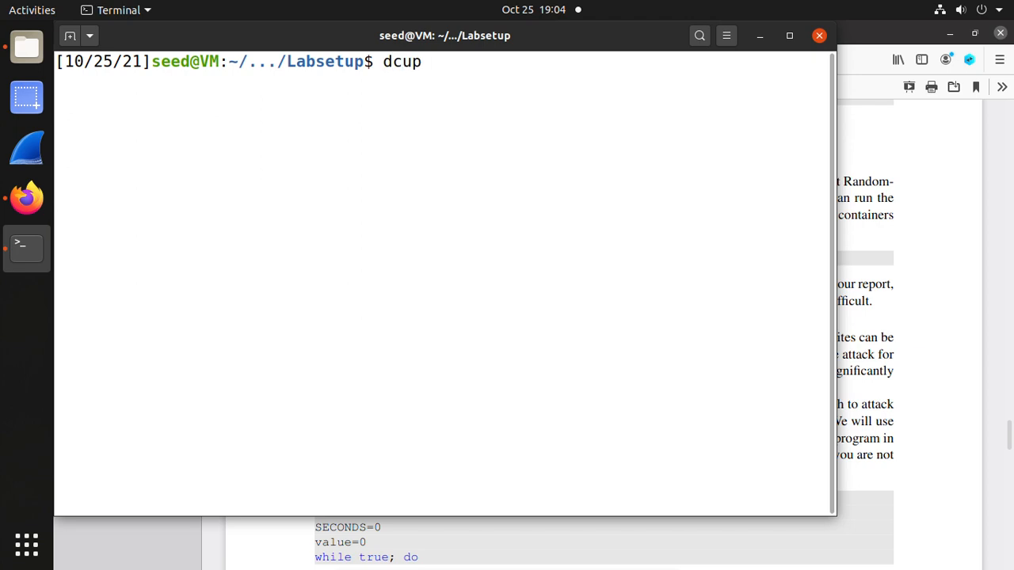
key(Return)
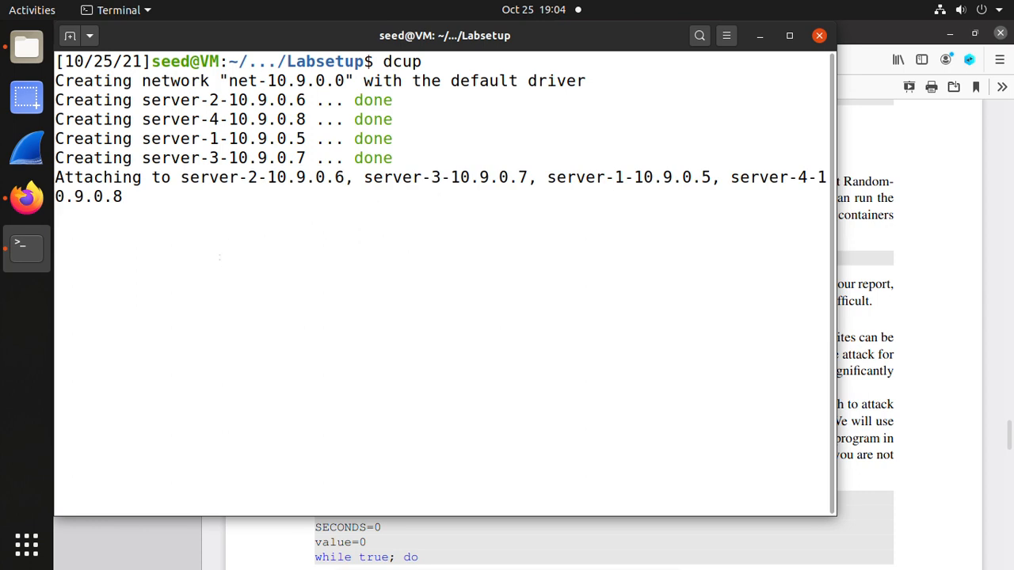
right_click(220, 258)
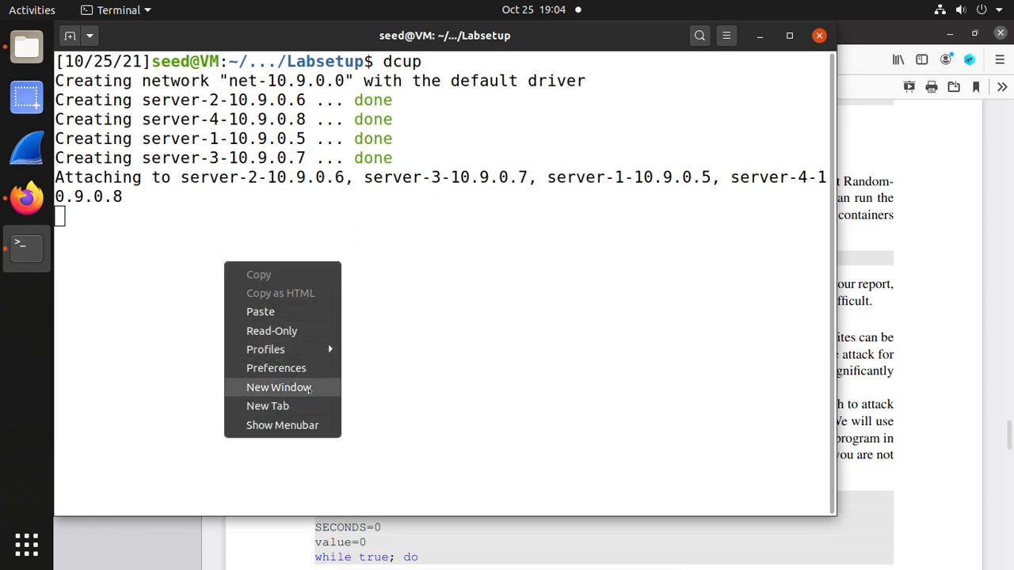
click(268, 406)
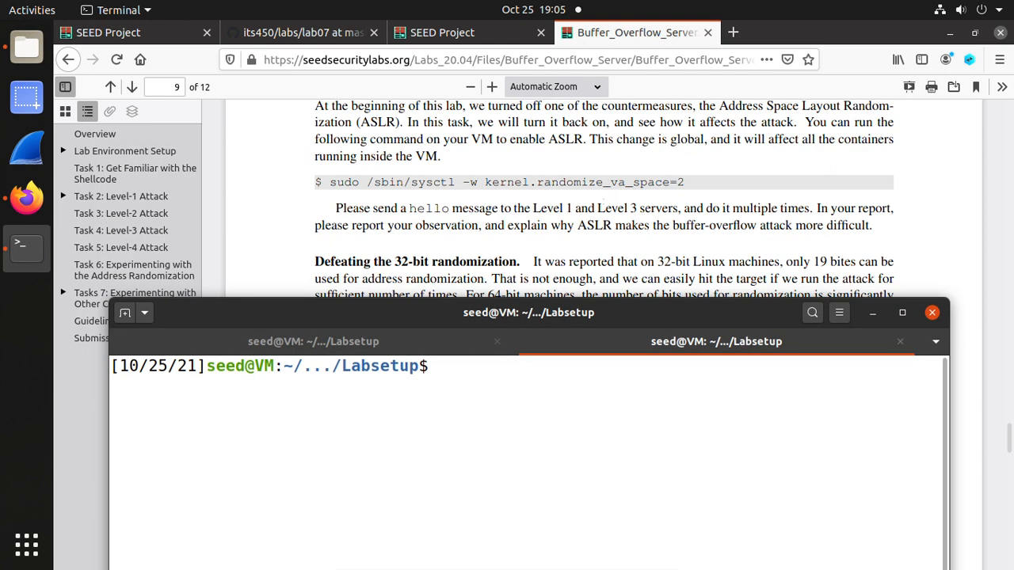
- Run sudo /sbin/sysctl kernel.randomize_va_space, confirm it reads 2, and start typing history
scroll(down, 3)
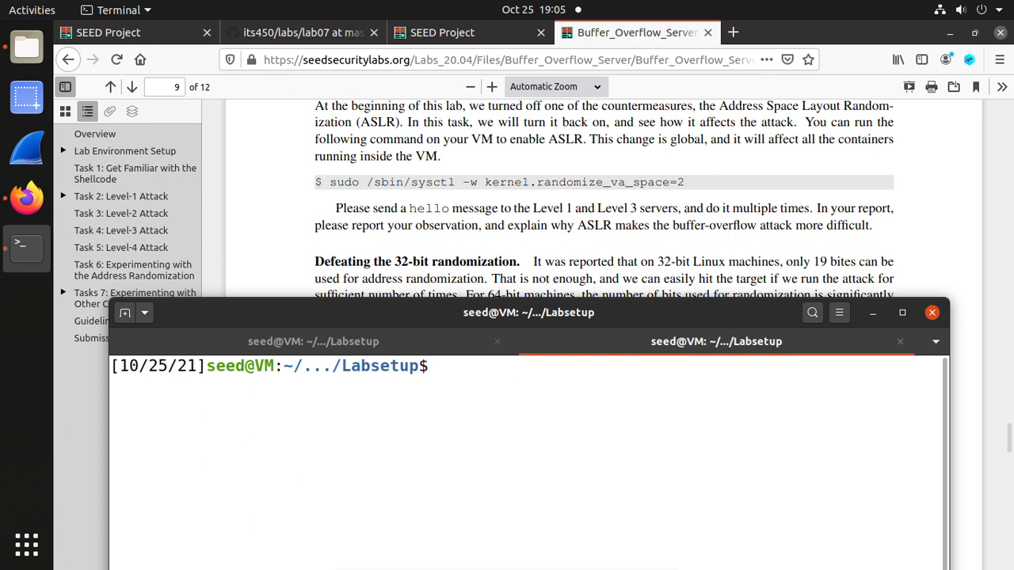
mouse_move(402, 171)
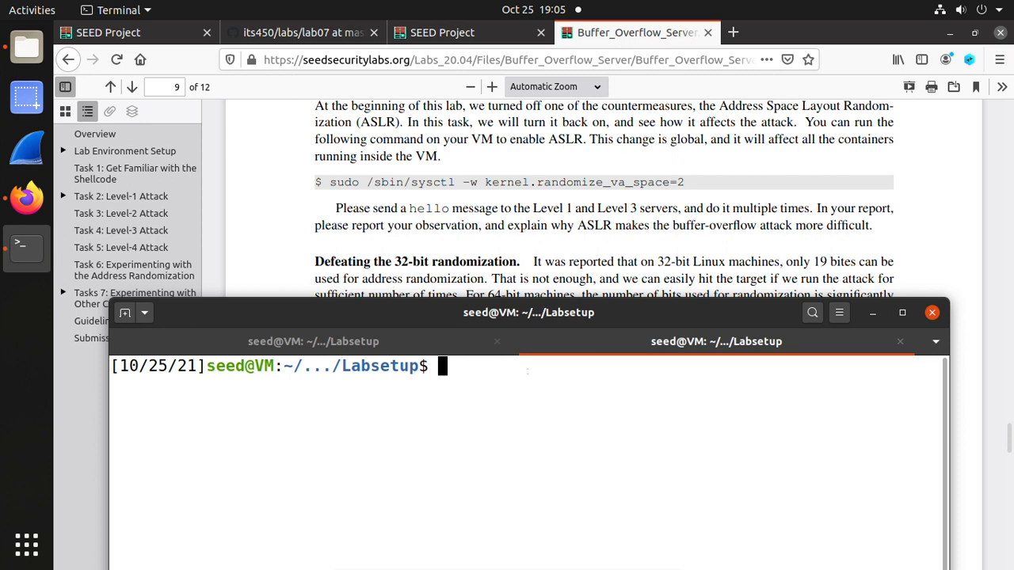
text(sudo)
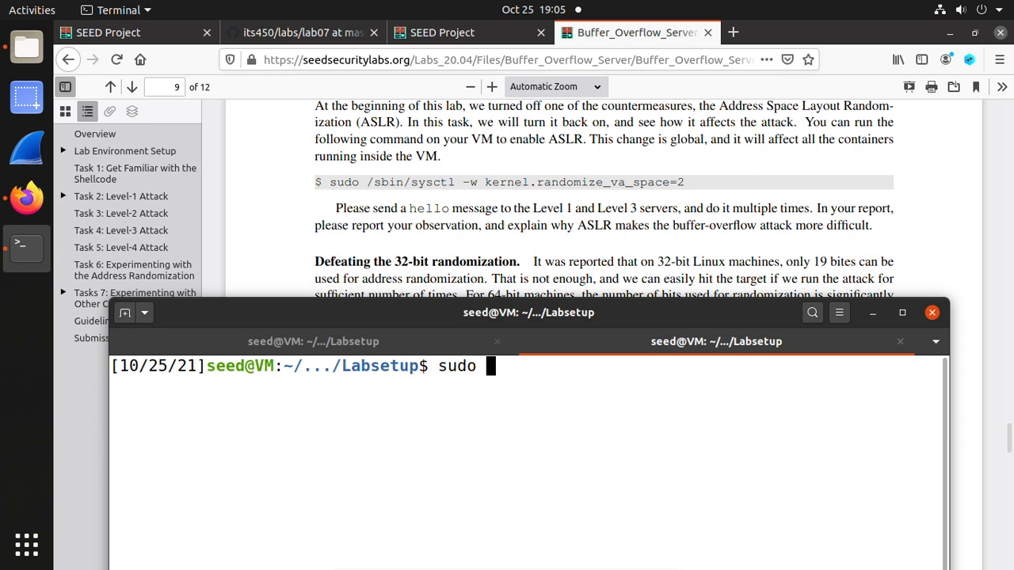
text(/sbin/sys)
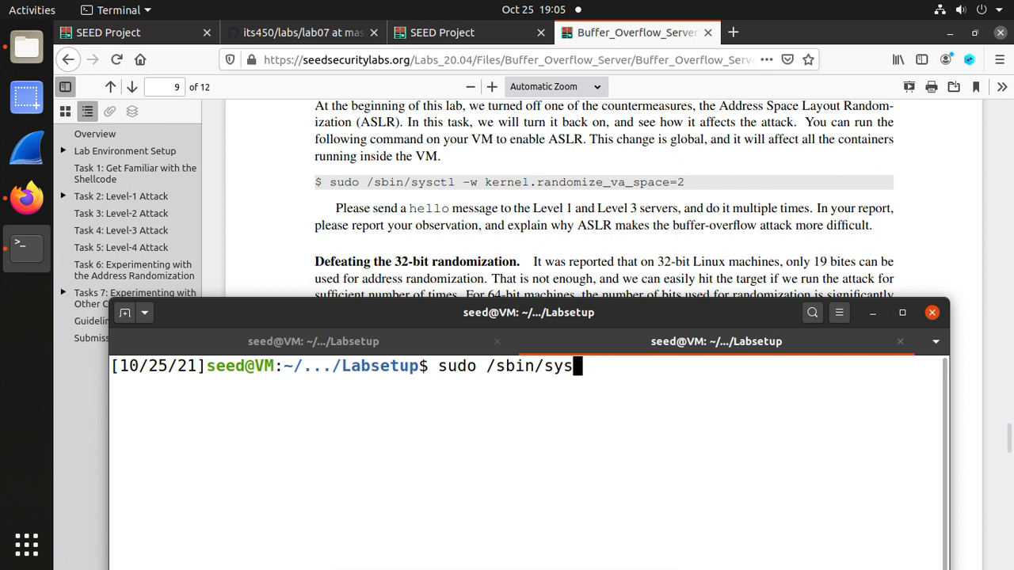
text(ctl)
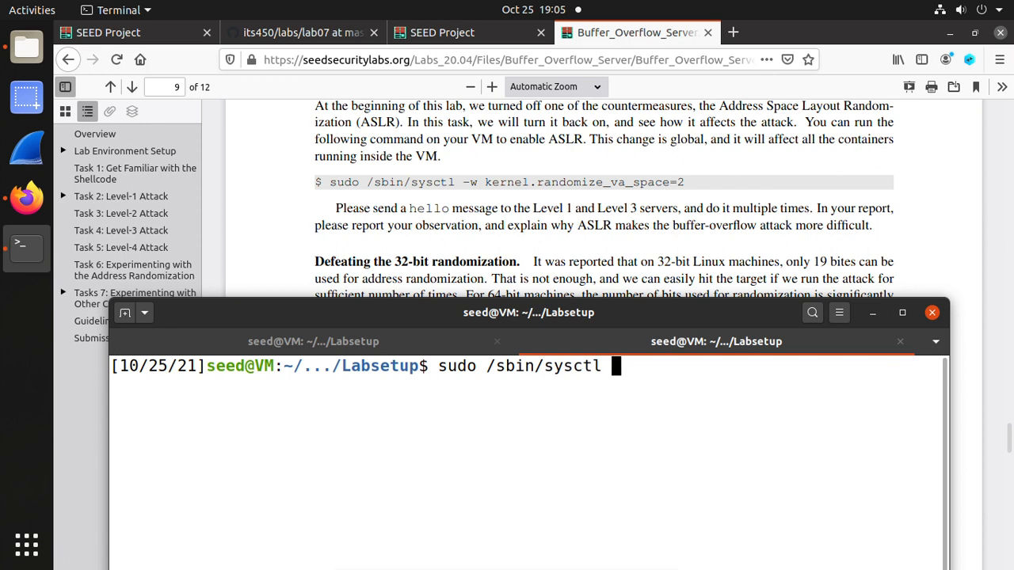
text(kernel.)
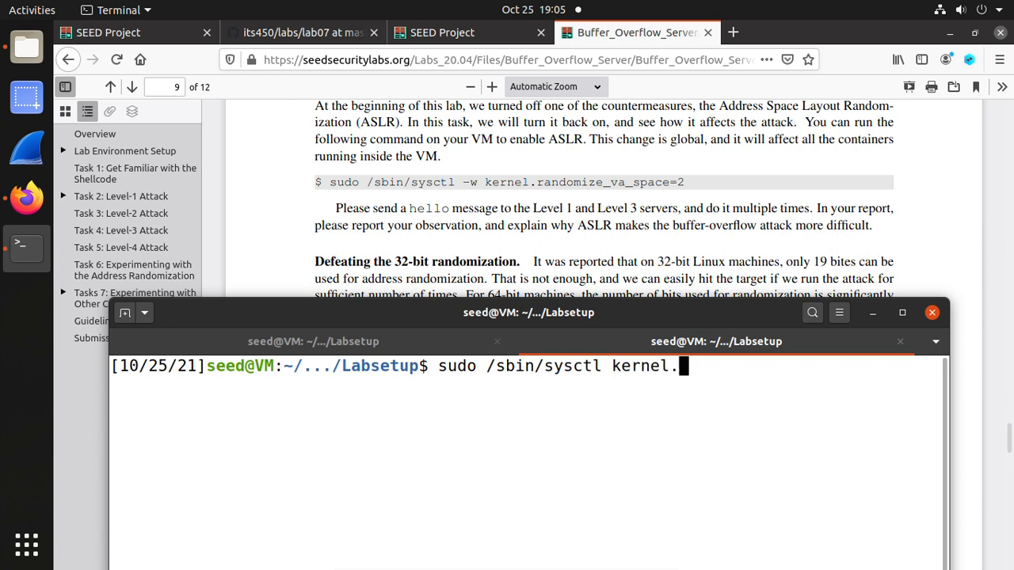
text(randomize_va_space)
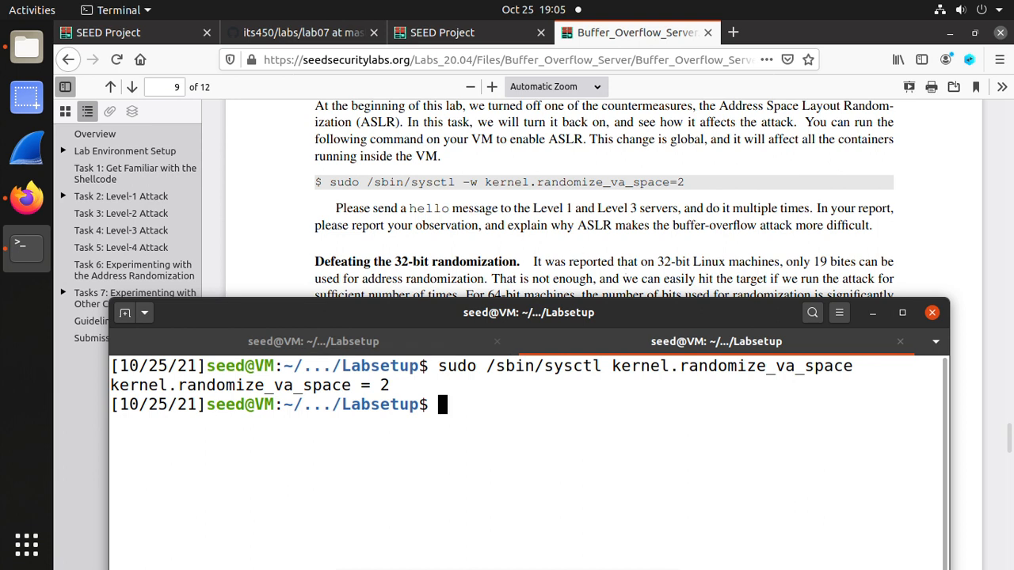
scroll(down, 3)
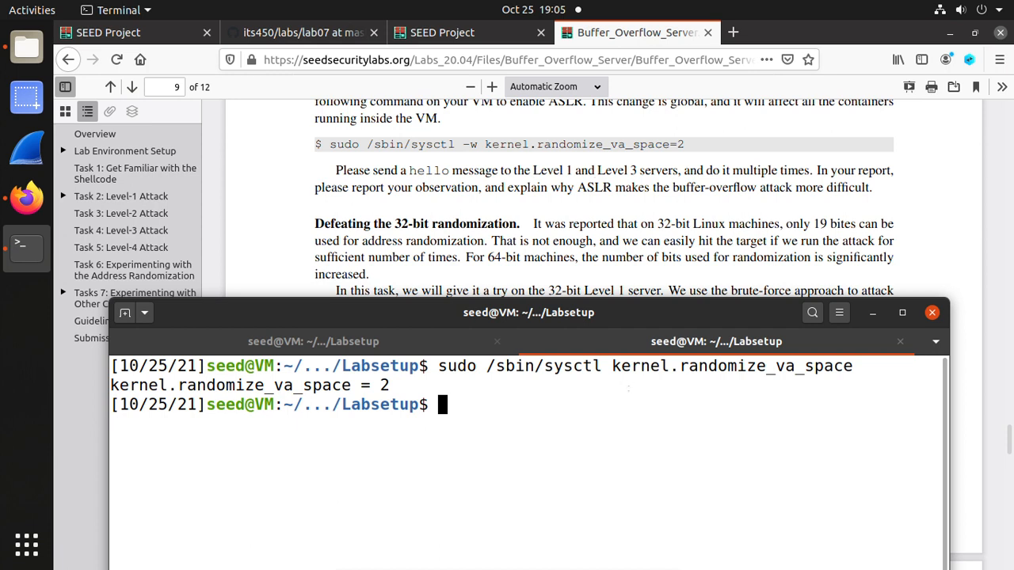
text(history |)
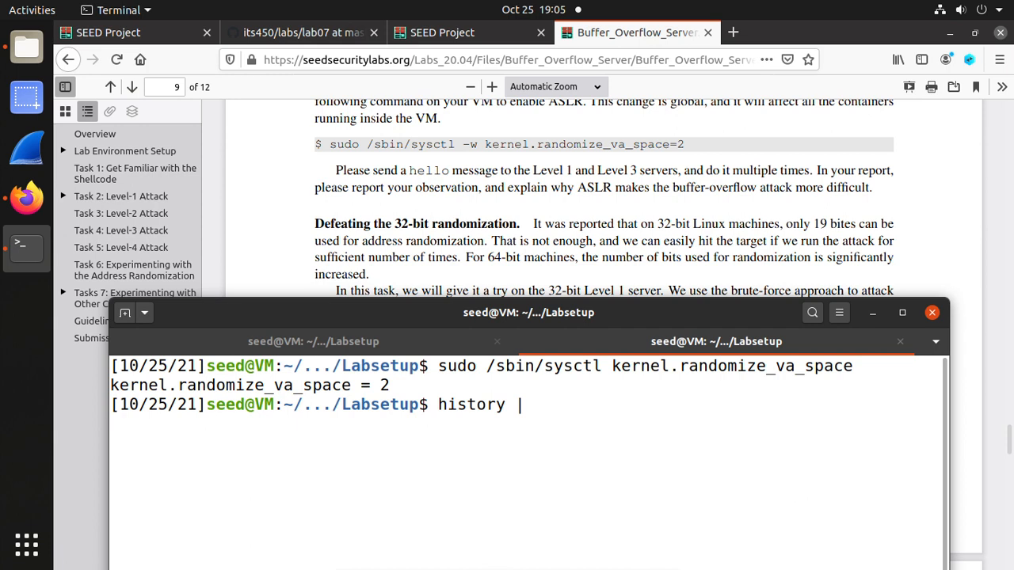
- Grep history for hello and paste 'echo hello | nc 10.9.0.5 9090' at the prompt
text(grep he)
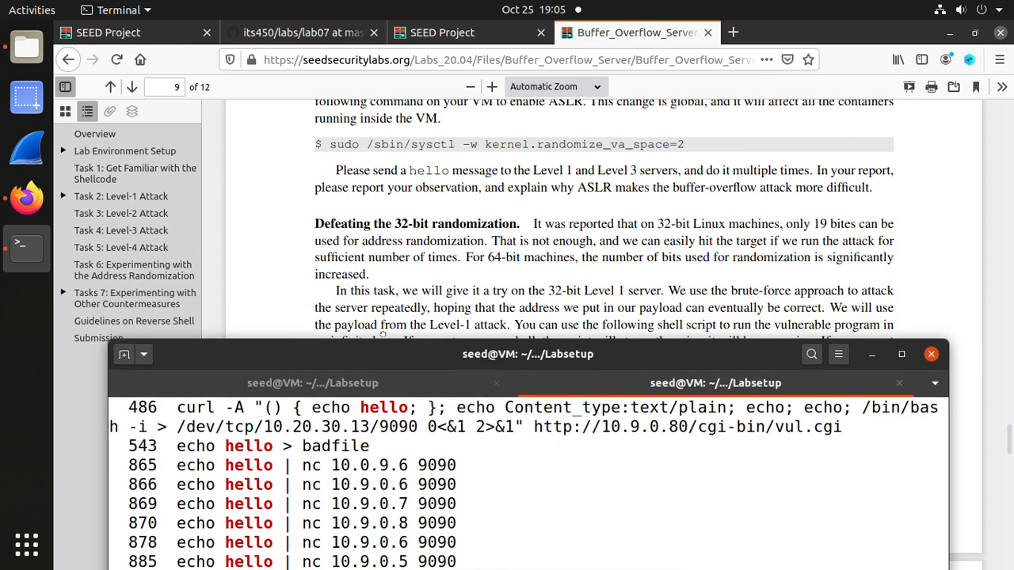
drag(527, 354, 528, 280)
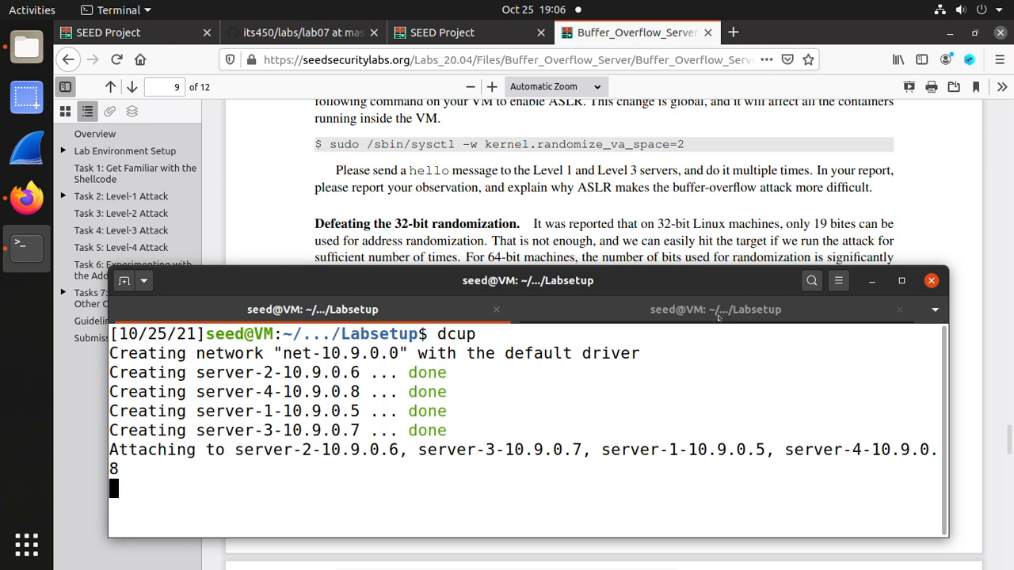
click(716, 310)
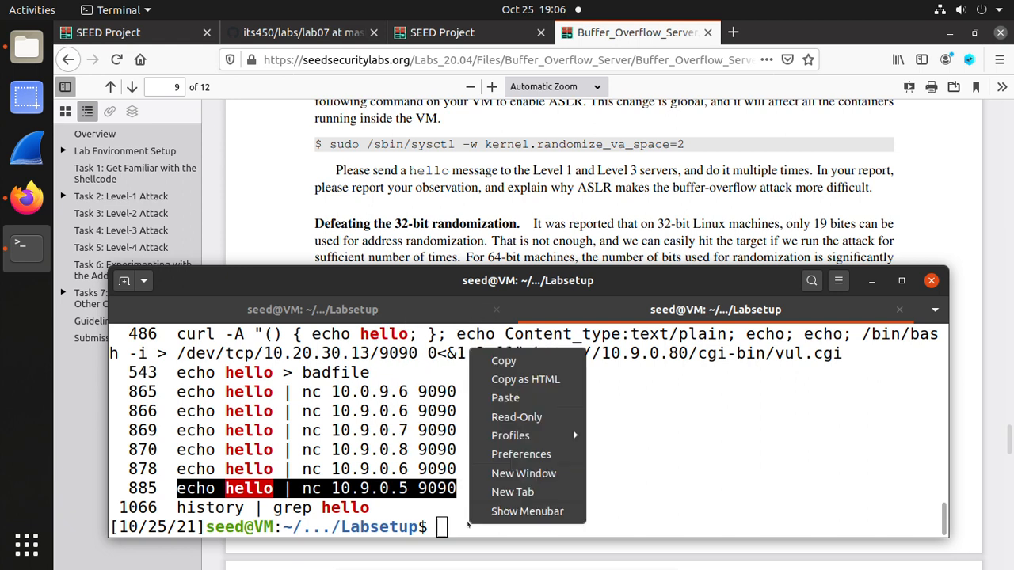
click(504, 398)
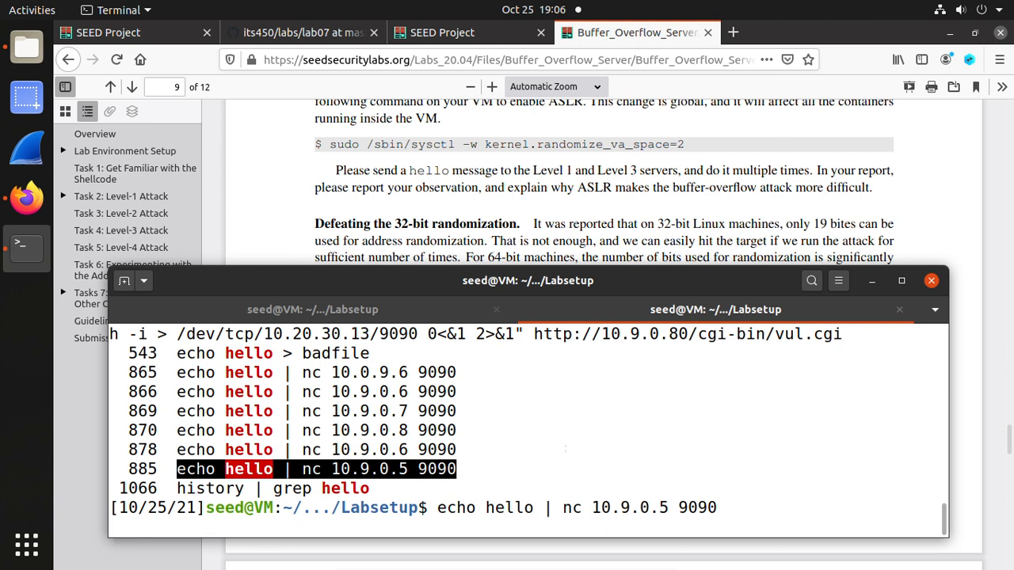
- Send hello to 10.9.0.5 port 9090 twice and compare the differing buffer addresses in the server log
key(Return)
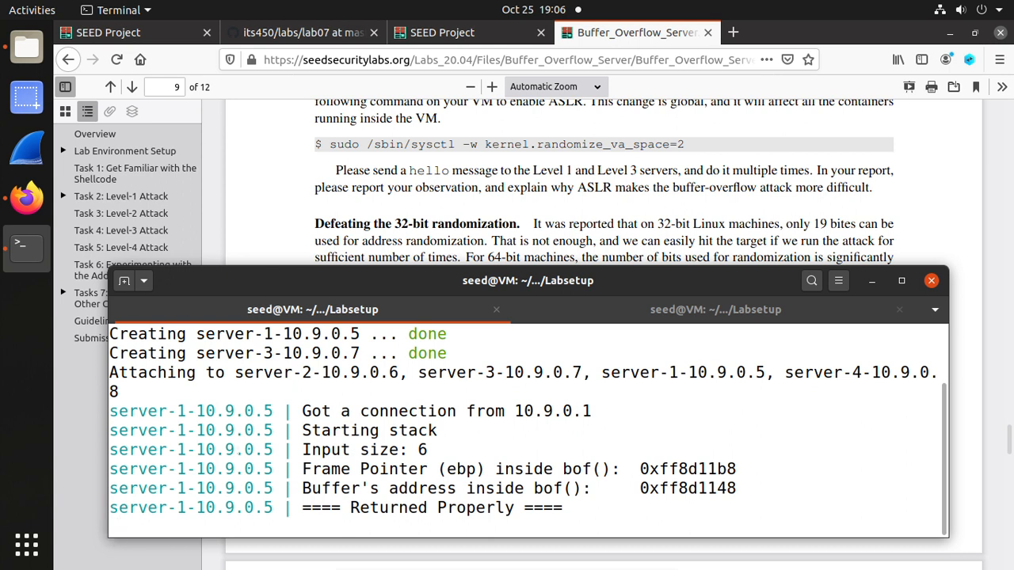
double_click(226, 449)
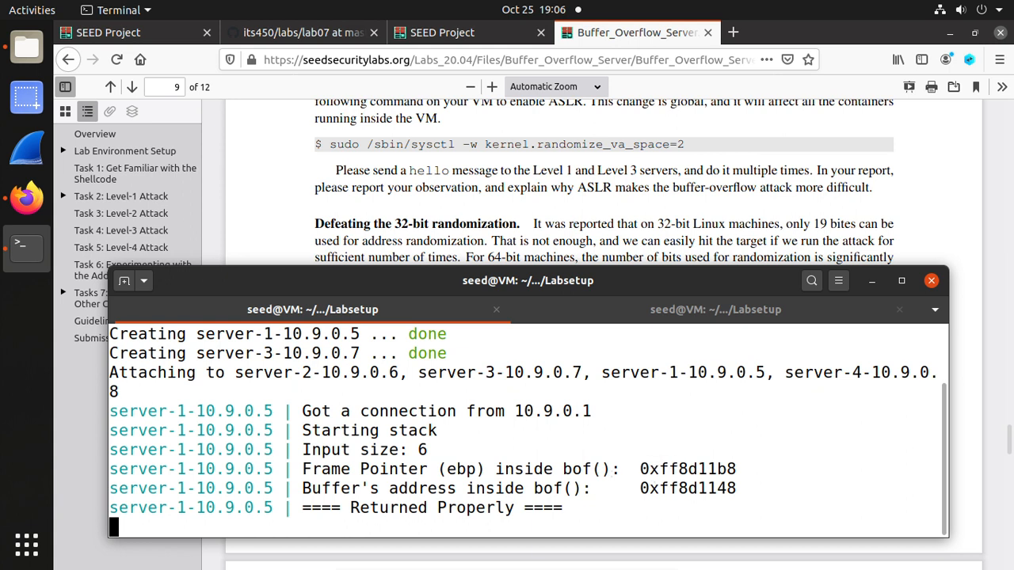
double_click(687, 469)
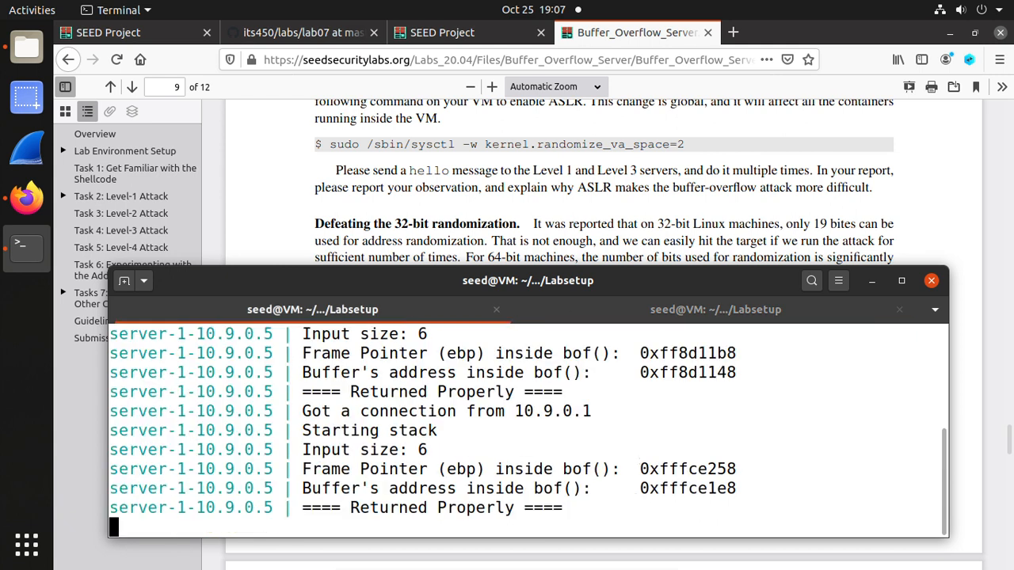
double_click(686, 469)
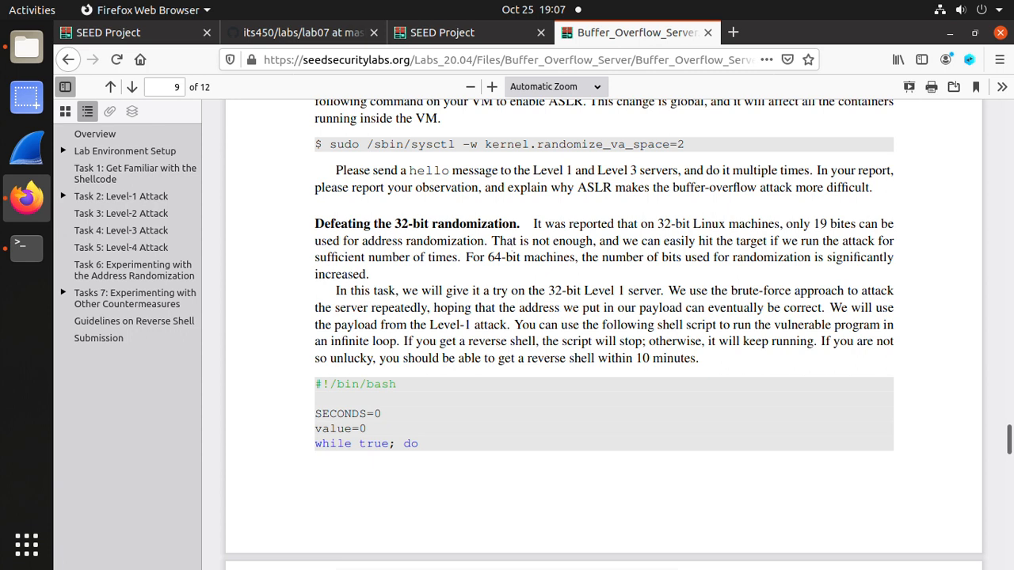
mouse_move(617, 273)
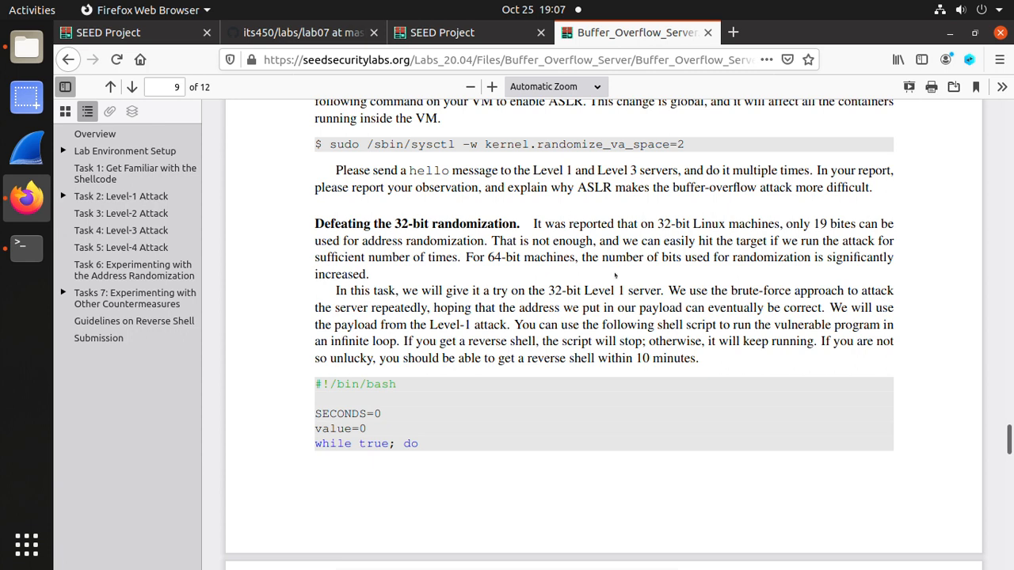
mouse_move(616, 274)
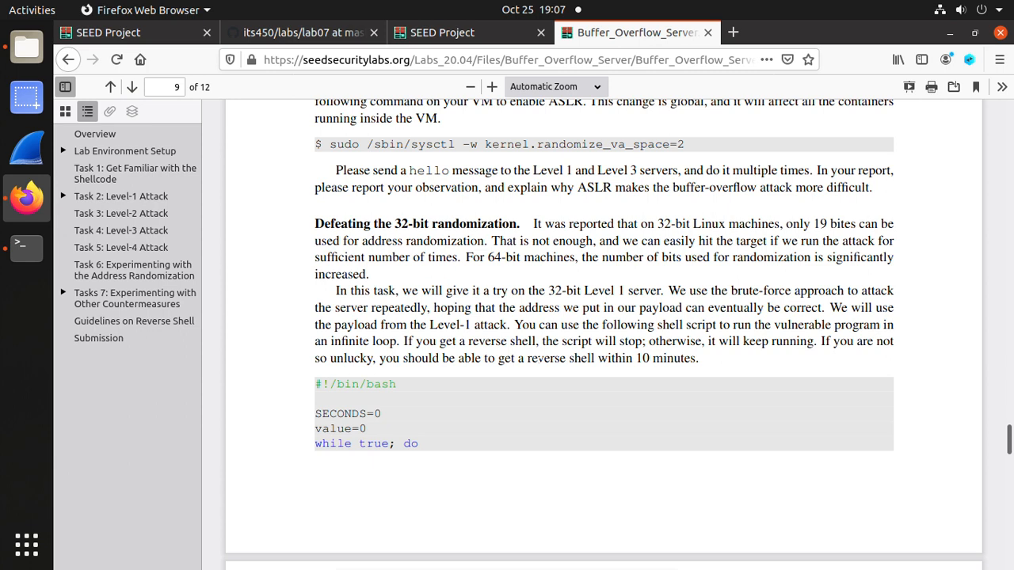
- Scroll the PDF to page 10, showing the full brute-force script up to the Task 7 heading
scroll(down, 3)
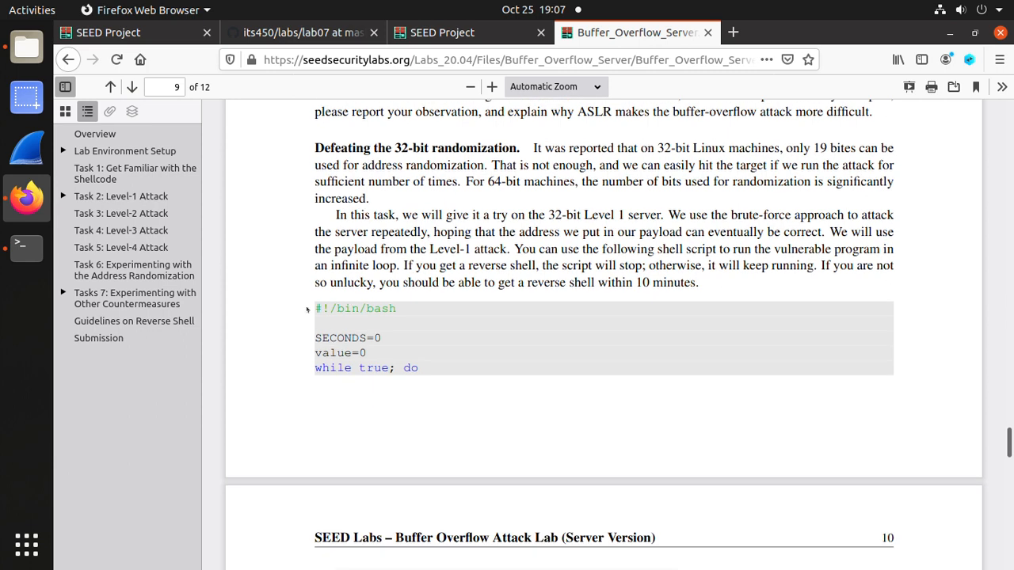
mouse_move(429, 336)
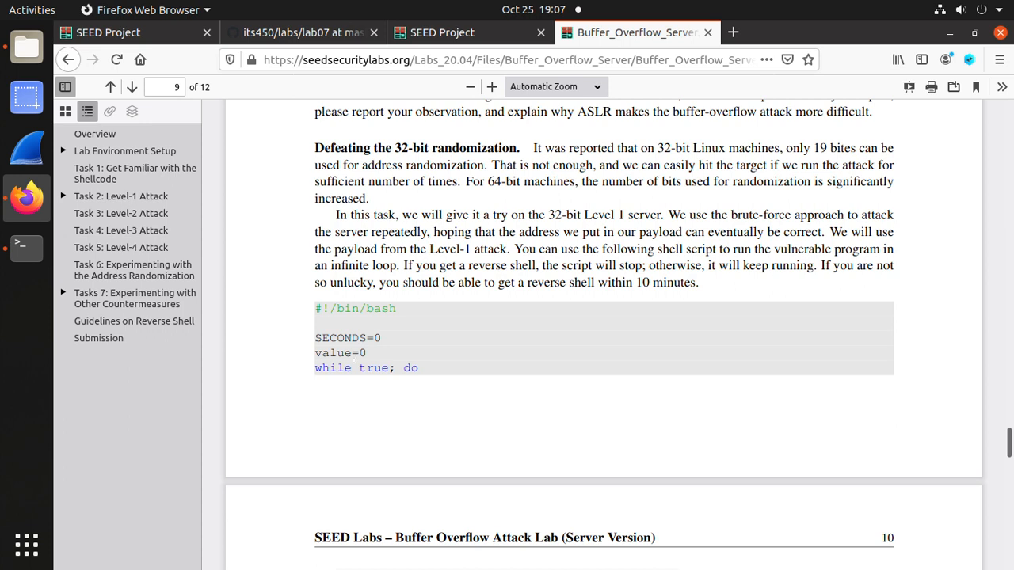
mouse_move(489, 343)
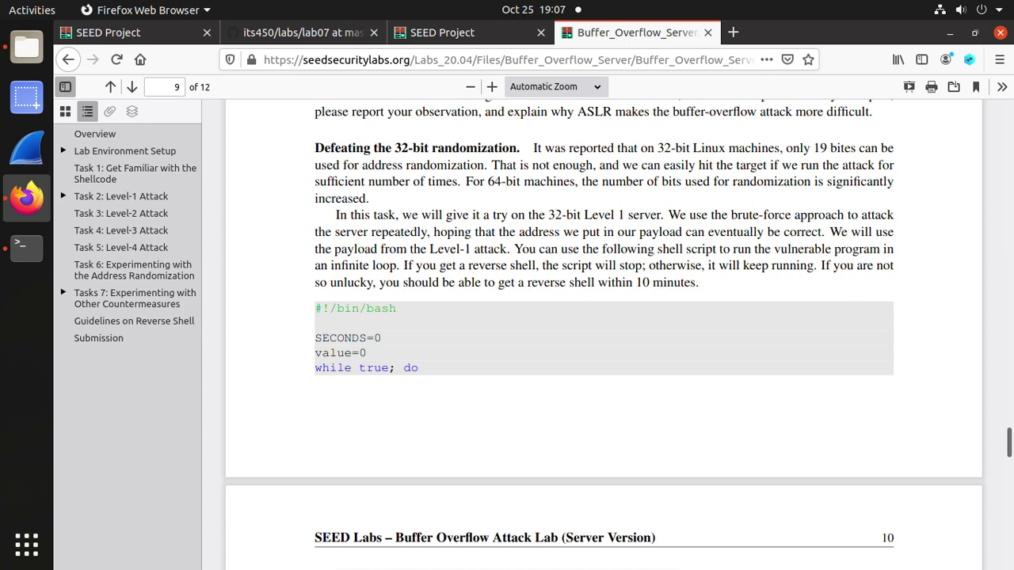
drag(549, 215, 614, 215)
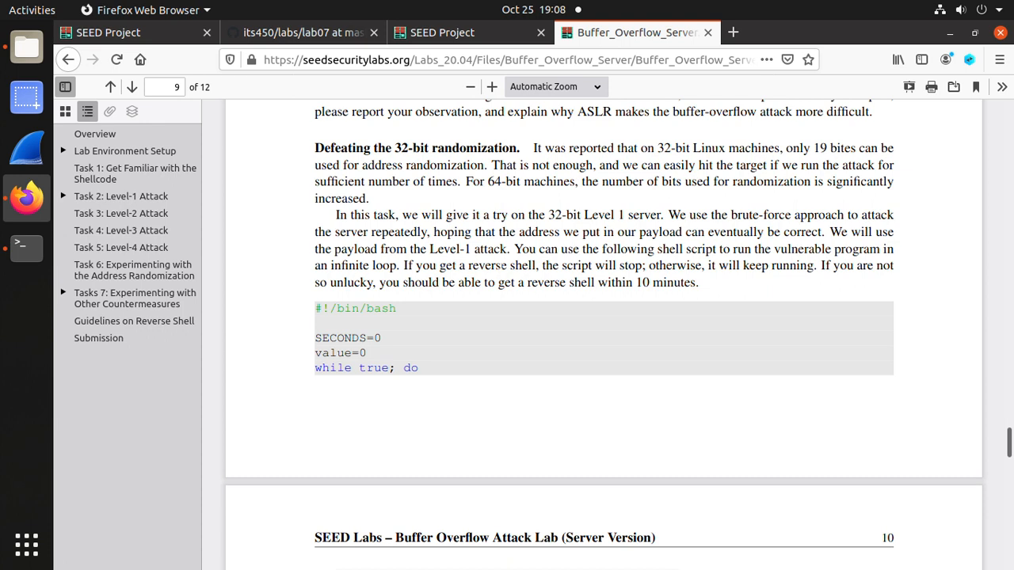
drag(418, 265, 504, 266)
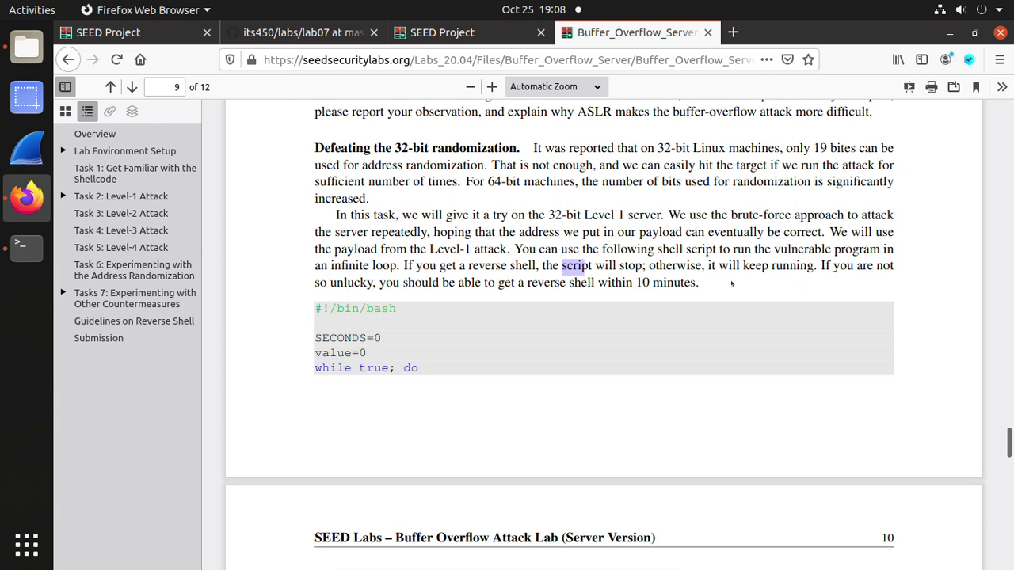
scroll(down, 3)
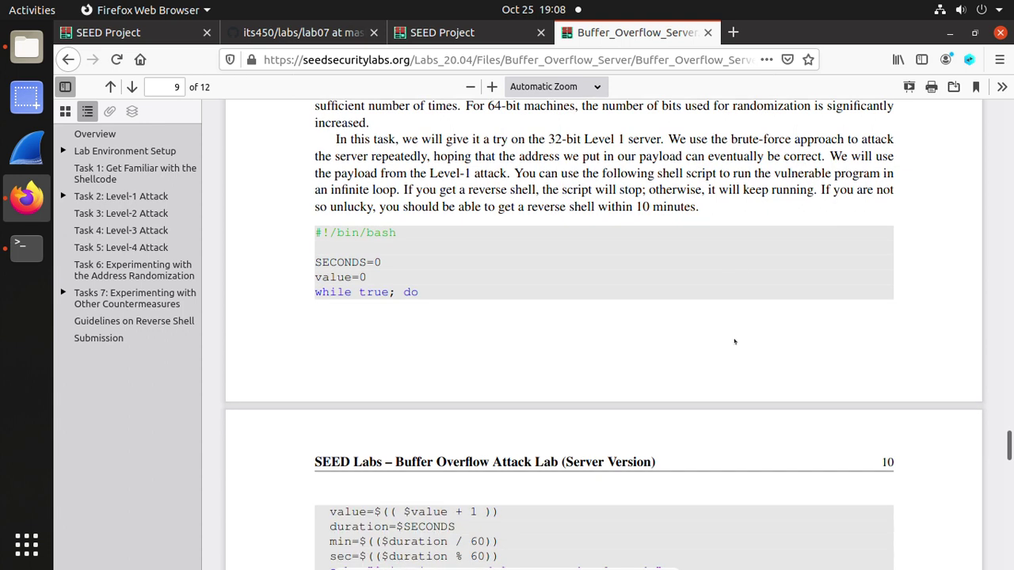
scroll(down, 3)
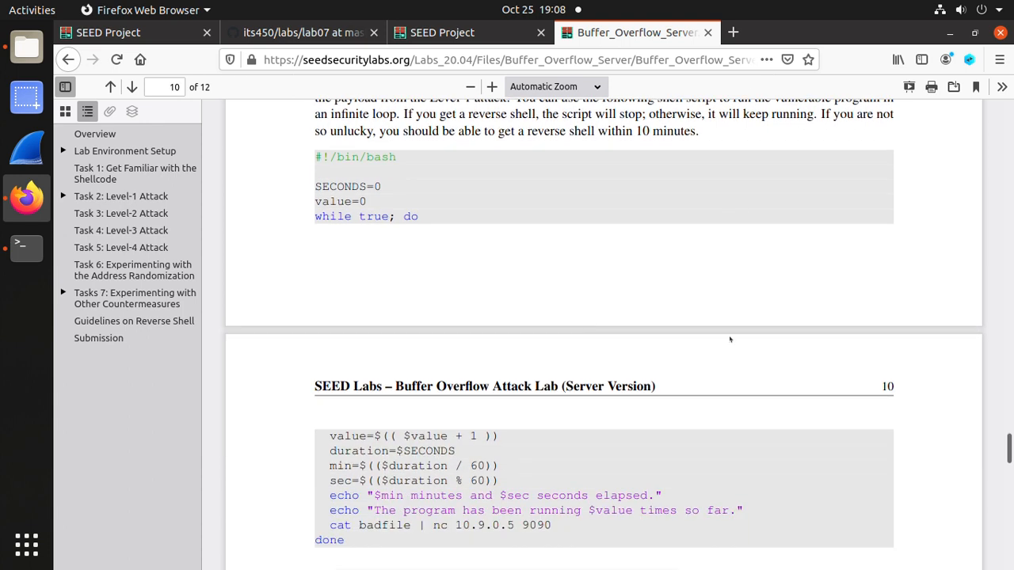
scroll(down, 3)
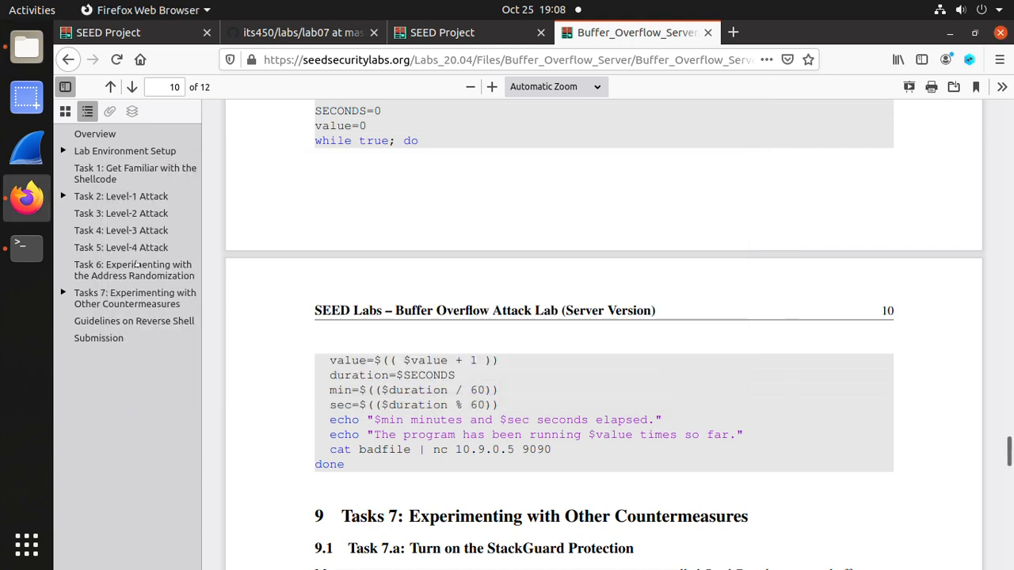
- Open a third terminal tab, cd into attack-code and list its files
click(26, 247)
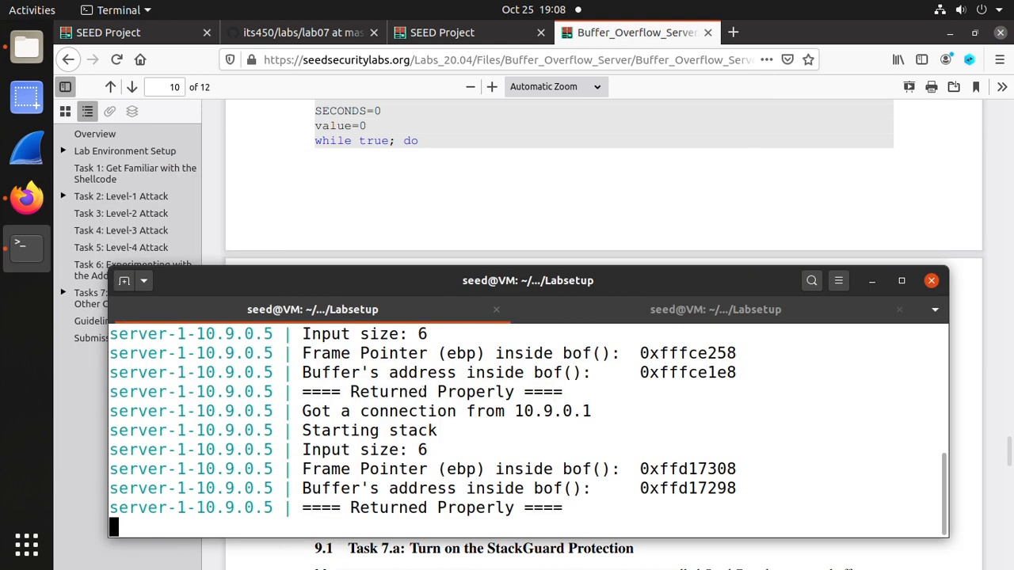
right_click(444, 404)
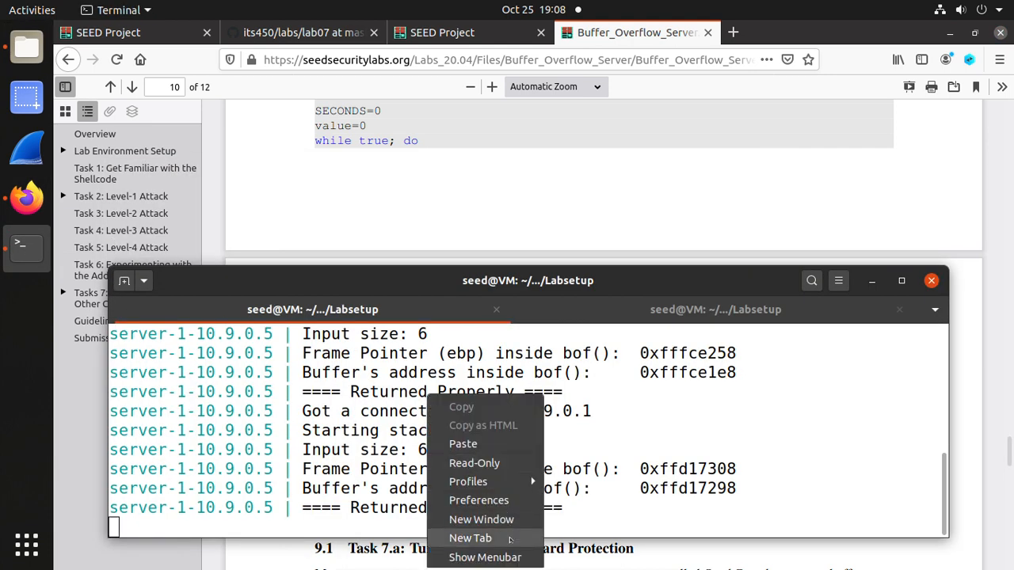
click(472, 538)
text(cd)
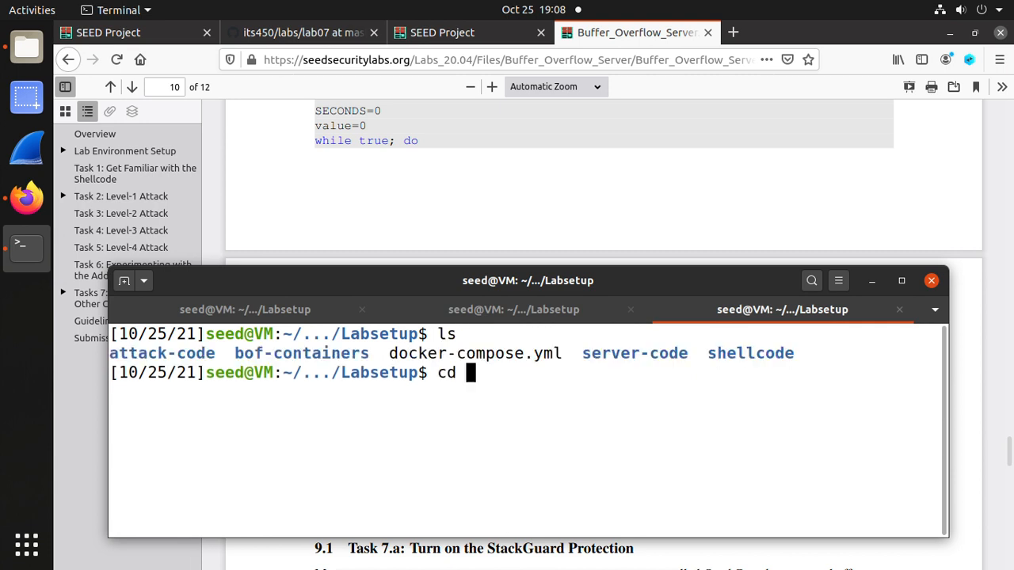
text(attack-code/)
text(ls)
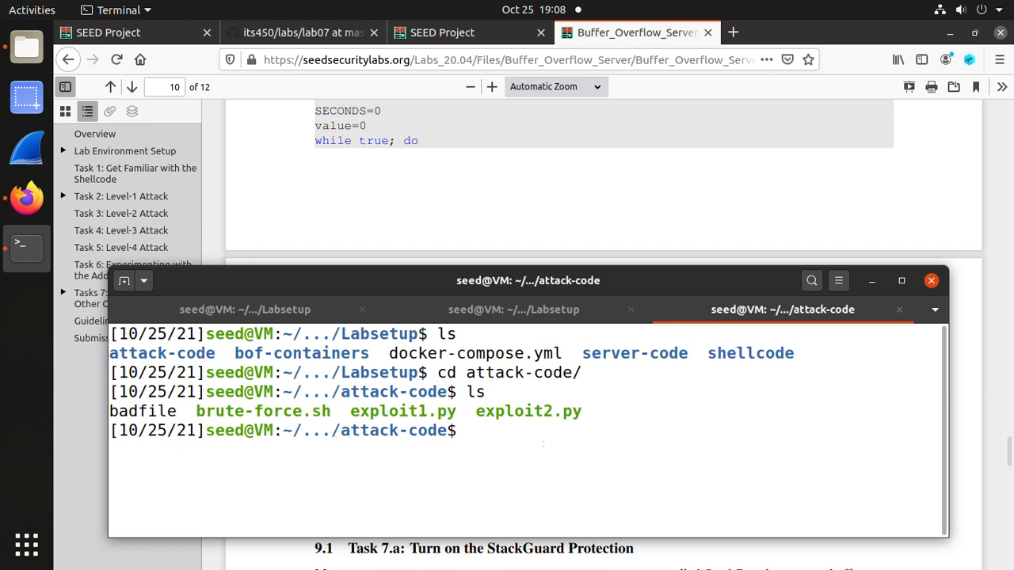
mouse_move(46, 23)
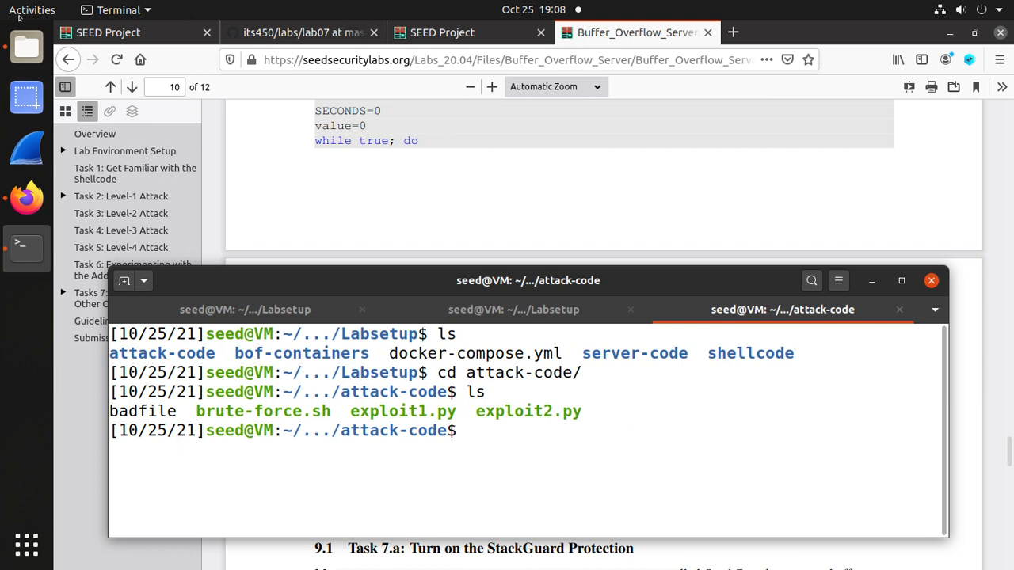
click(24, 10)
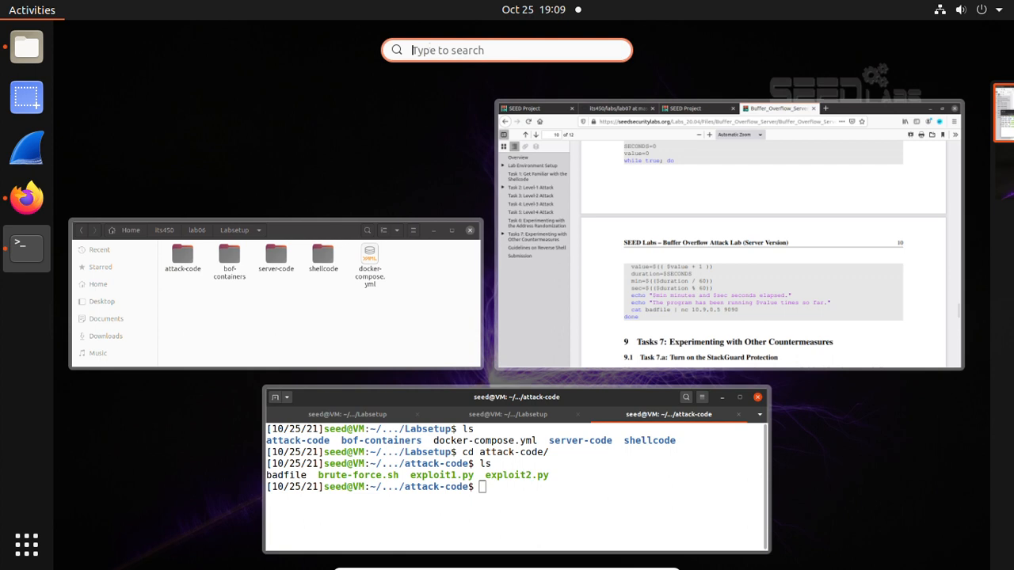
- Launch Text Editor and open attack-code's brute-force.sh and exploit1.py from Files
text(text)
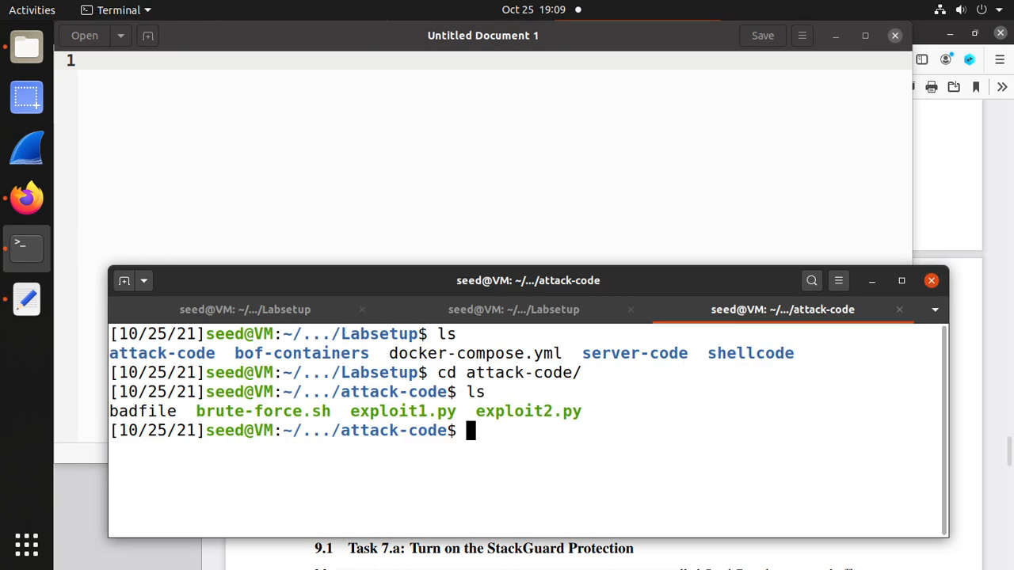
mouse_move(26, 46)
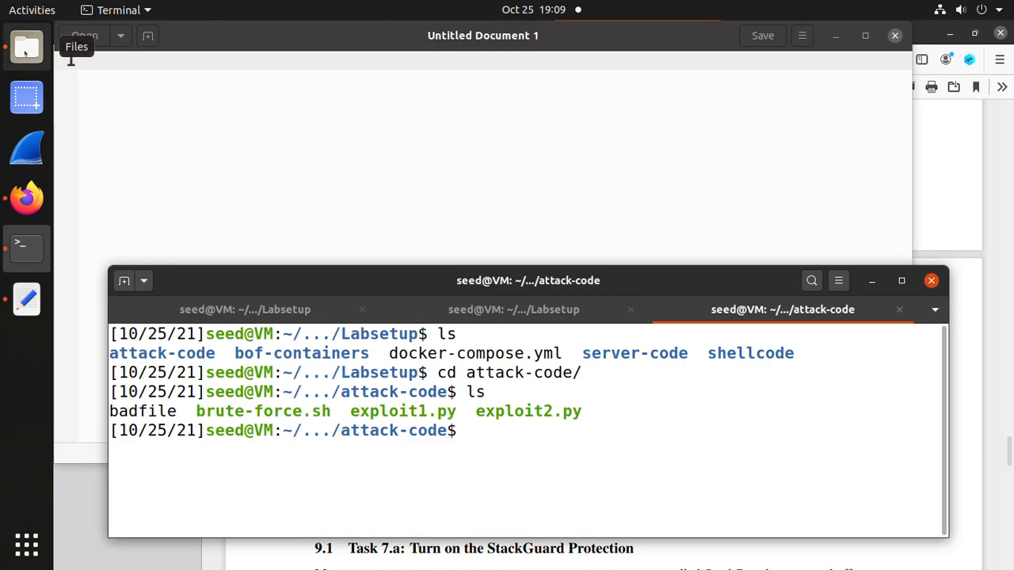
click(26, 48)
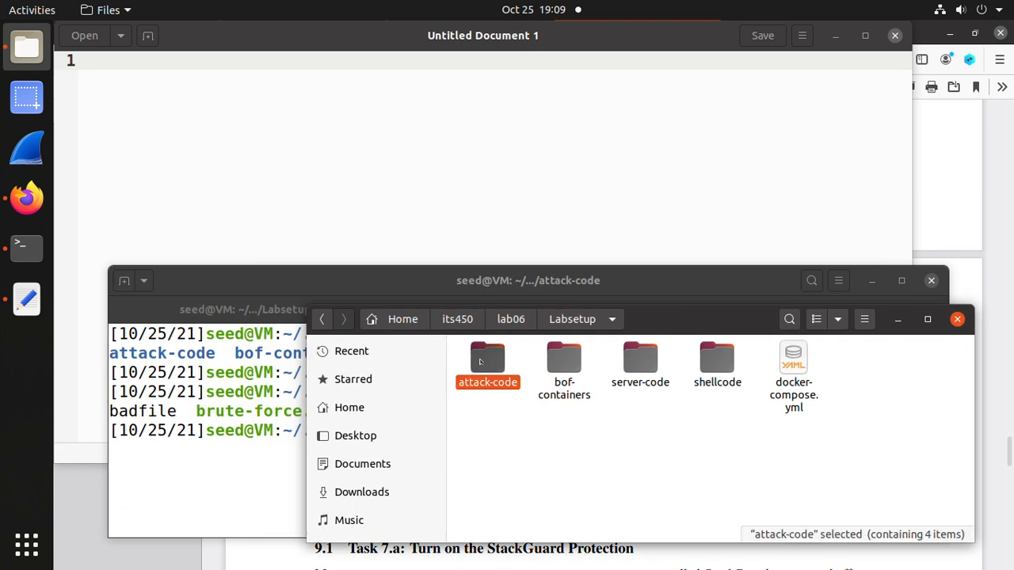
double_click(488, 361)
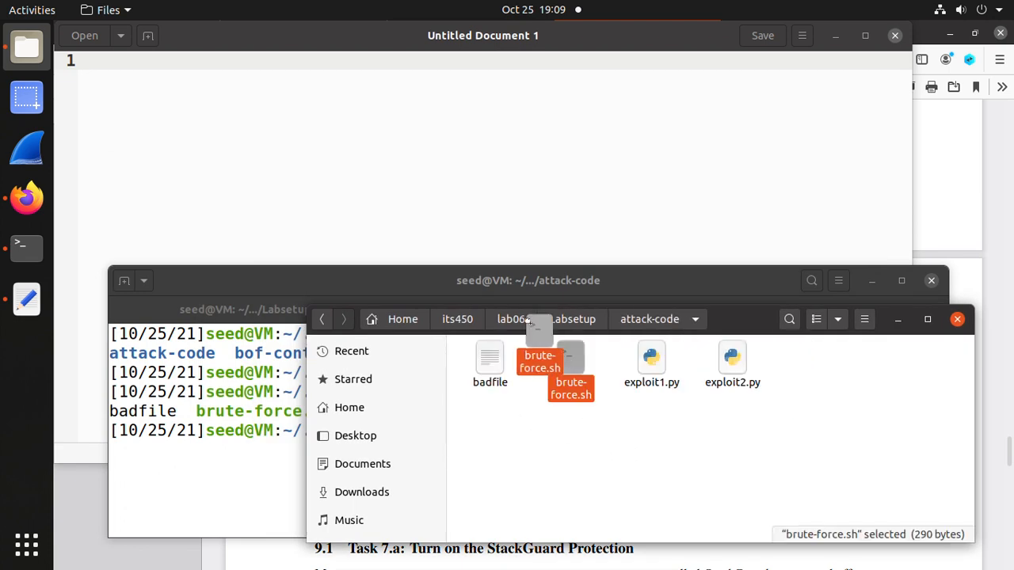
double_click(538, 360)
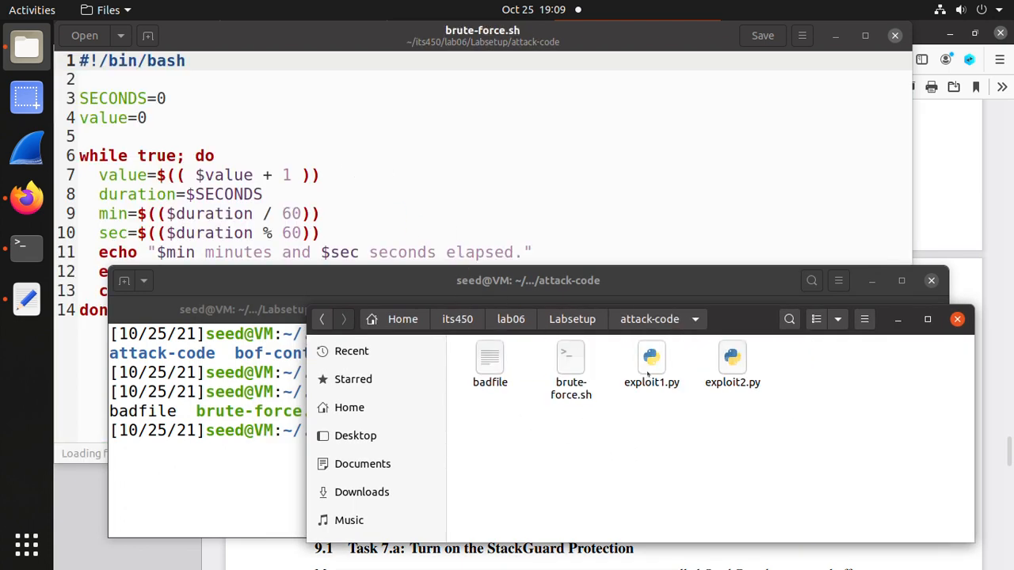
double_click(651, 356)
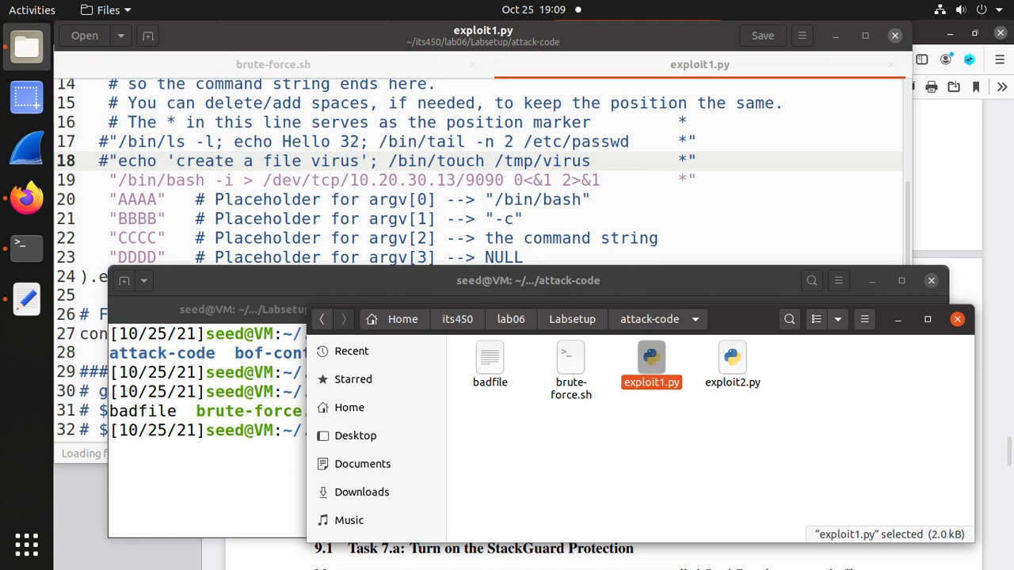
click(273, 64)
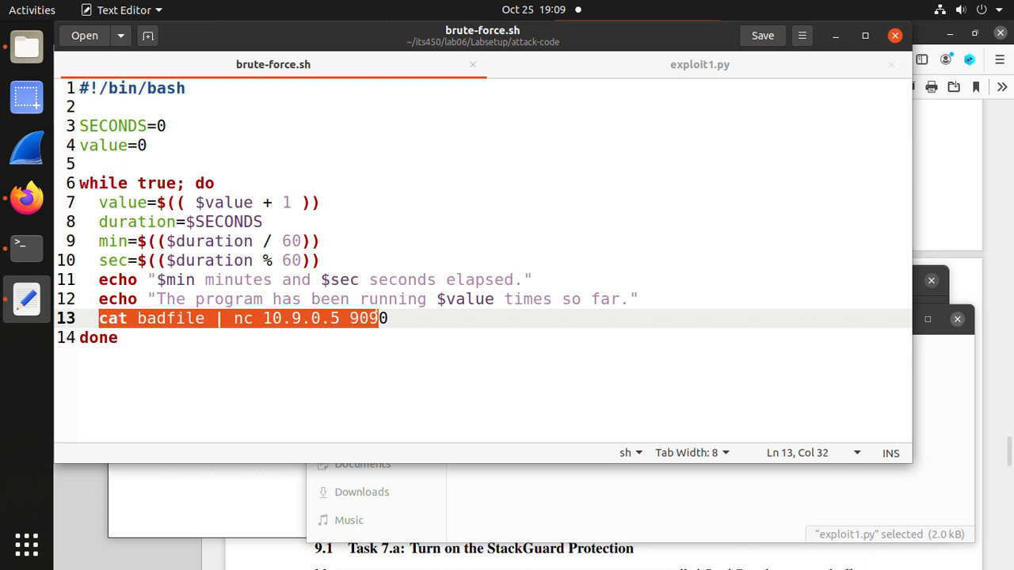
- Check that line 13 of brute-force.sh pipes badfile to 10.9.0.5 port 9090
text(0)
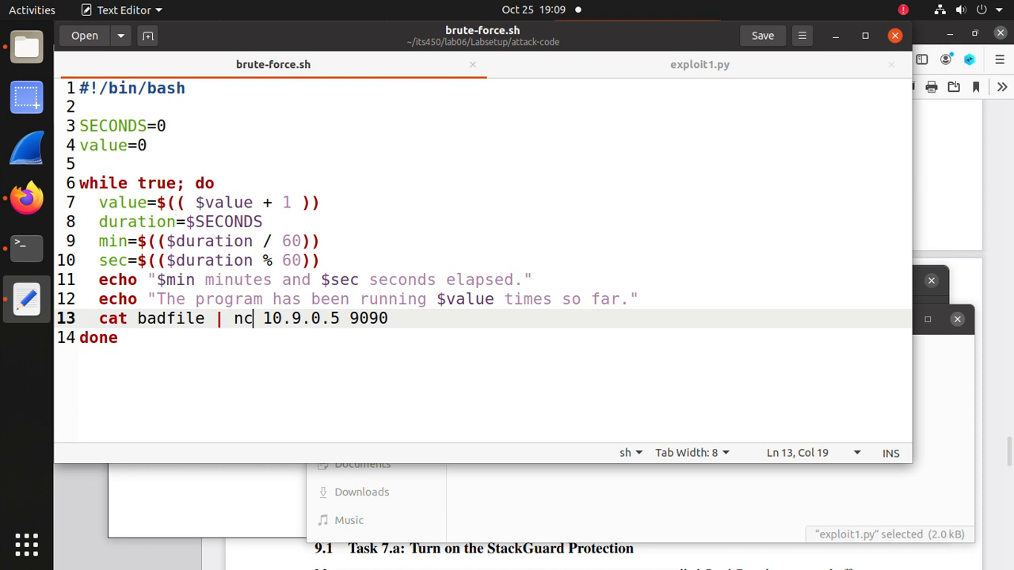
click(213, 222)
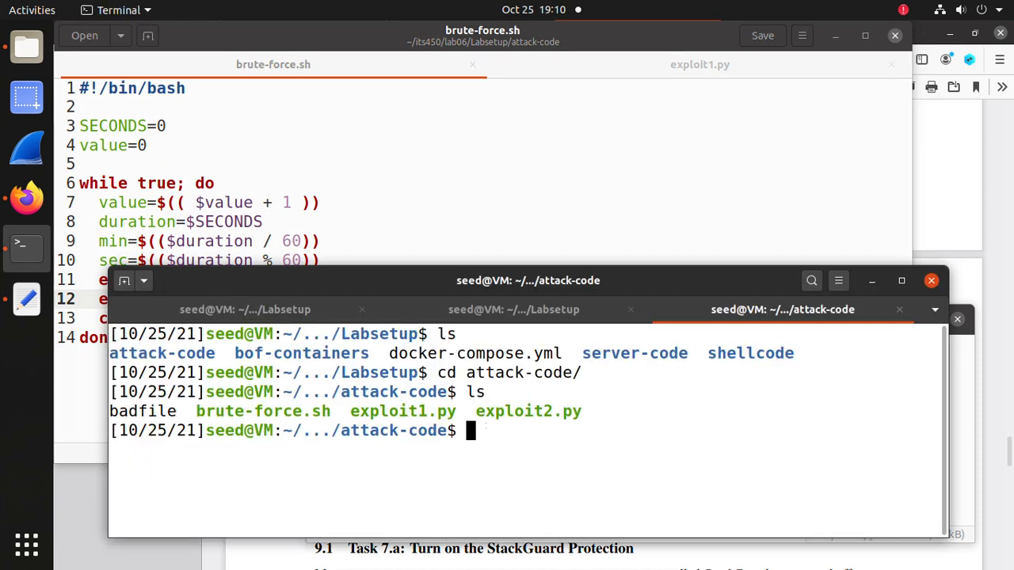
- Run ./exploit1.py to regenerate badfile, then launch ./brute-force.sh
text(./)
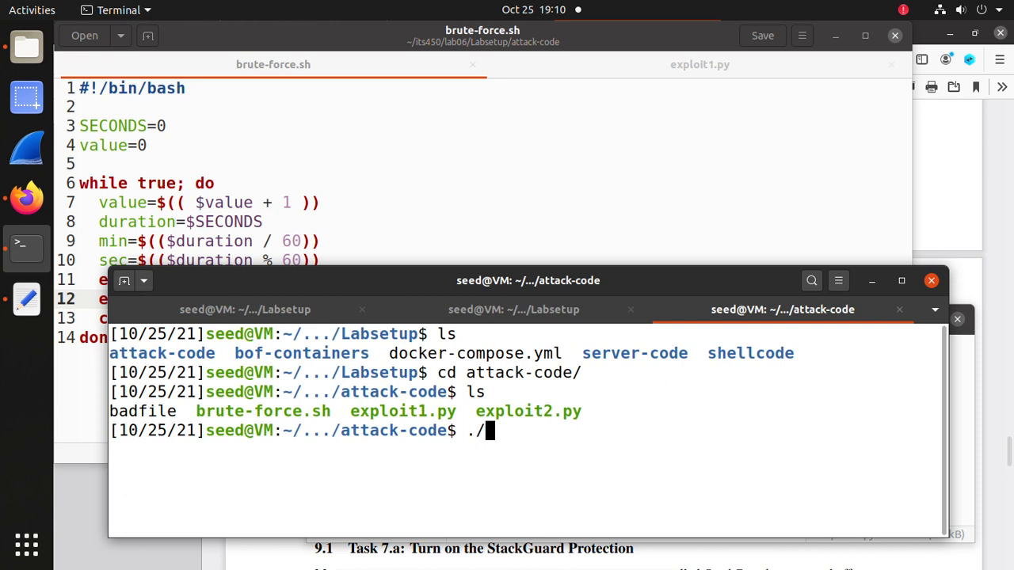
text(exploit1.py)
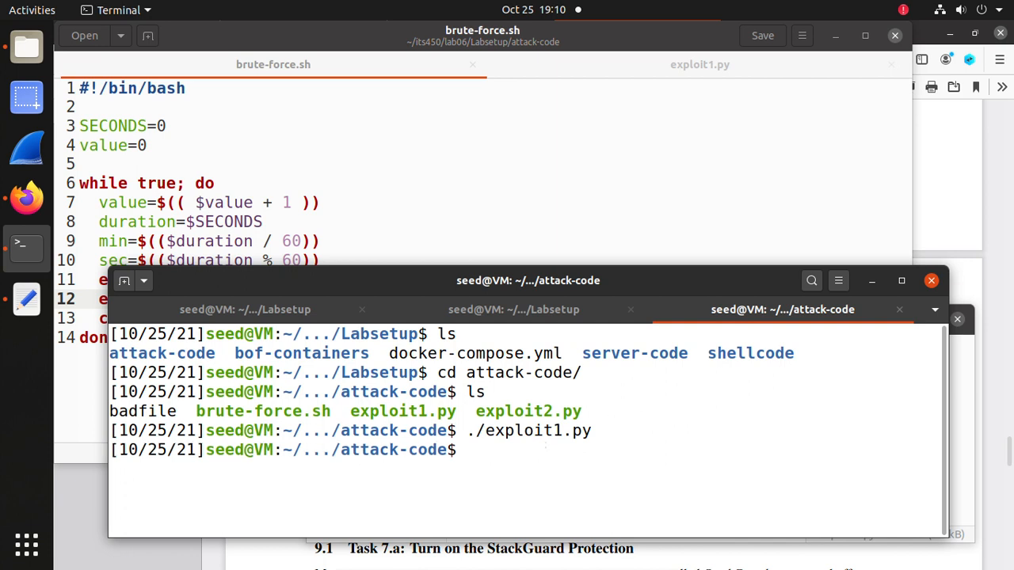
text(./)
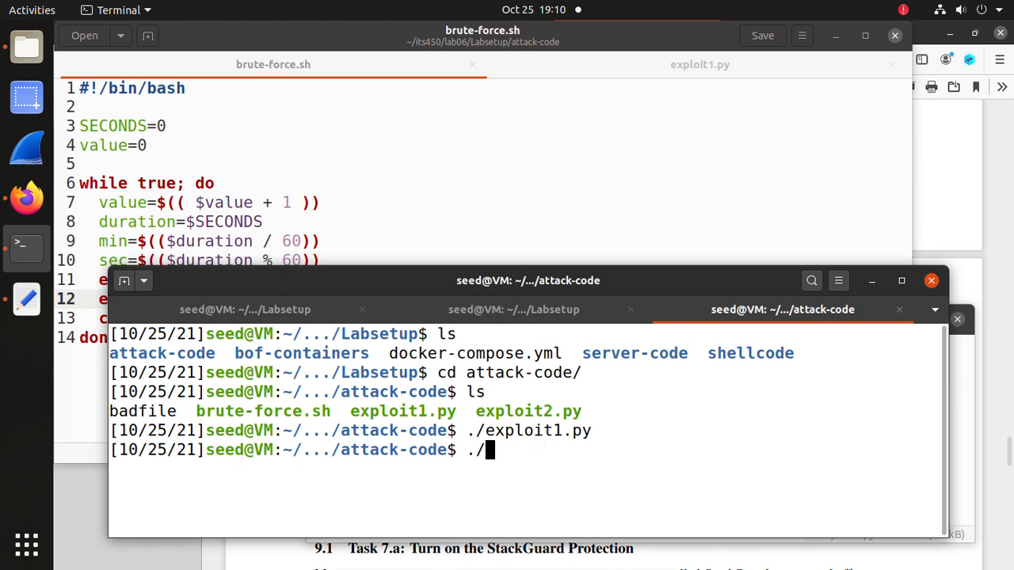
text(brute-force.sh)
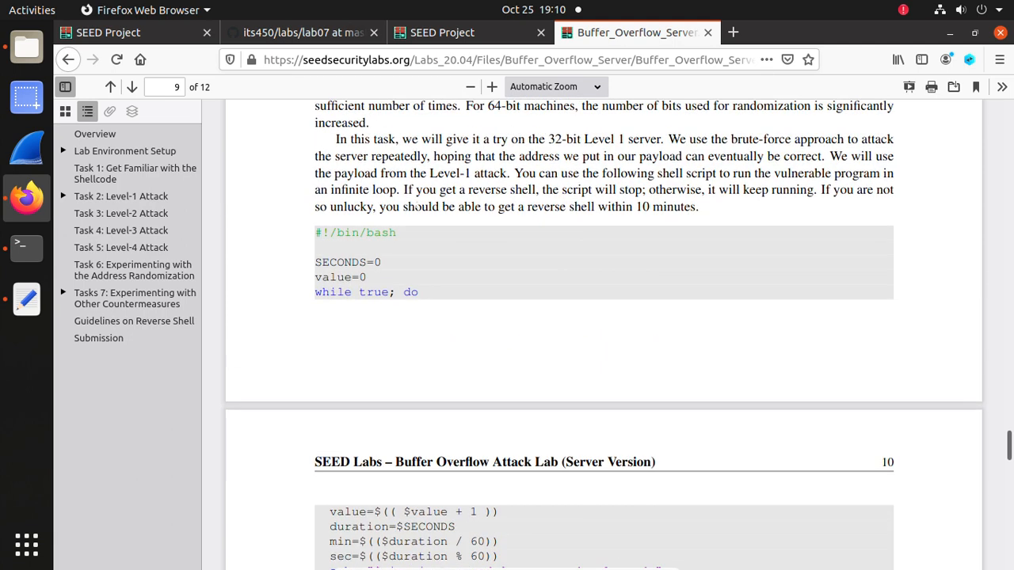
- Read section 9's Tasks 7.a and 7.b on StackGuard and non-executable stacks
double_click(620, 207)
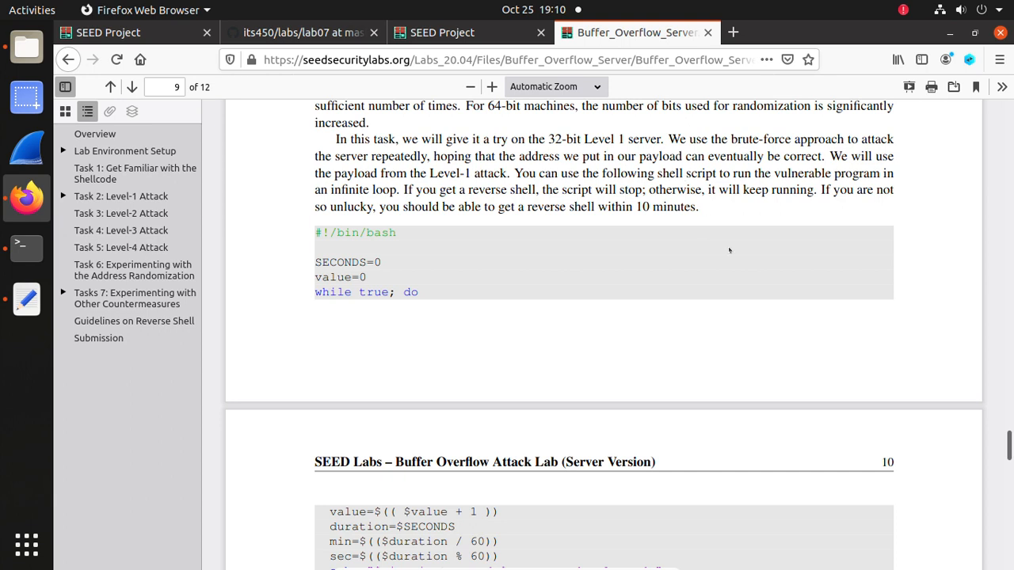
scroll(down, 3)
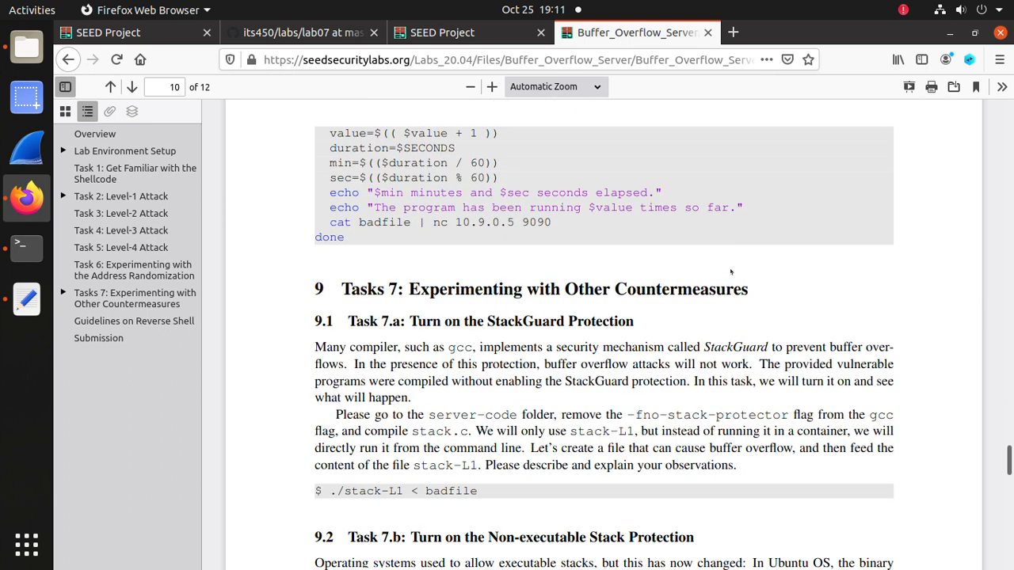
click(24, 248)
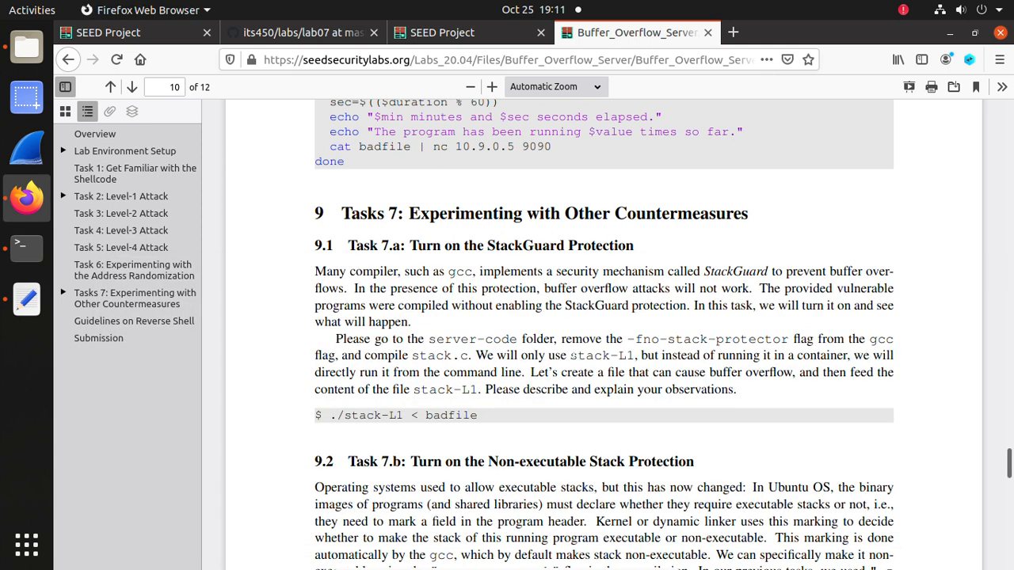
scroll(down, 3)
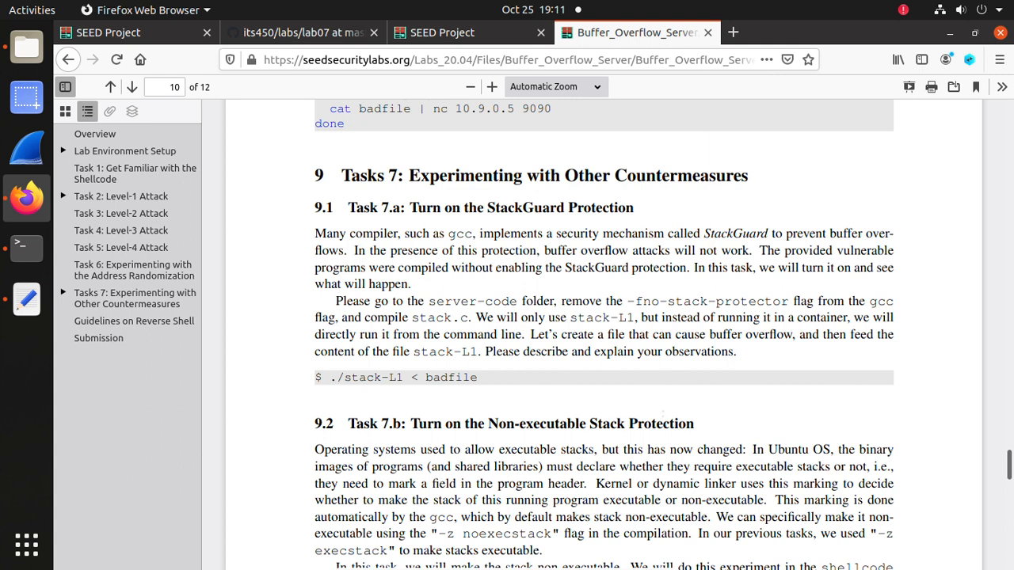
scroll(down, 3)
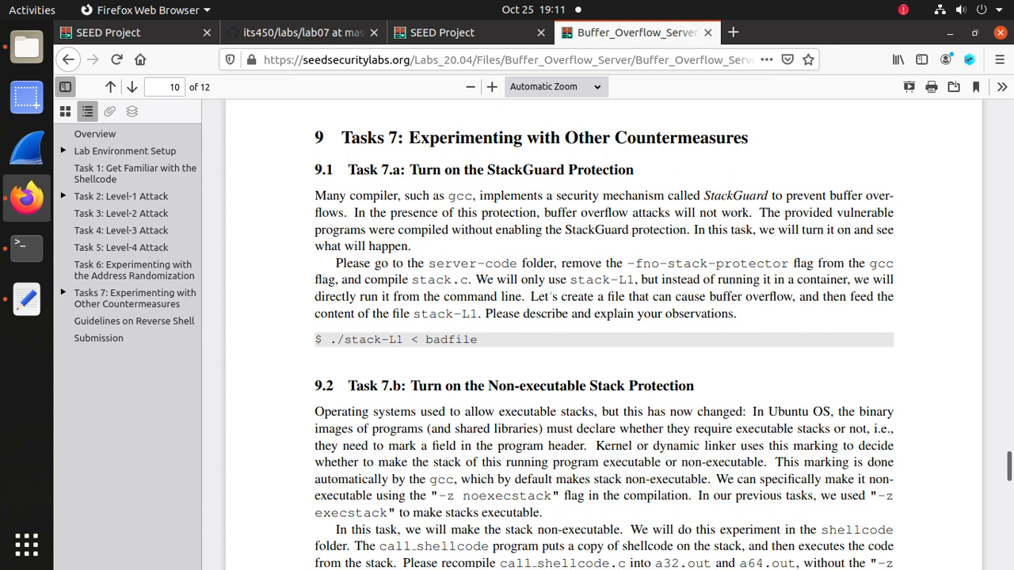
scroll(down, 3)
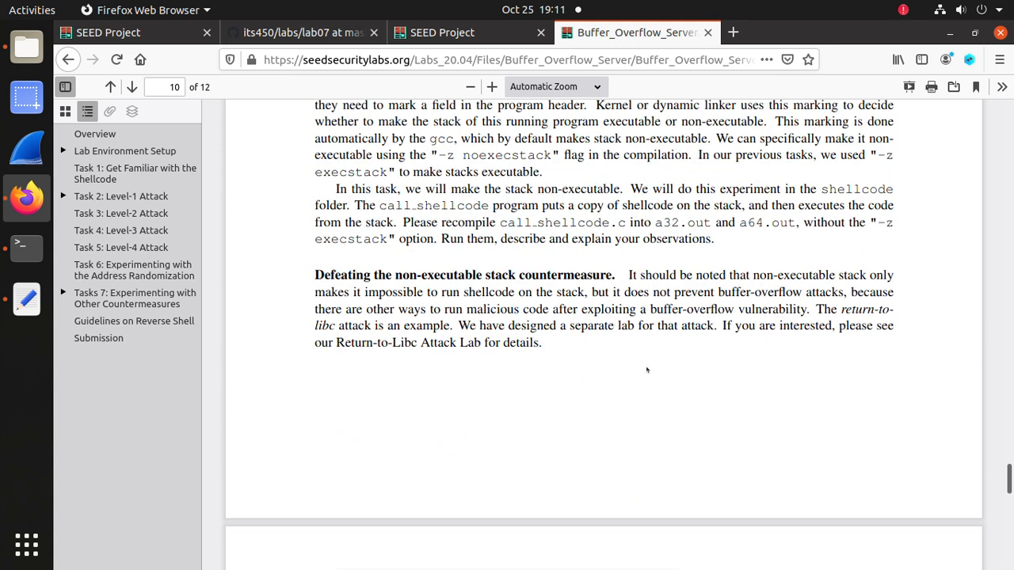
scroll(down, 3)
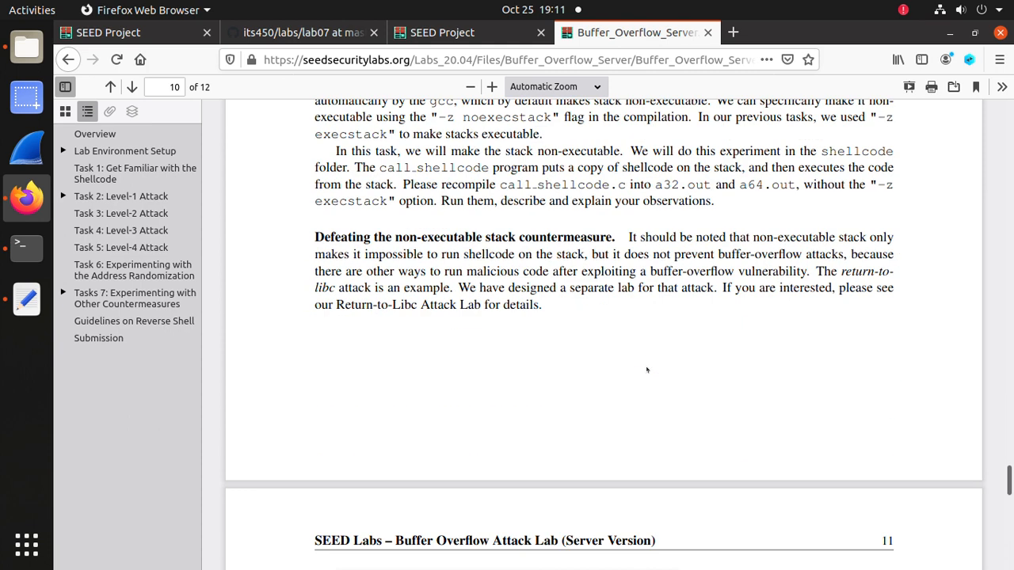
scroll(down, 3)
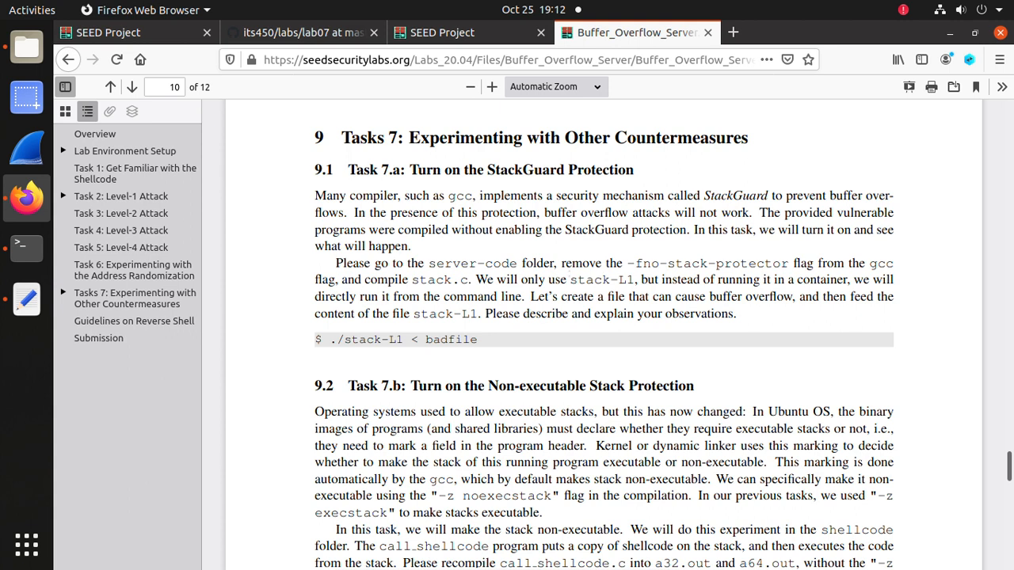
double_click(592, 280)
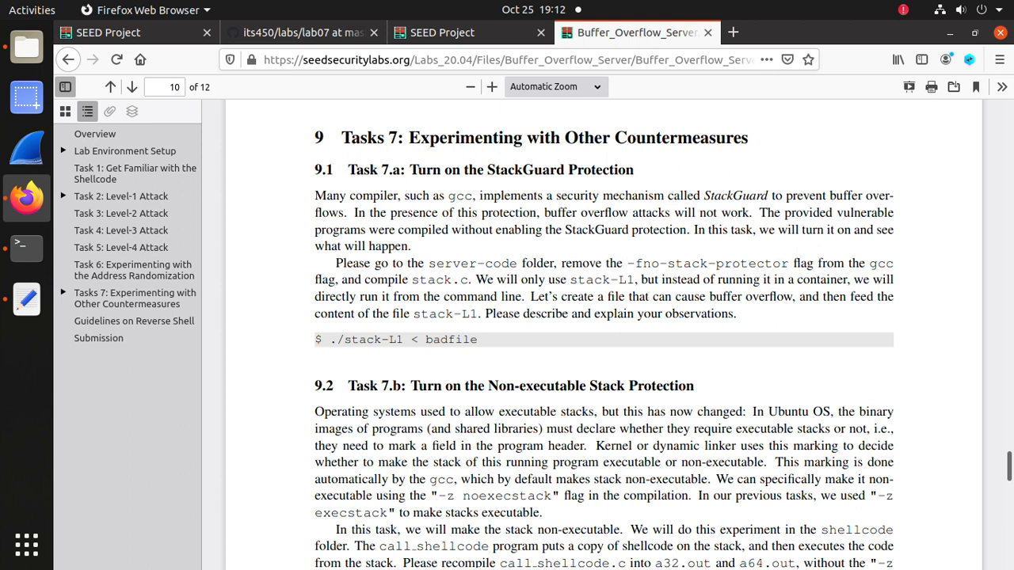
mouse_move(209, 227)
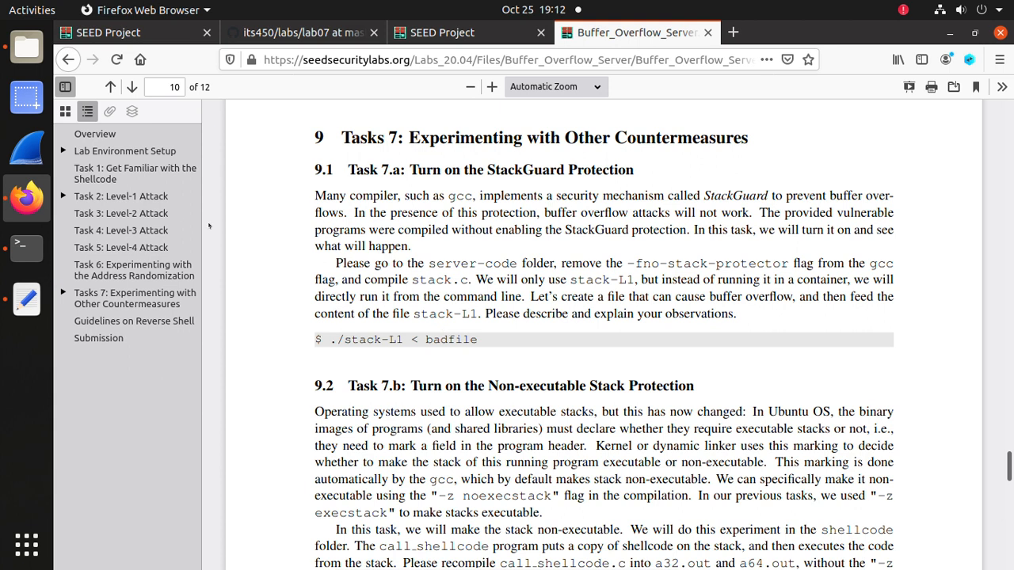
click(26, 247)
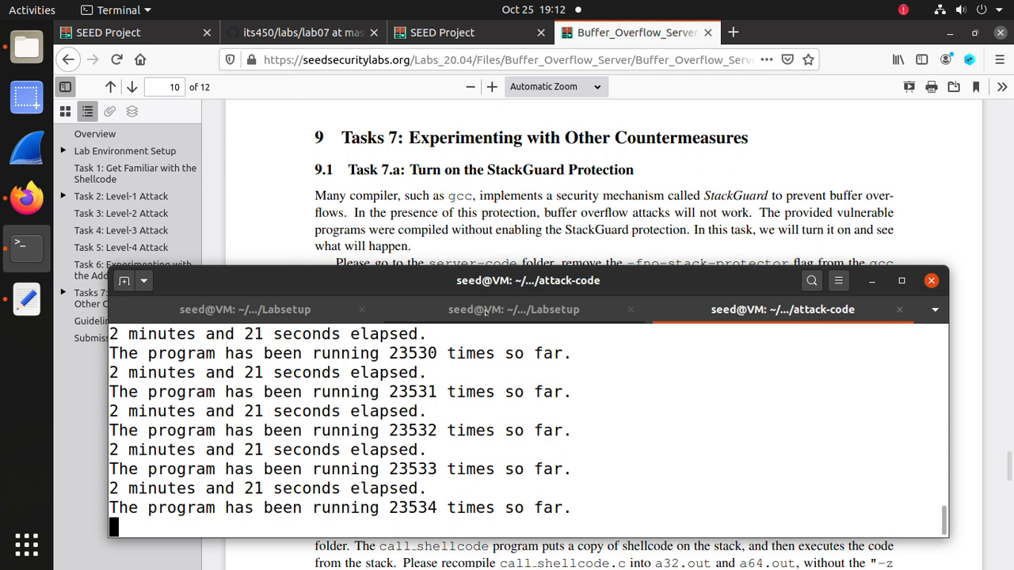
- Type 'cd ser' toward server-code in another Labsetup terminal tab
click(486, 310)
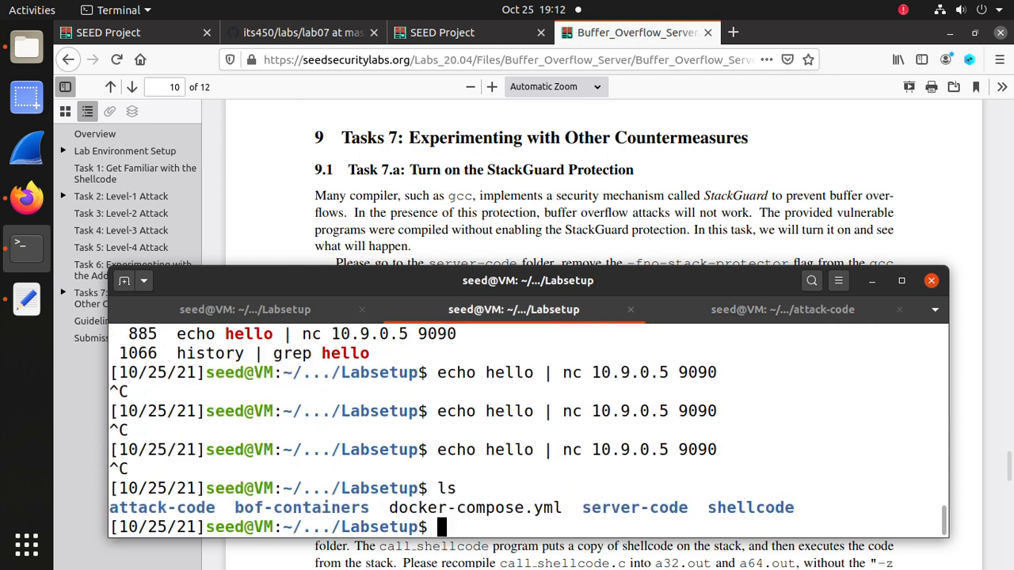
text(cd ser)
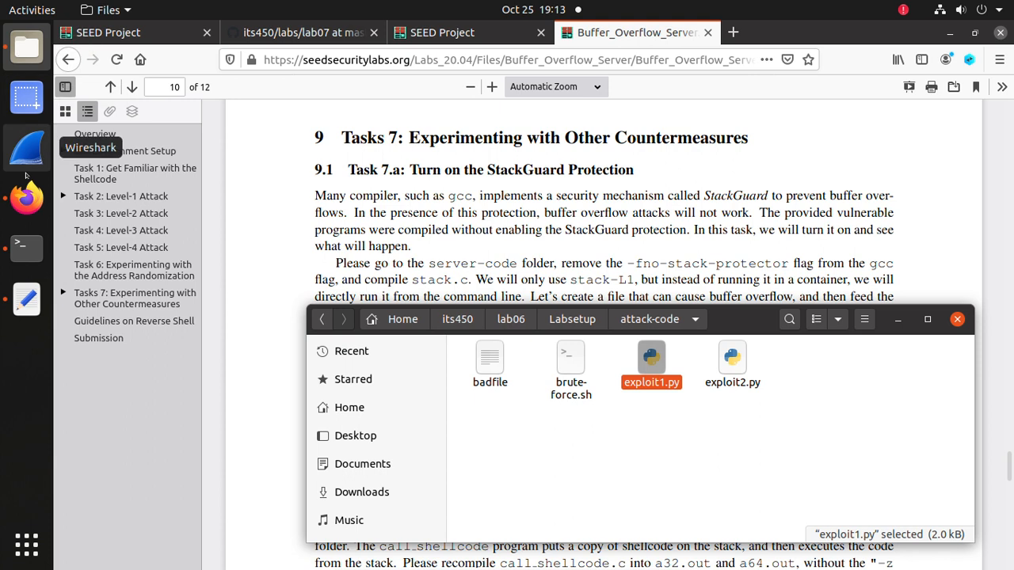
- Open exploit1.py, then go via Labsetup into server-code and open Makefile
double_click(571, 357)
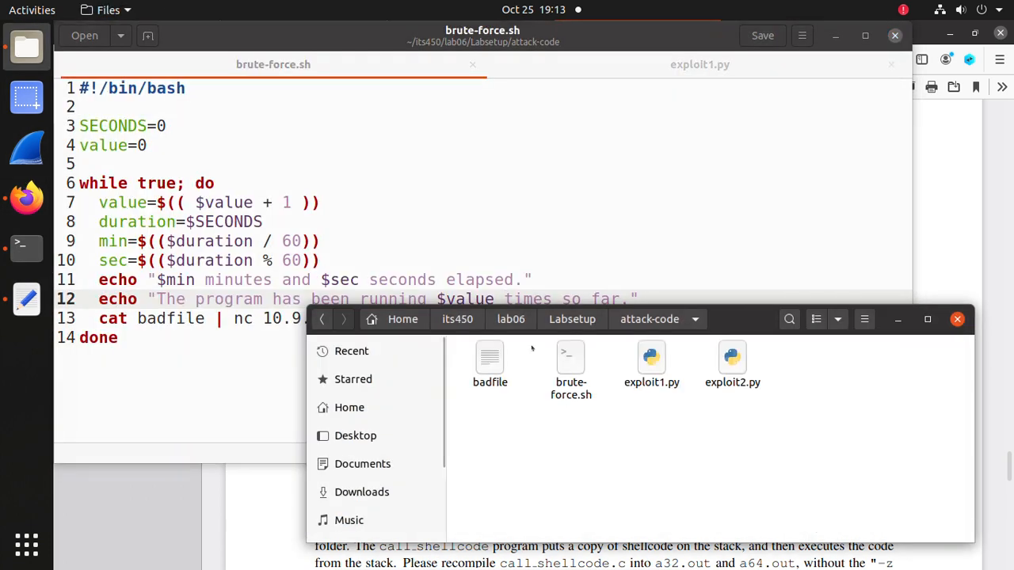
click(572, 319)
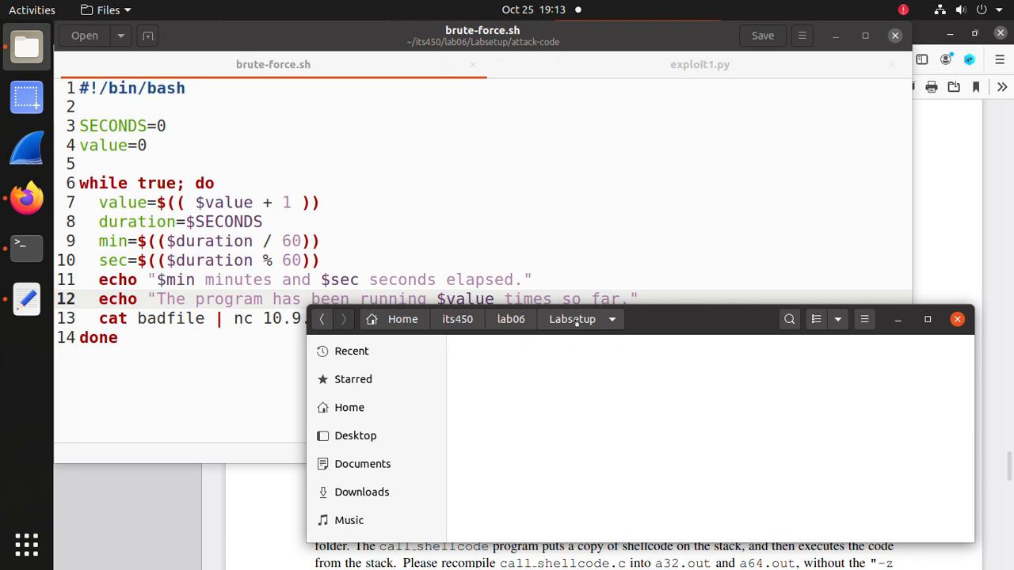
click(571, 319)
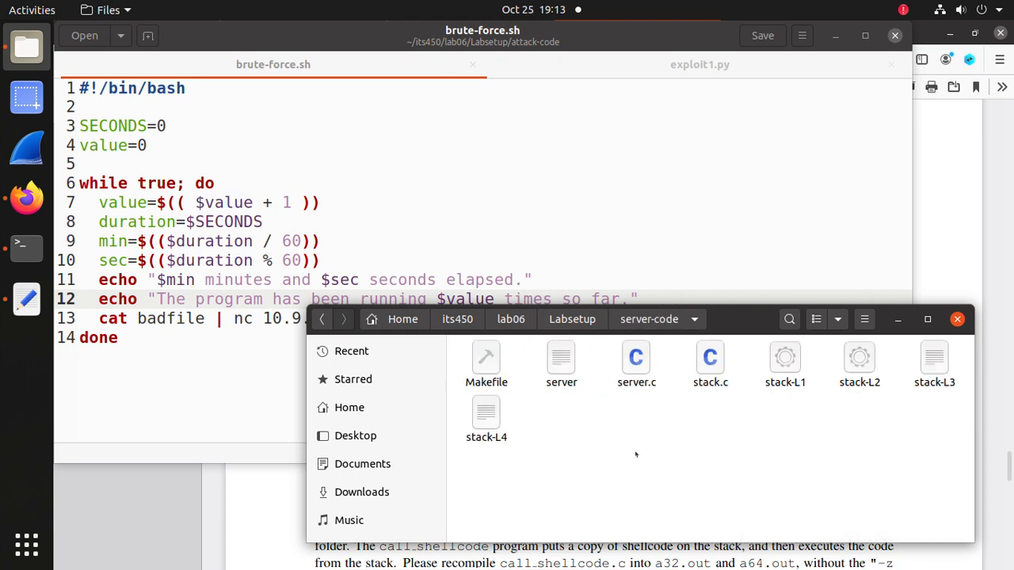
mouse_move(486, 397)
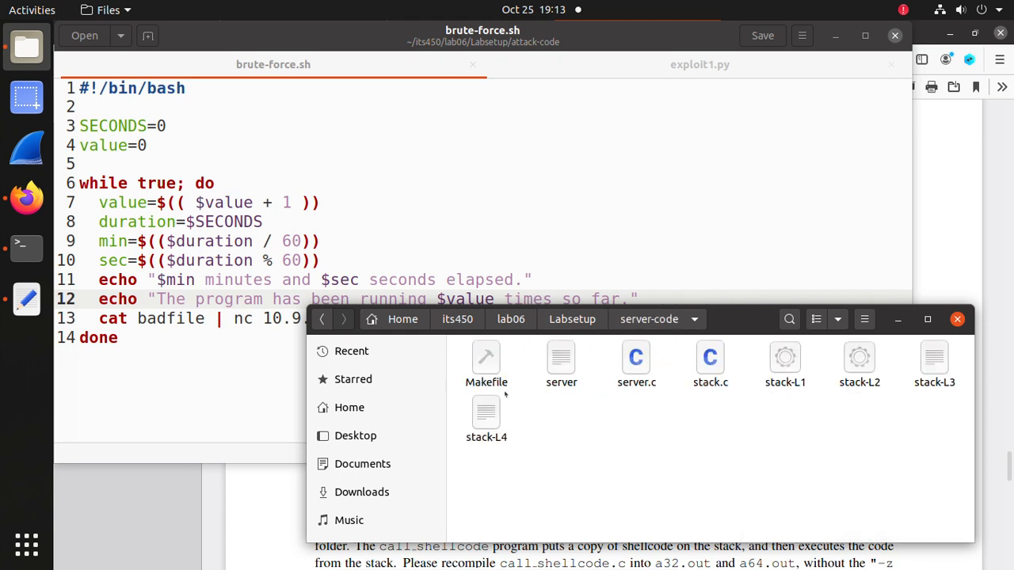
click(487, 356)
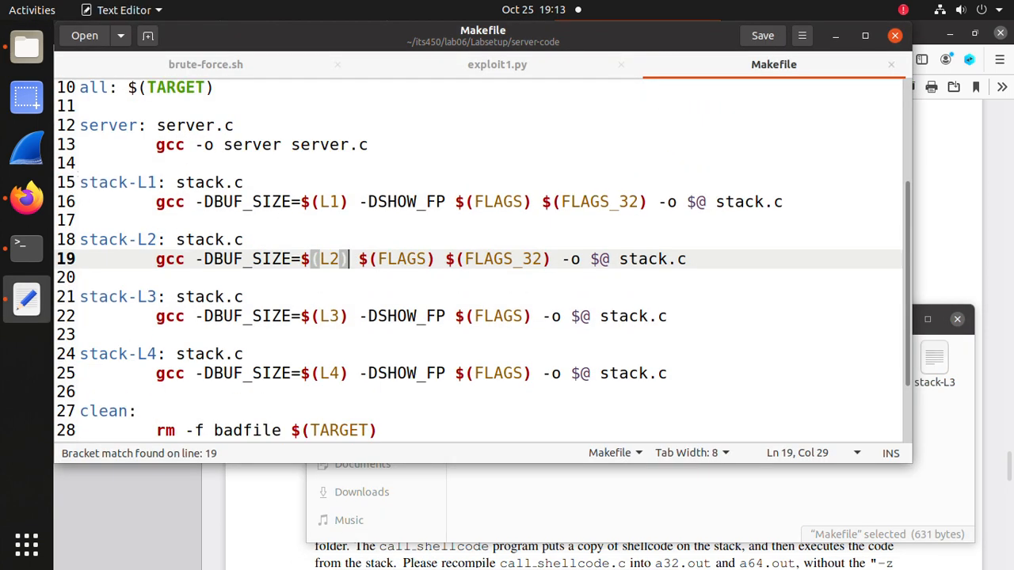
- Add a FLAGSESP line copied from FLAGS and select -fno-stack-protector to remove it
scroll(up, 3)
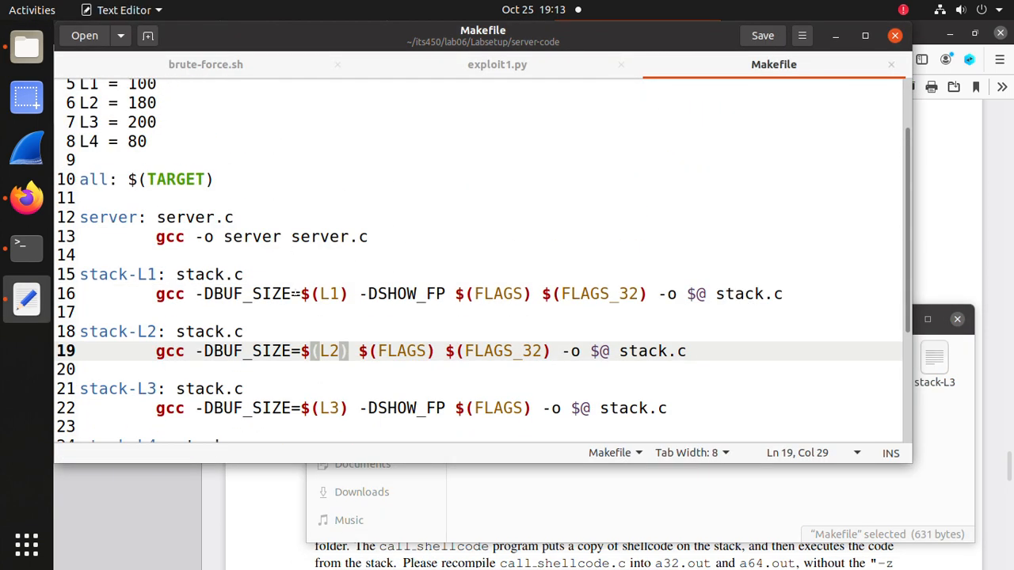
scroll(up, 3)
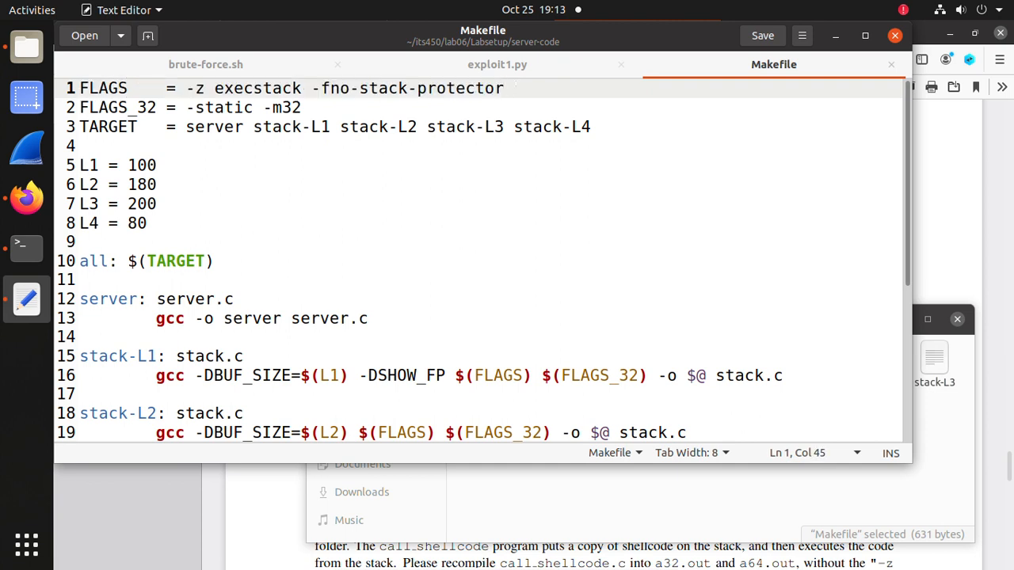
key(Return)
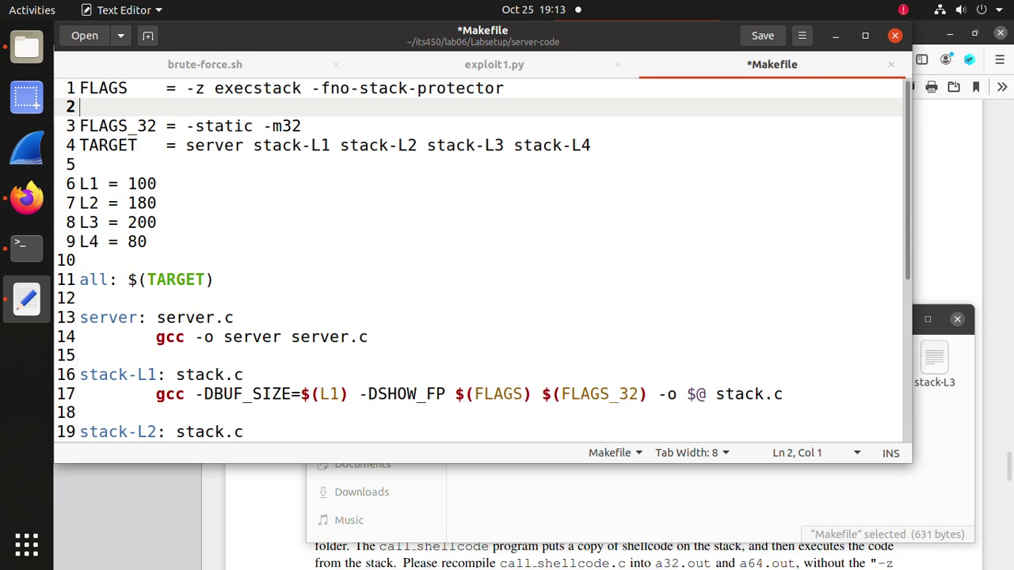
text(FLAGS     = -z execstack -fno-stack-protector)
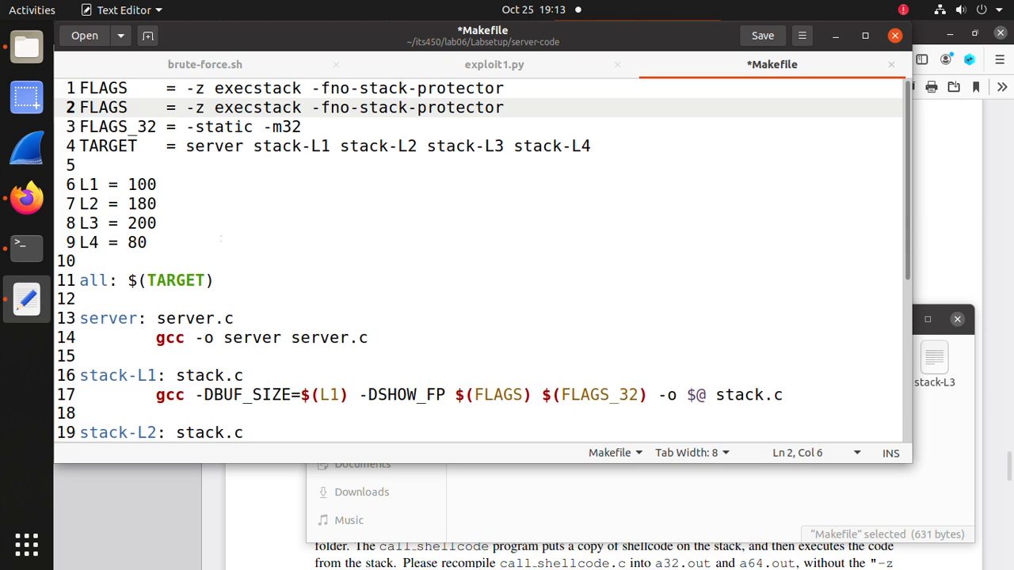
text(E)
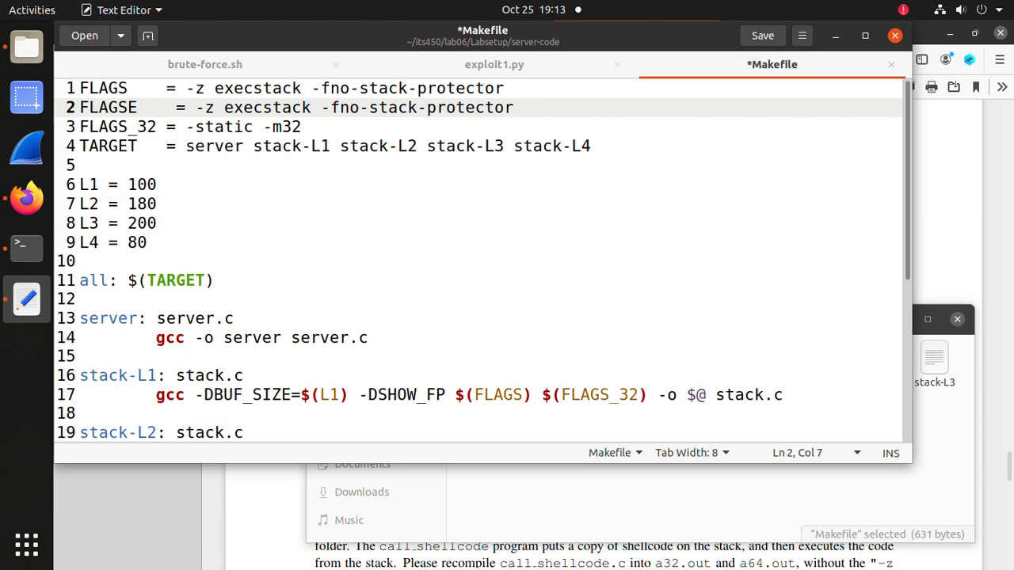
mouse_move(46, 145)
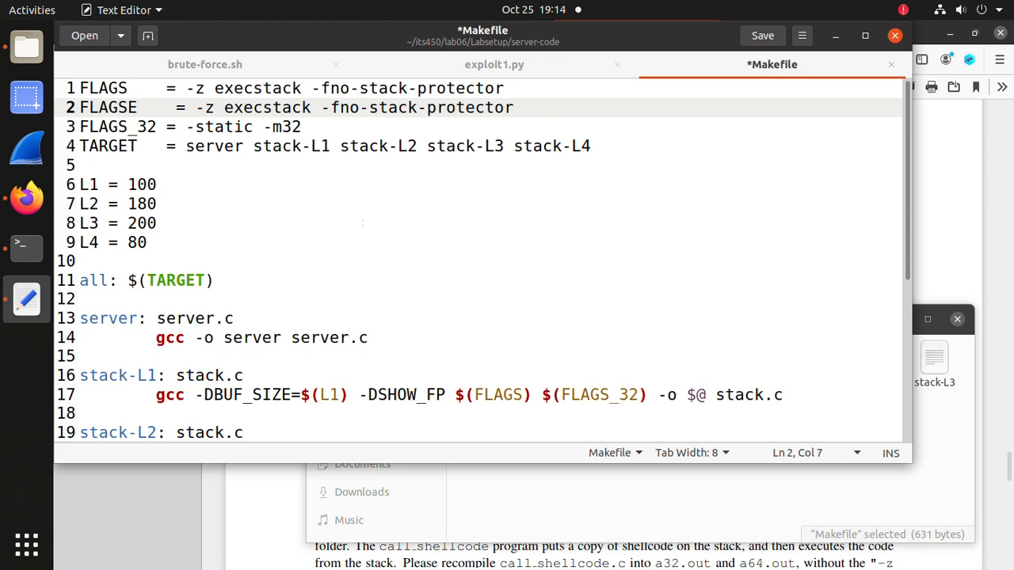
text(SP)
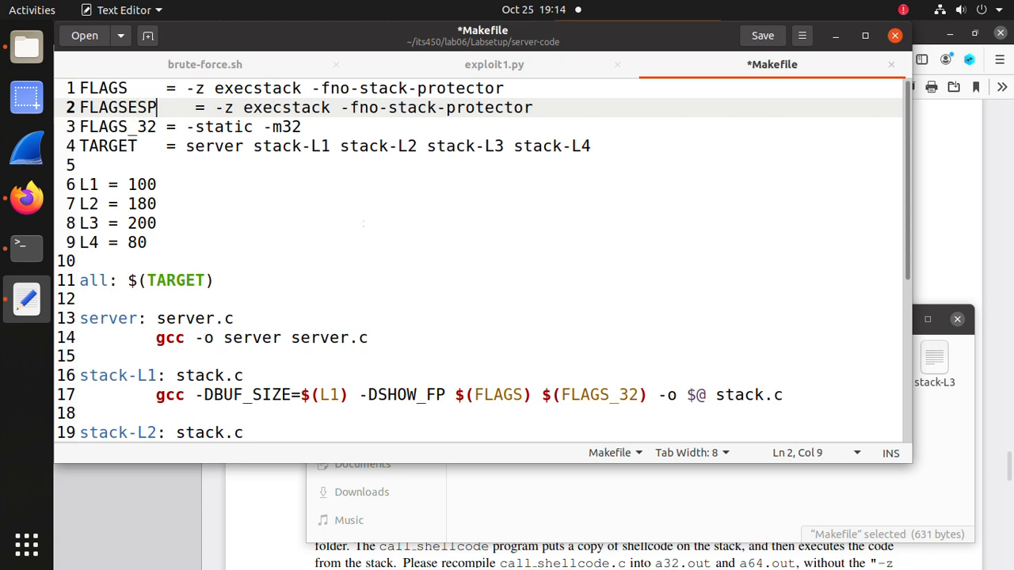
click(355, 107)
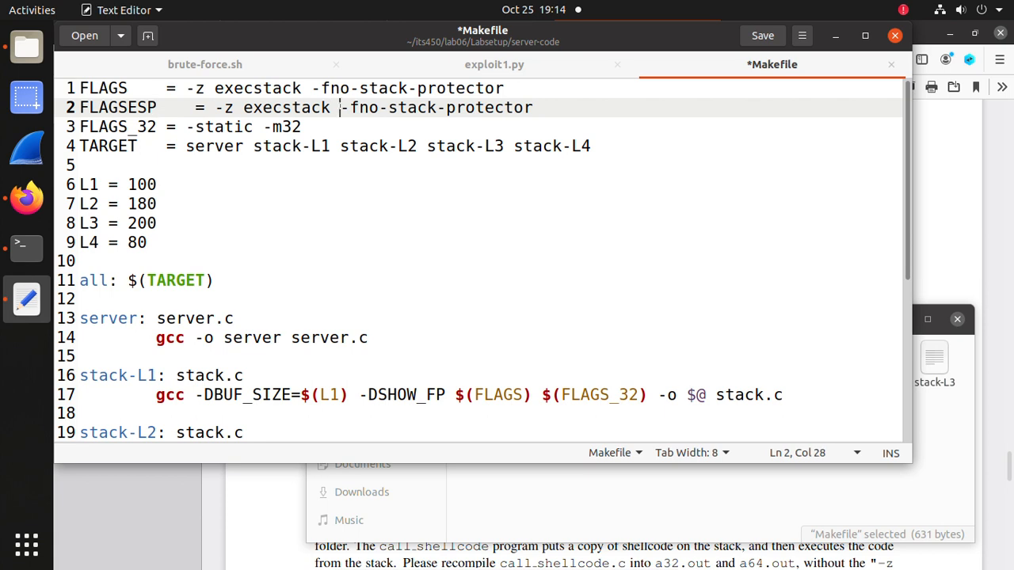
drag(340, 108, 533, 108)
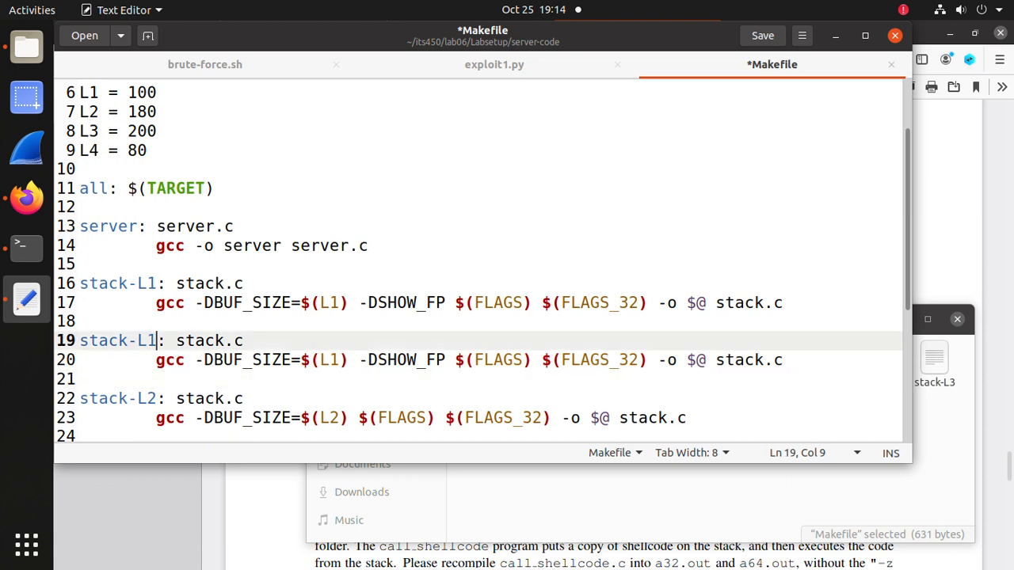
- Make the duplicated target stack-L1ESP build with $(FLAGSESP), saving the Makefile
text(E)
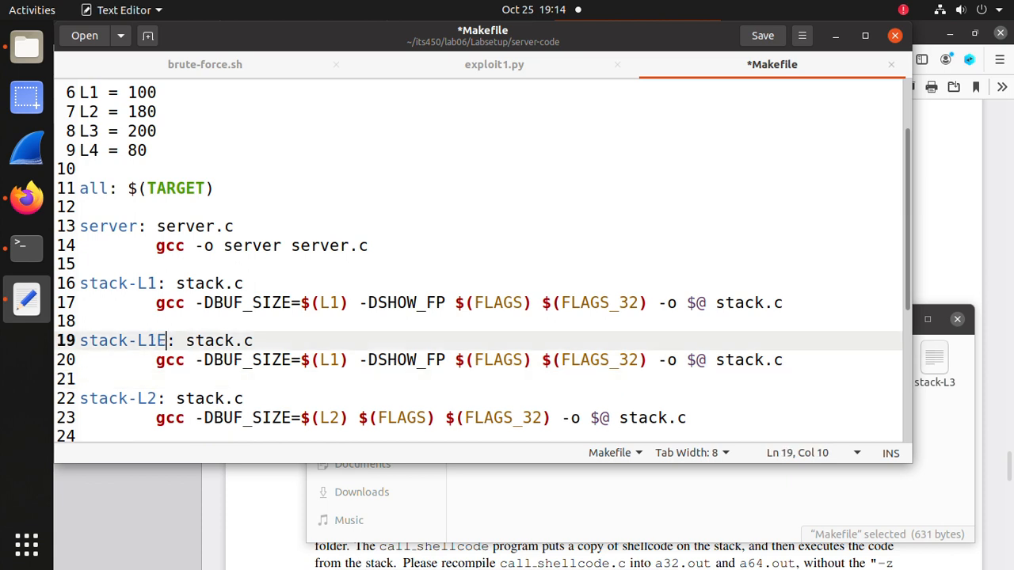
text(S)
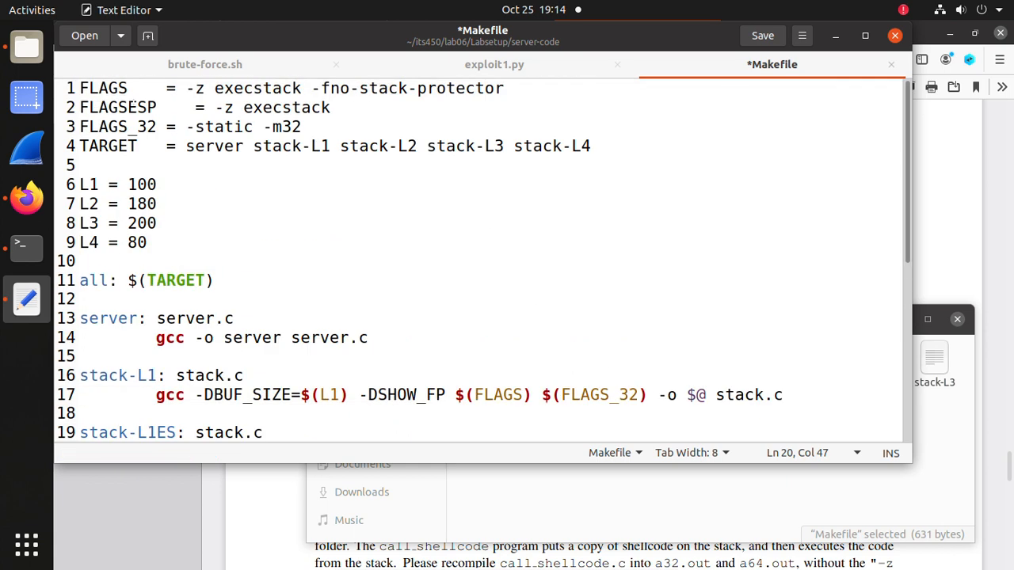
scroll(down, 3)
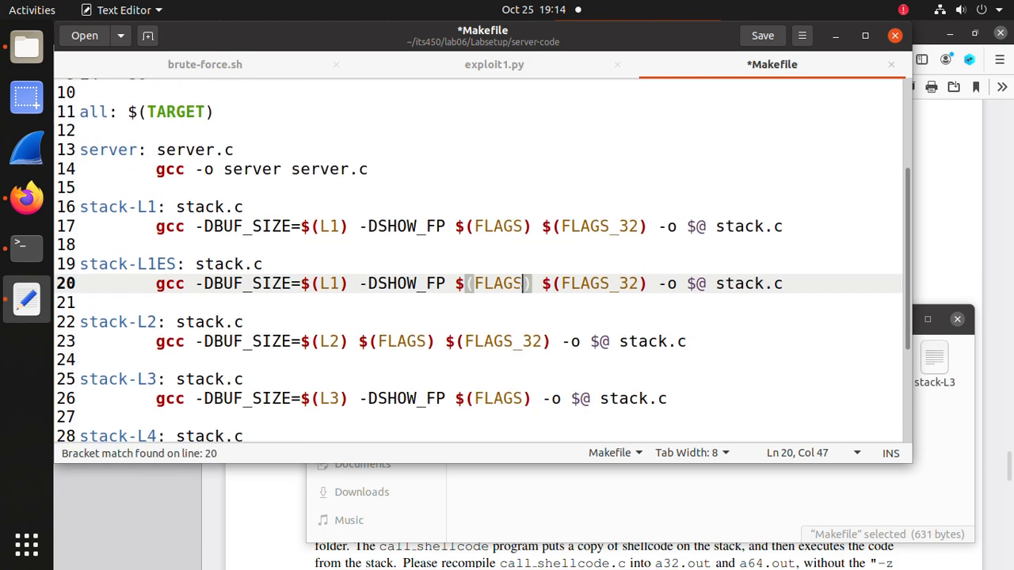
text(ESP)
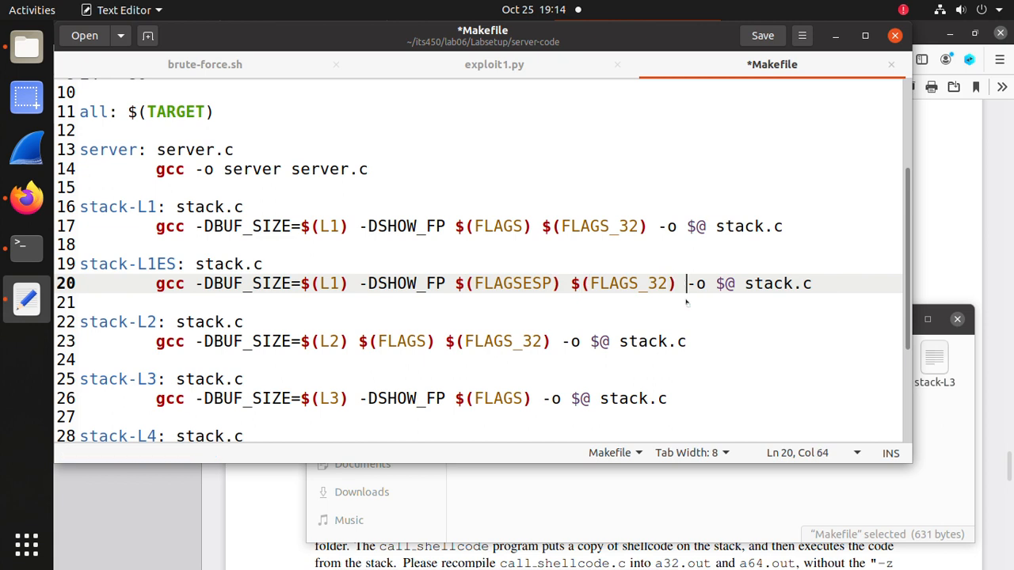
click(762, 35)
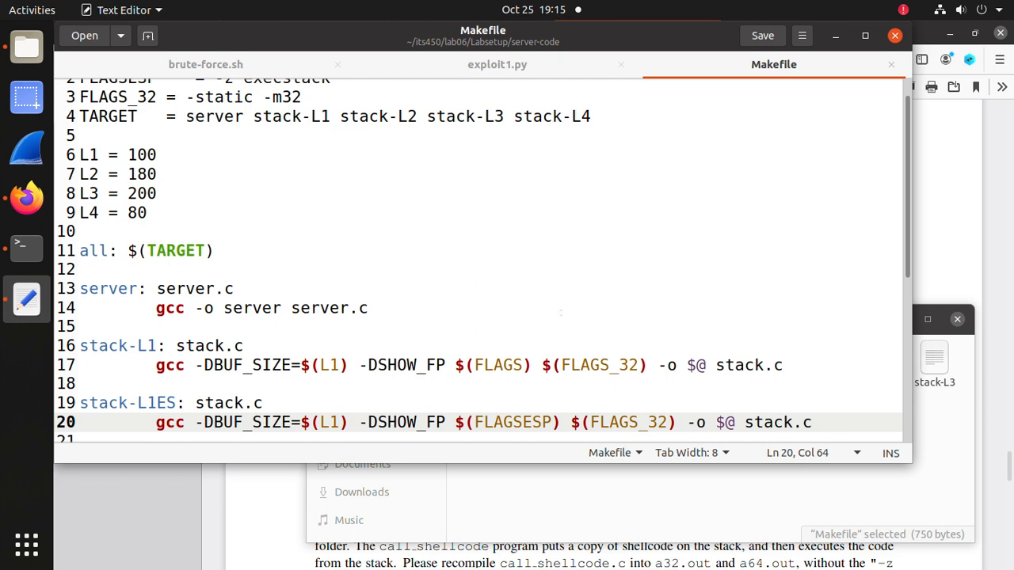
scroll(down, 3)
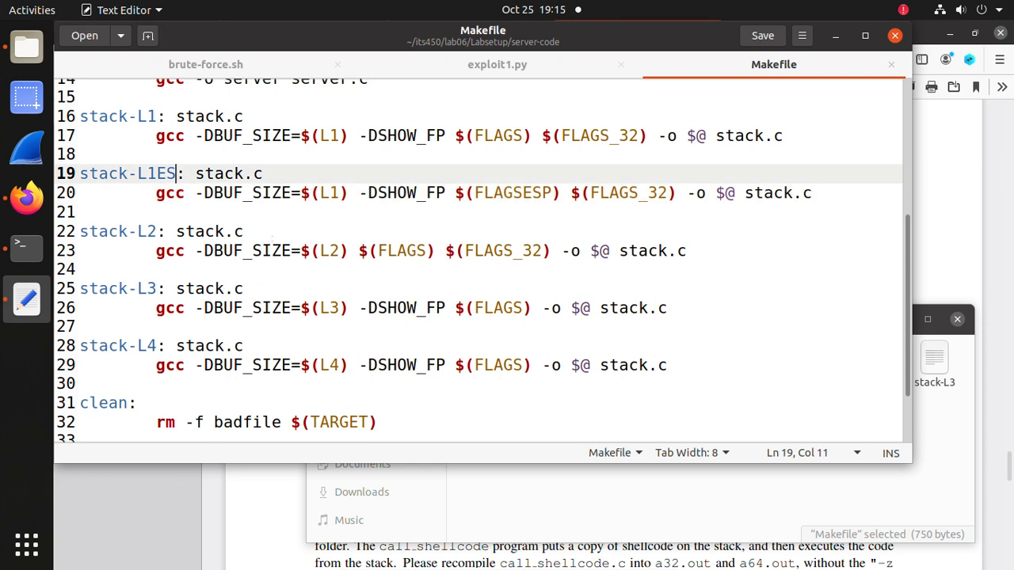
text(P)
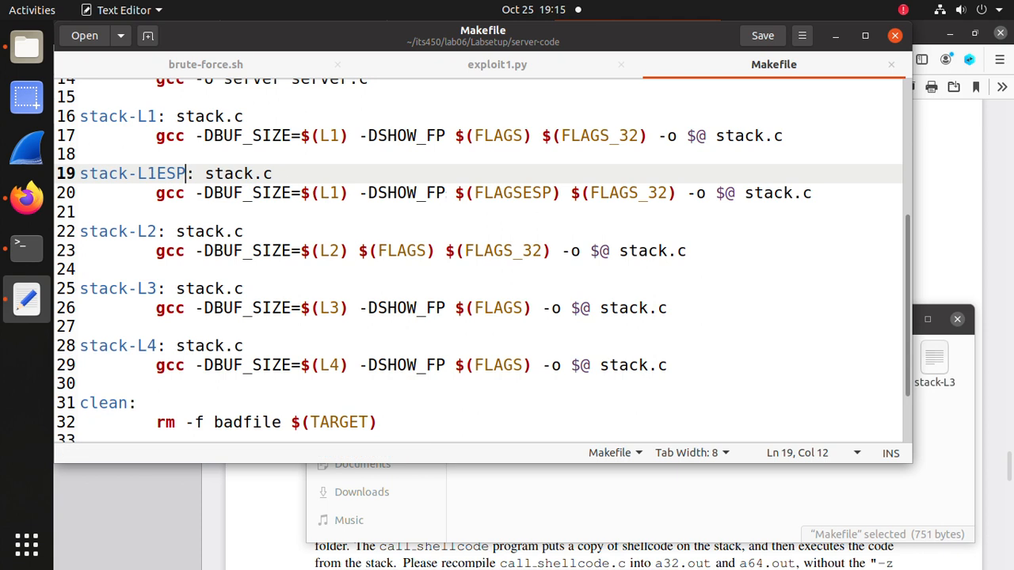
click(811, 193)
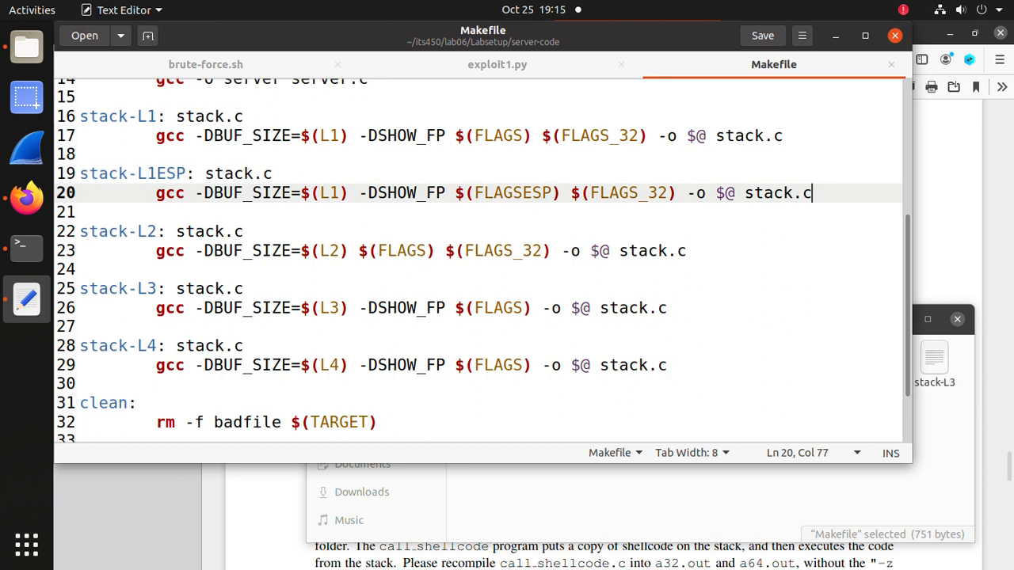
mouse_move(27, 248)
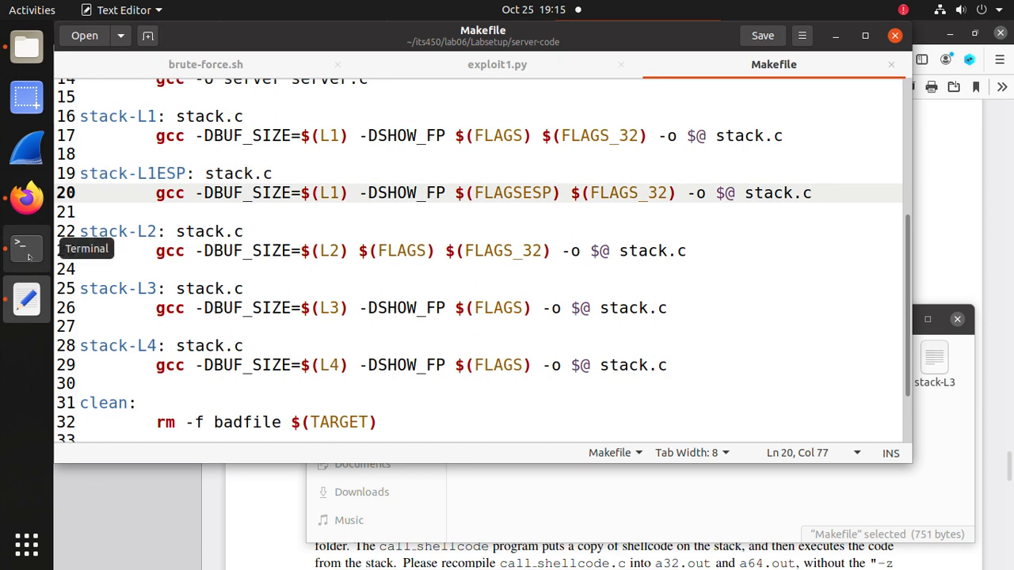
- Build the stack-L1ESP target with make and list the server-code folder
click(27, 248)
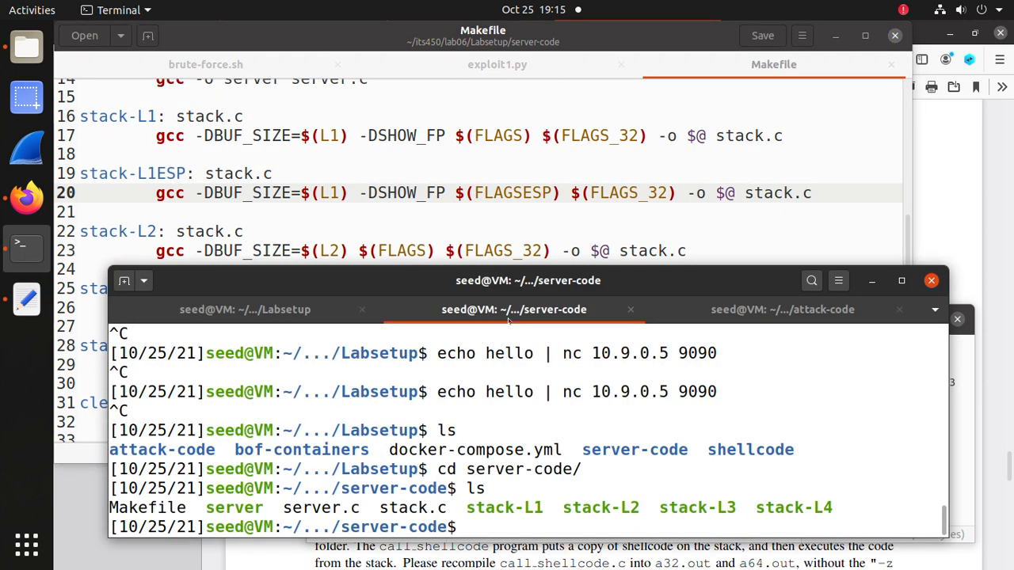
text(make)
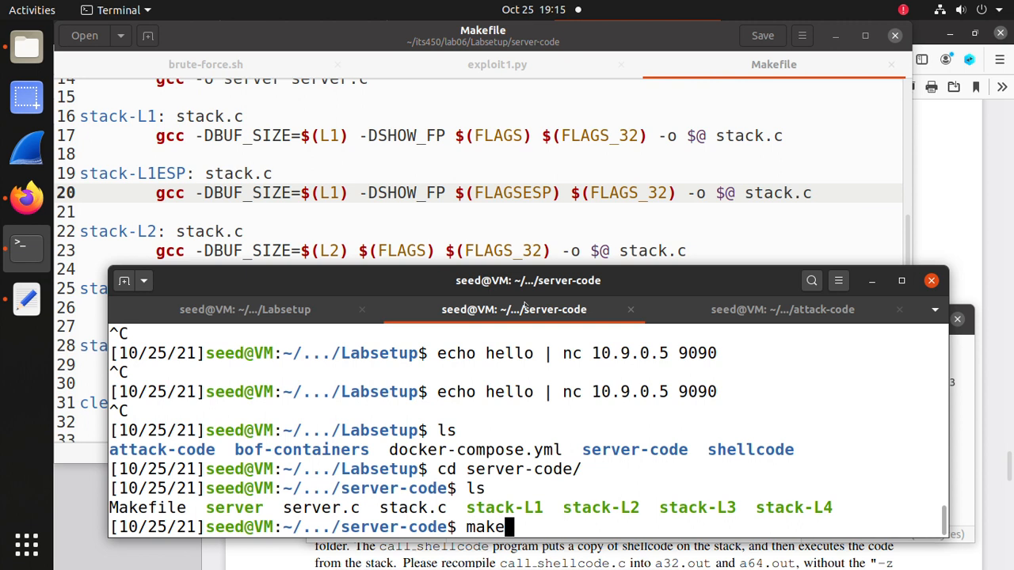
text(stack)
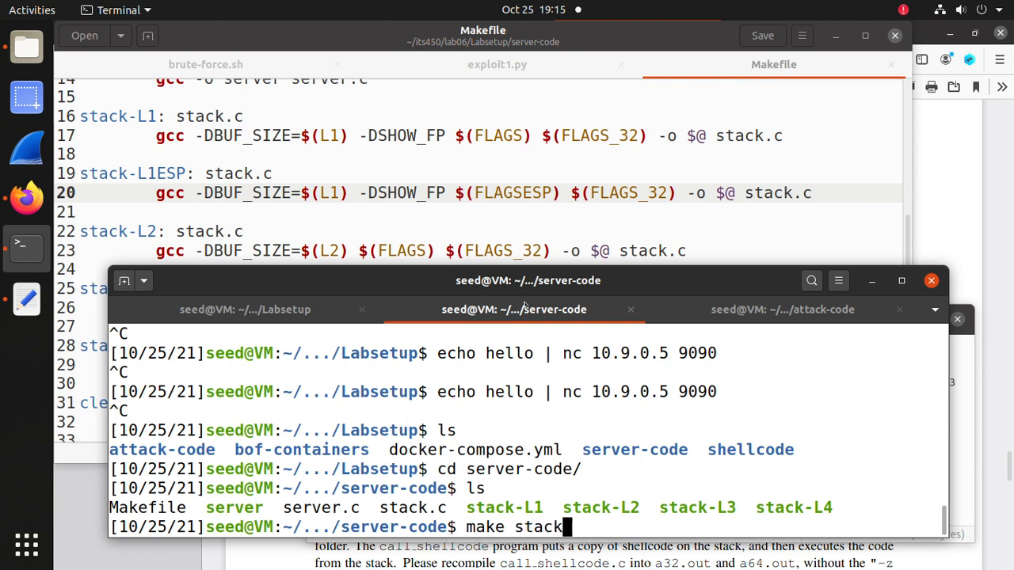
text(-L1ESP)
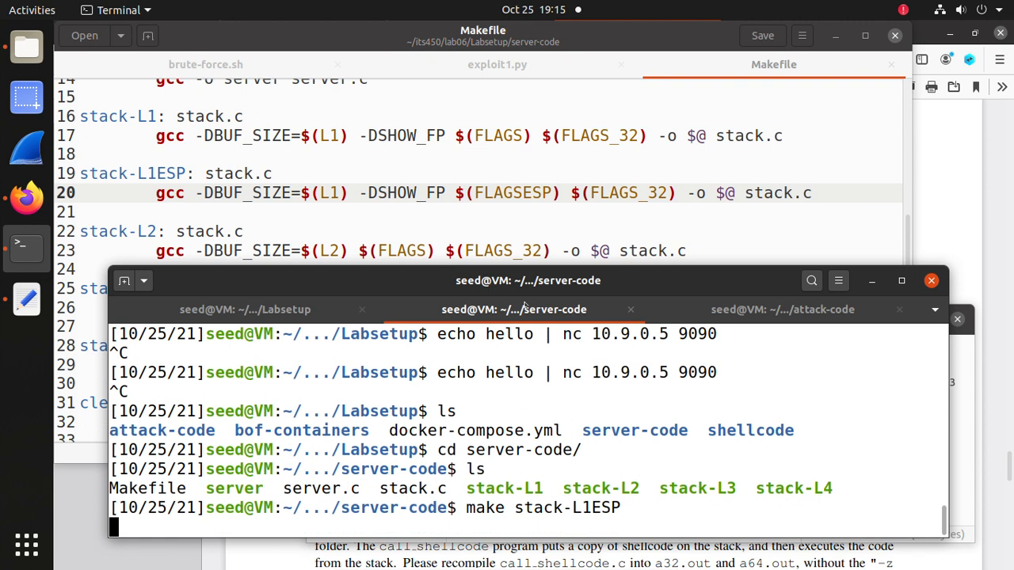
key(Return)
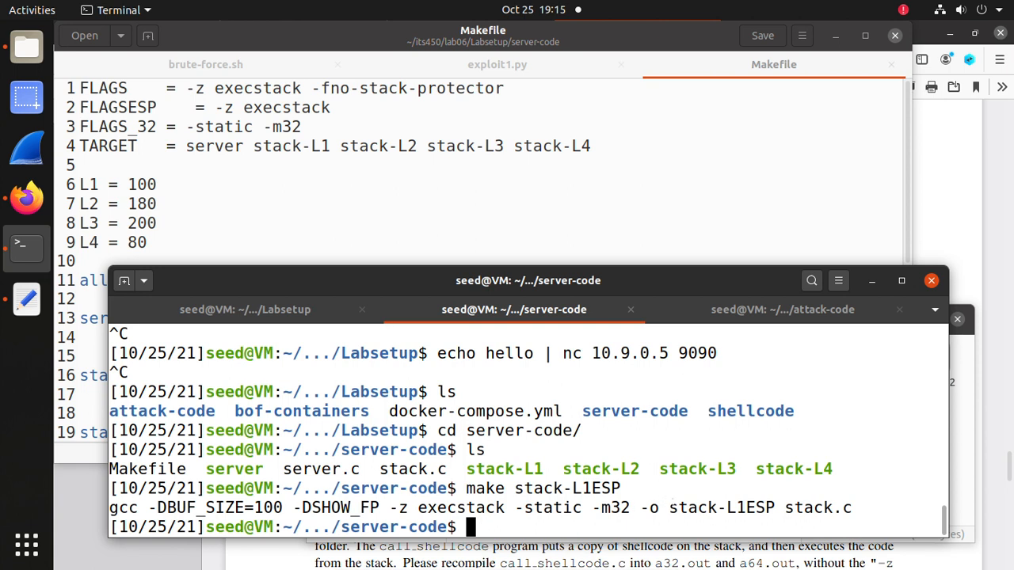
double_click(723, 508)
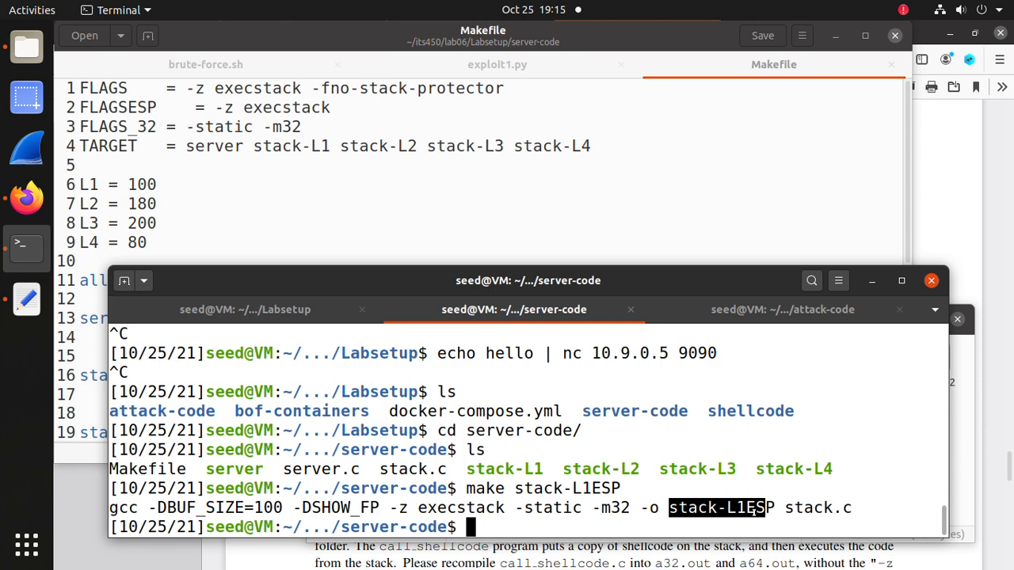
text(ls)
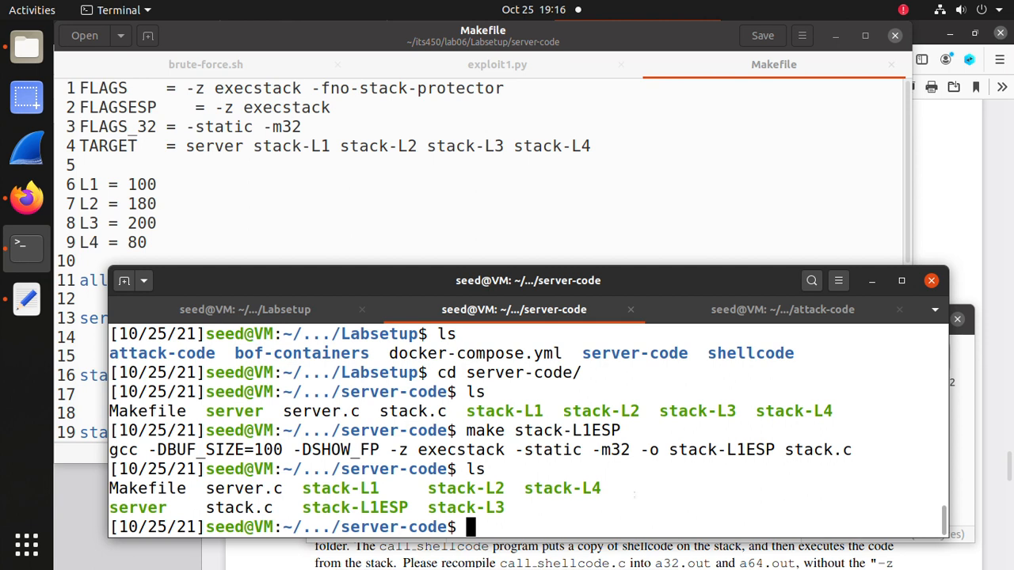
- Copy badfile from ../attack-code into server-code
double_click(330, 508)
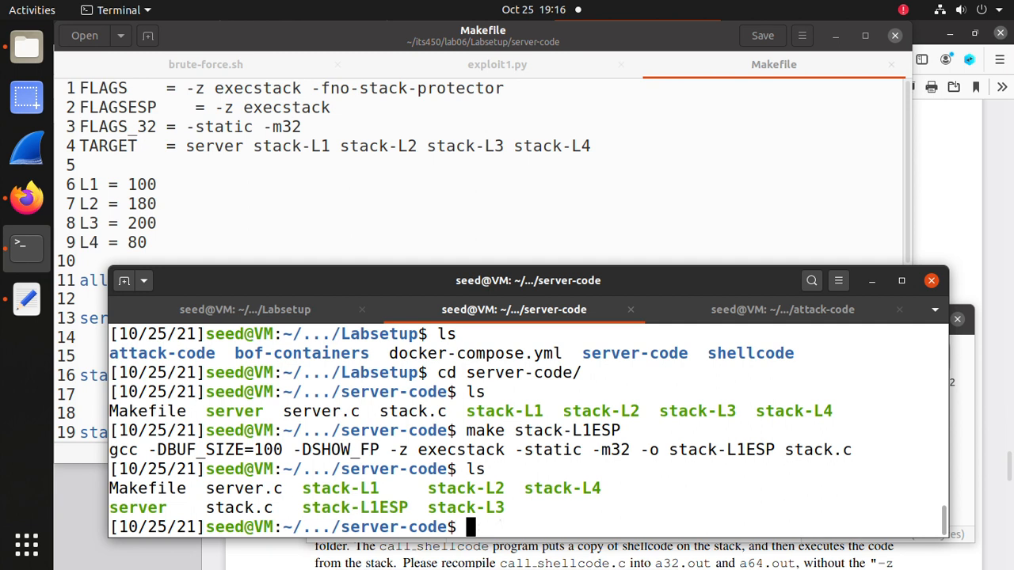
text(cp)
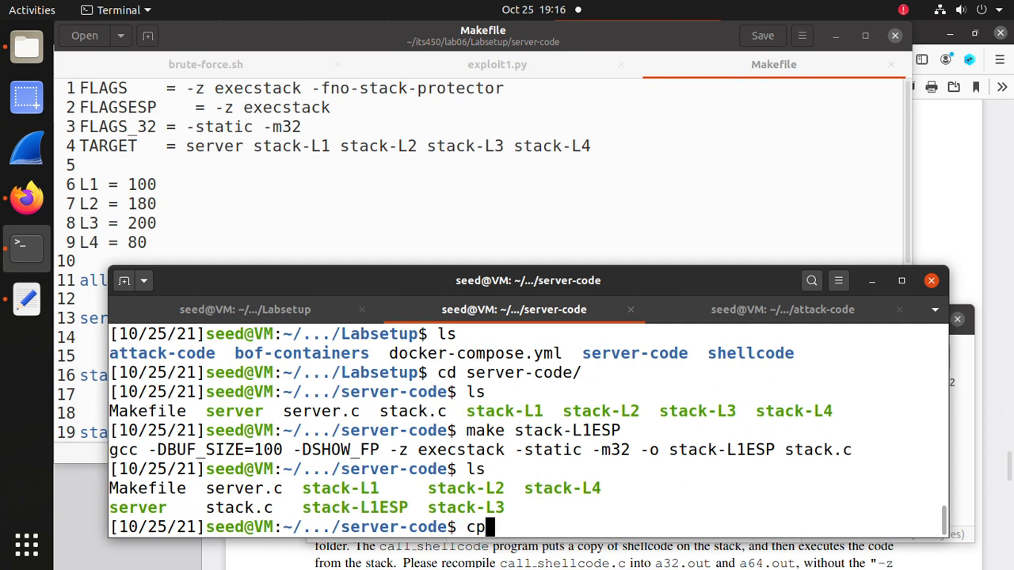
text(../)
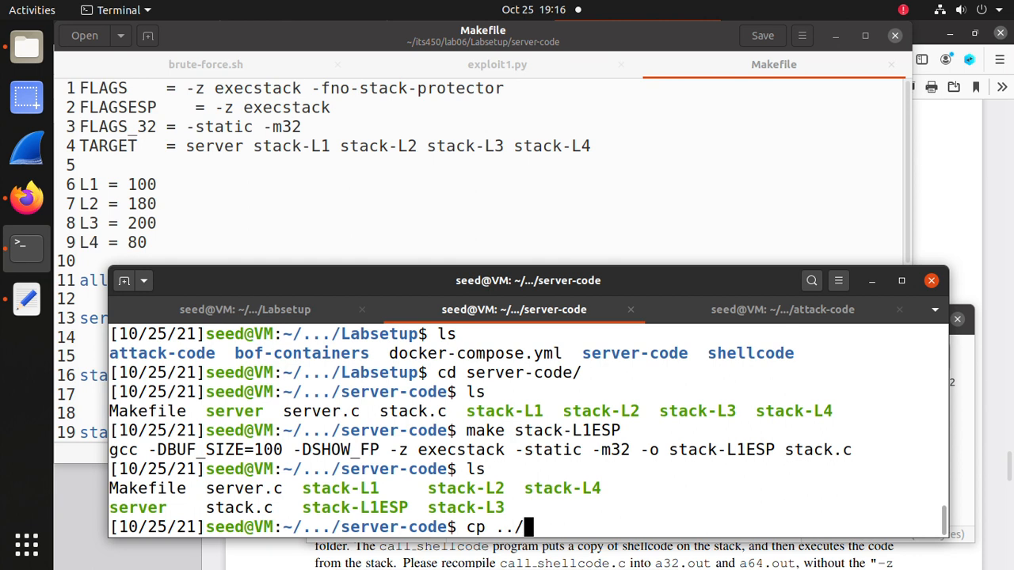
text(attack-code/)
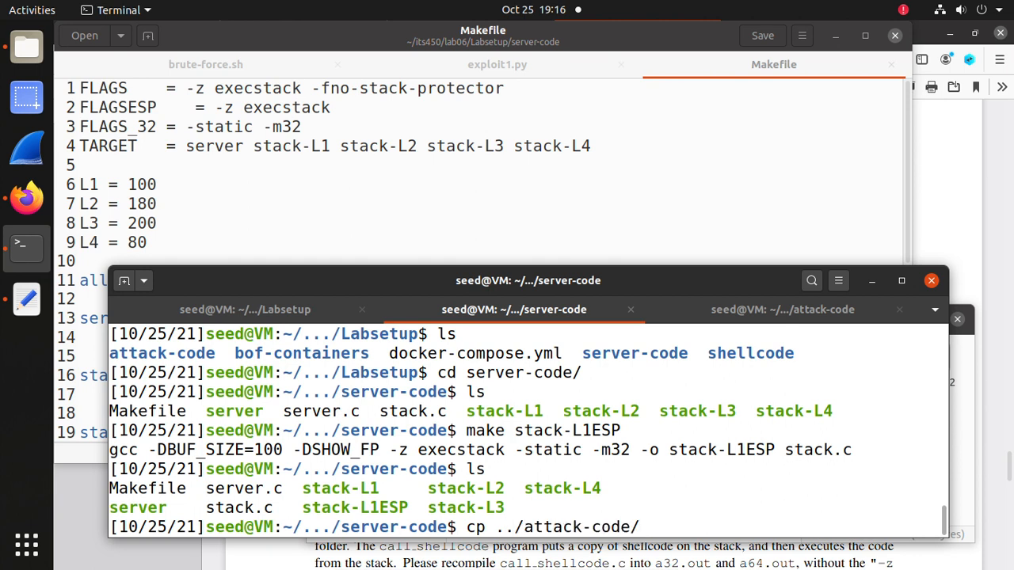
text(badfile .)
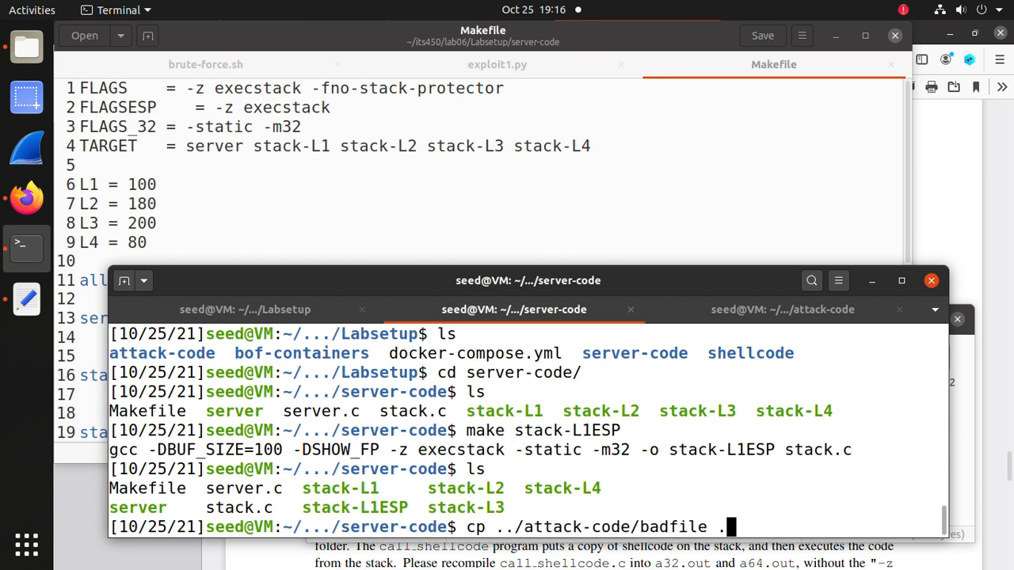
key(Return)
text(./)
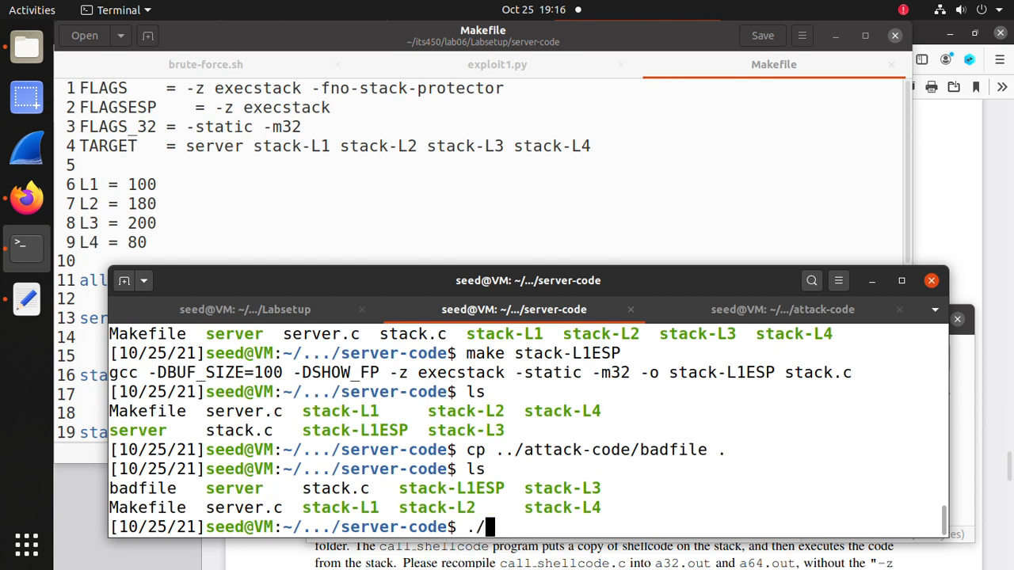
- Run stack-L1ESP < badfile, which aborts with stack smashing detected
text(stack-L1)
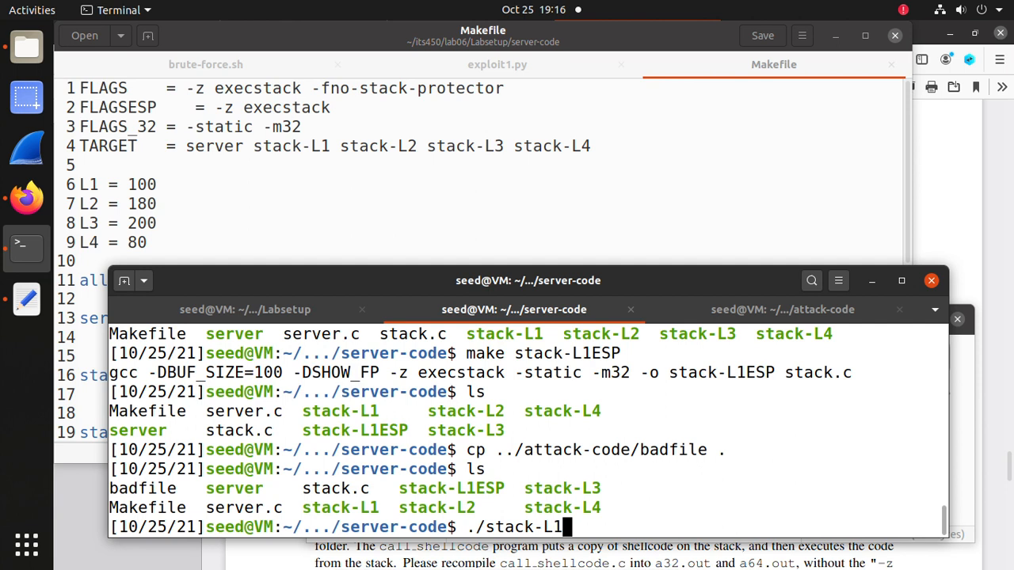
text(ESP)
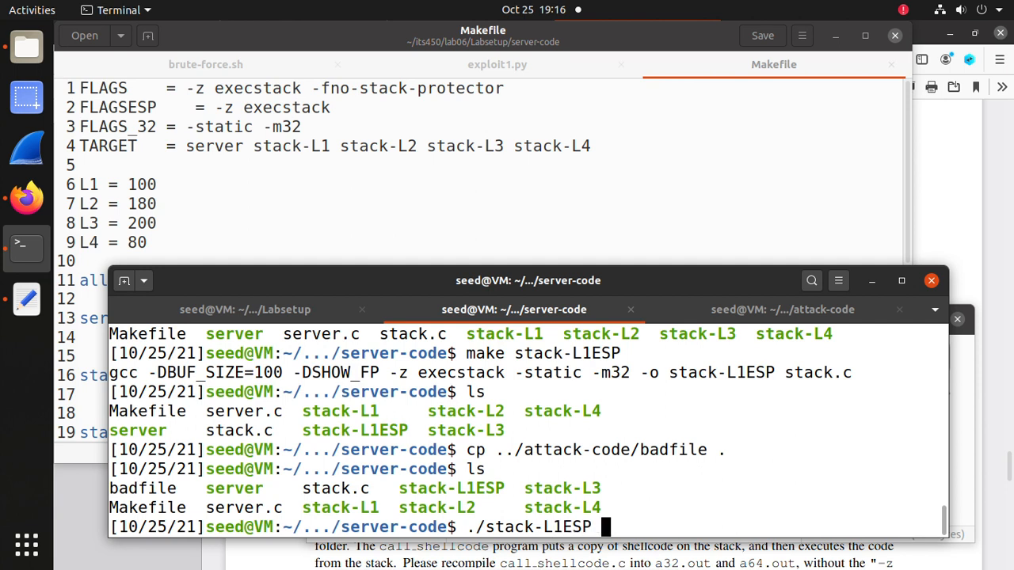
text(<)
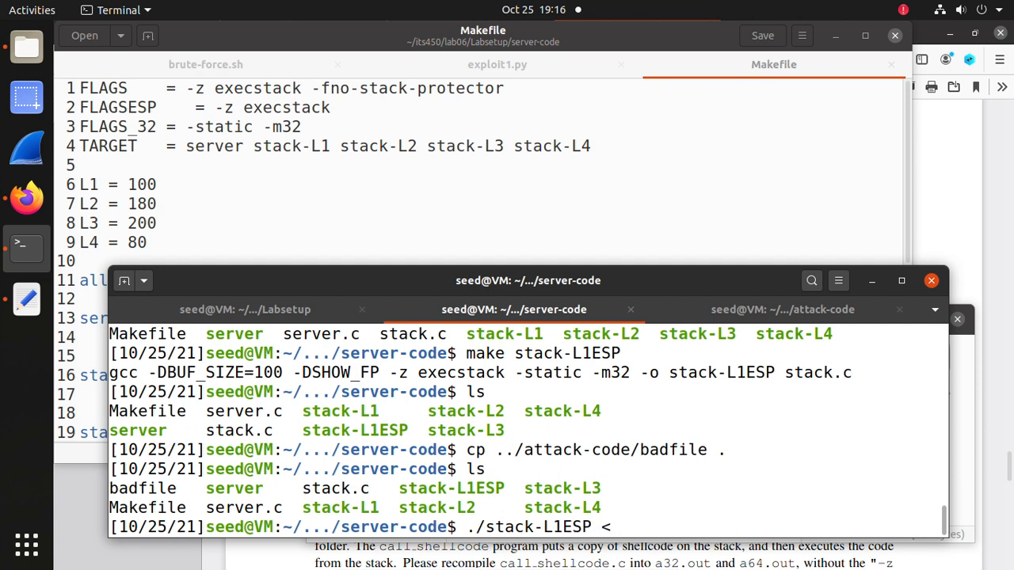
text(badfile)
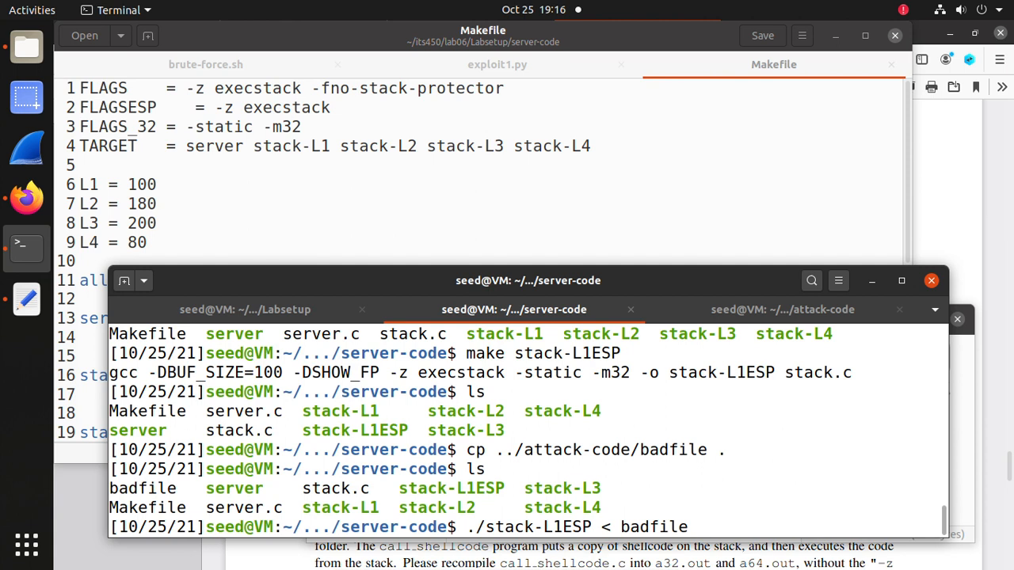
key(Return)
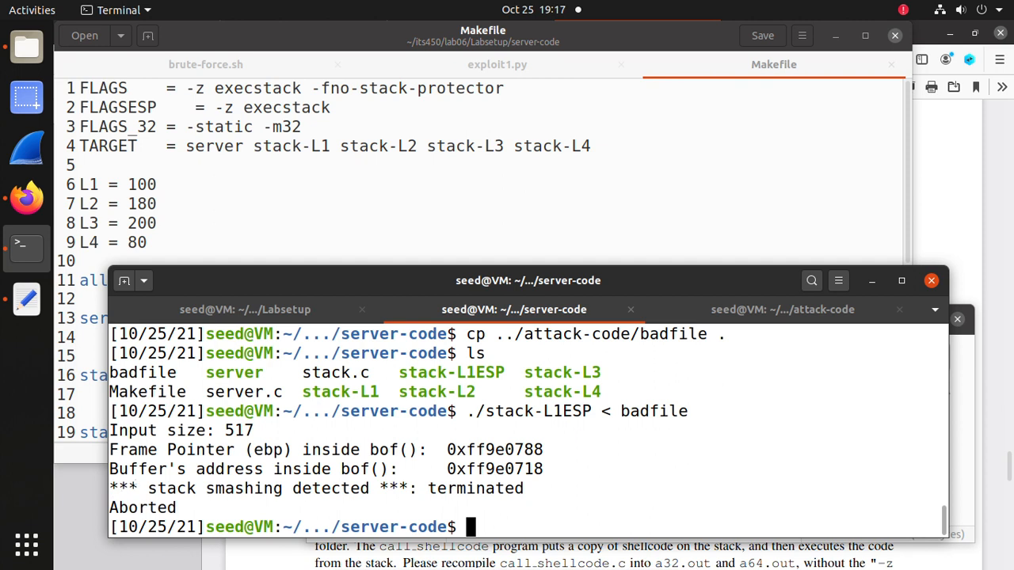
double_click(237, 489)
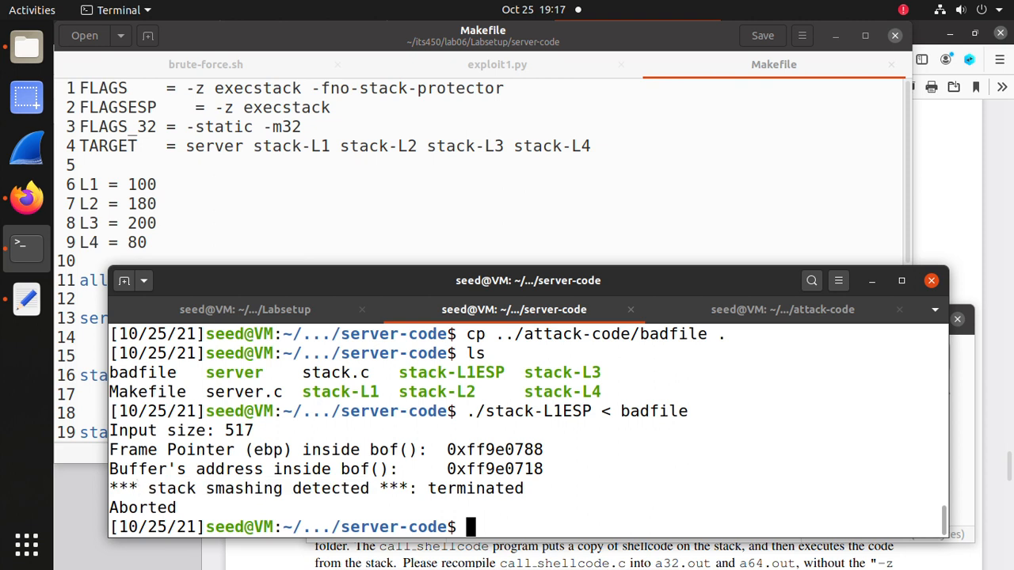
drag(141, 488, 370, 488)
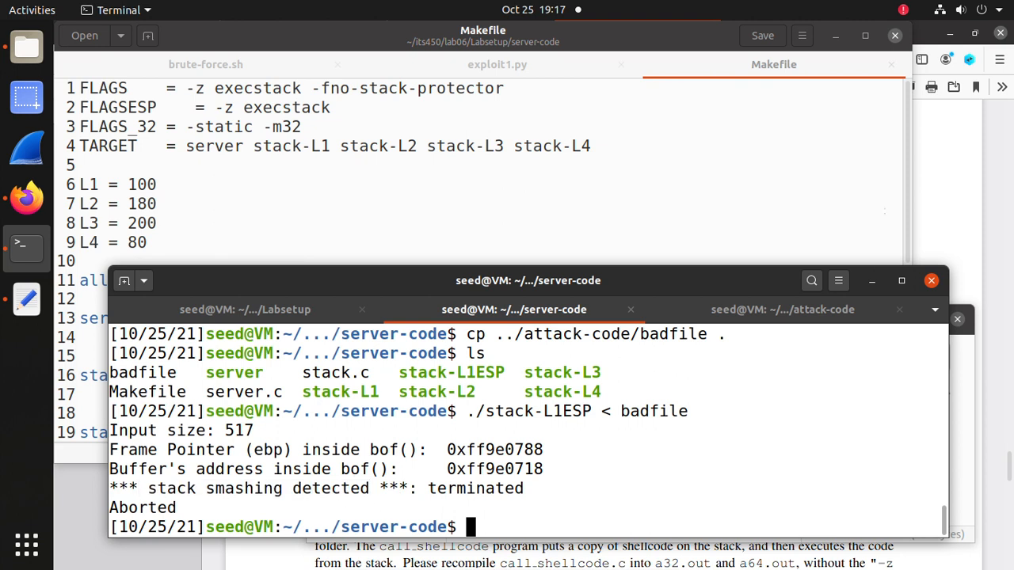
mouse_move(960, 204)
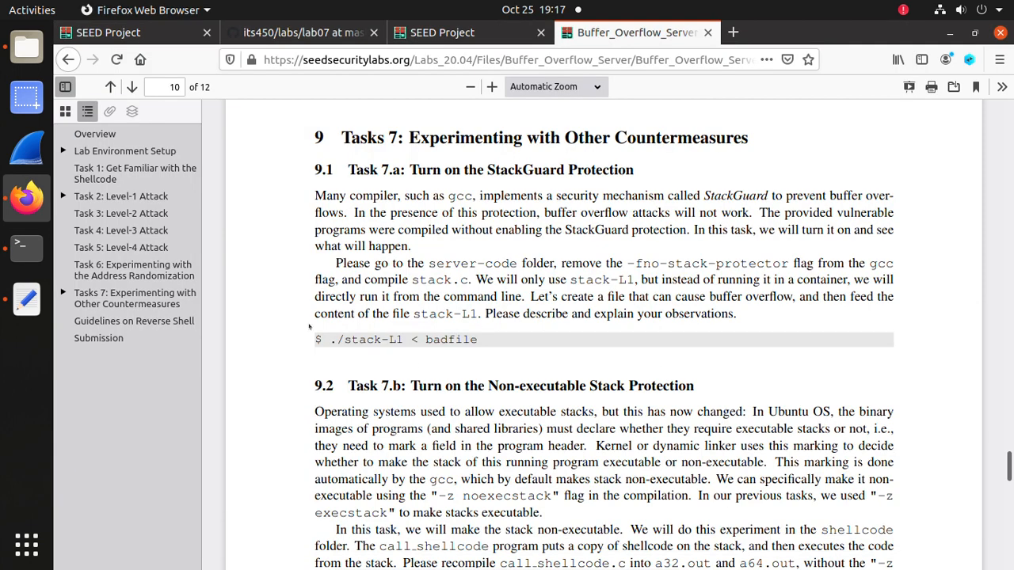
- Scroll the lab PDF to section 9.2, Task 7.b on non-executable stacks
scroll(down, 3)
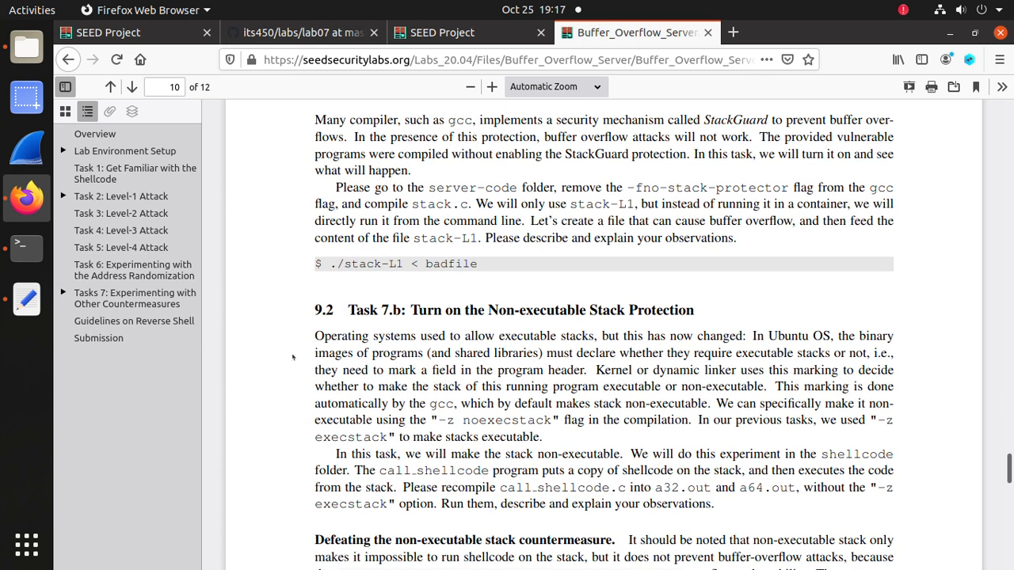
scroll(down, 3)
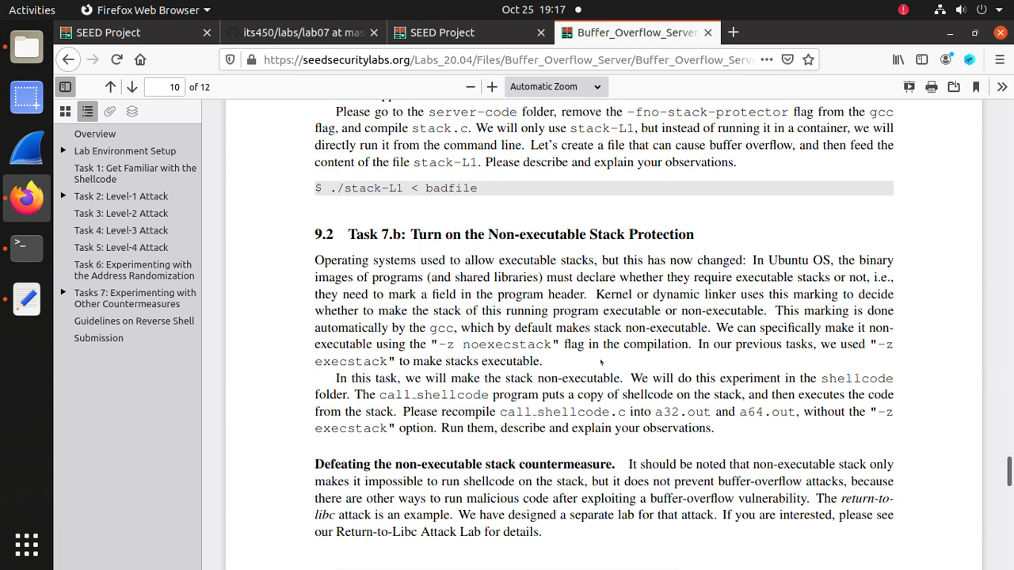
mouse_move(665, 235)
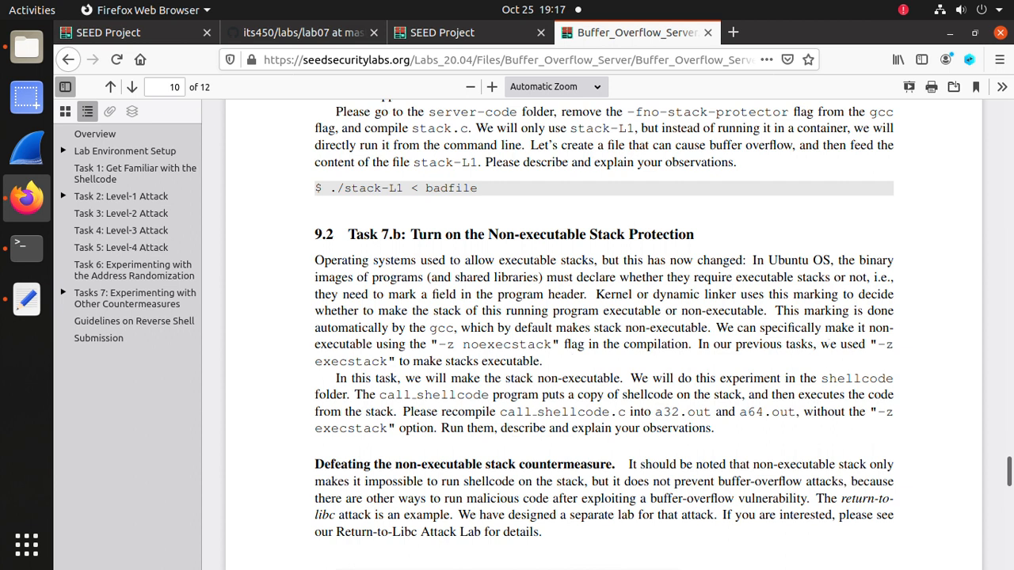
mouse_move(814, 360)
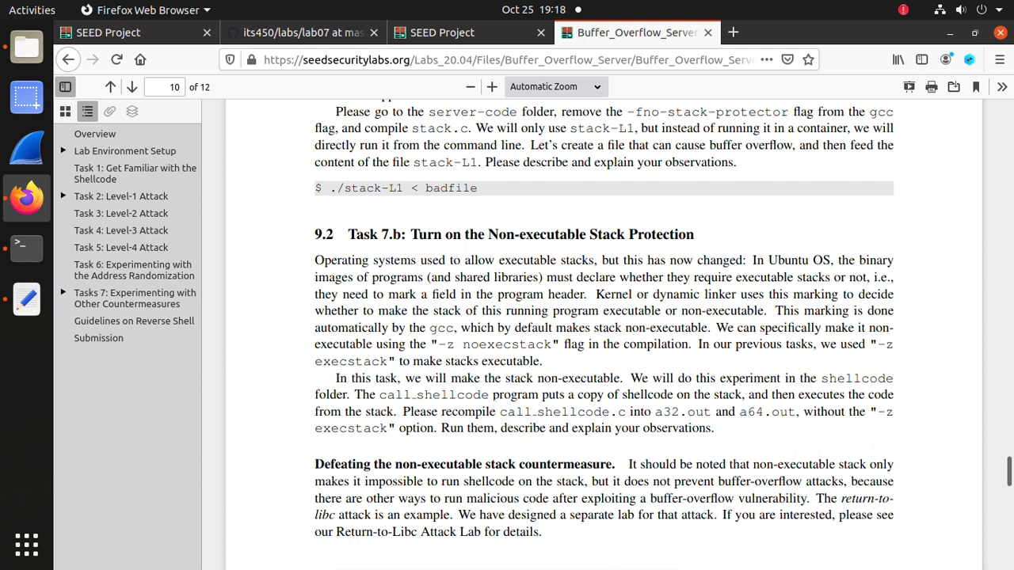
double_click(521, 412)
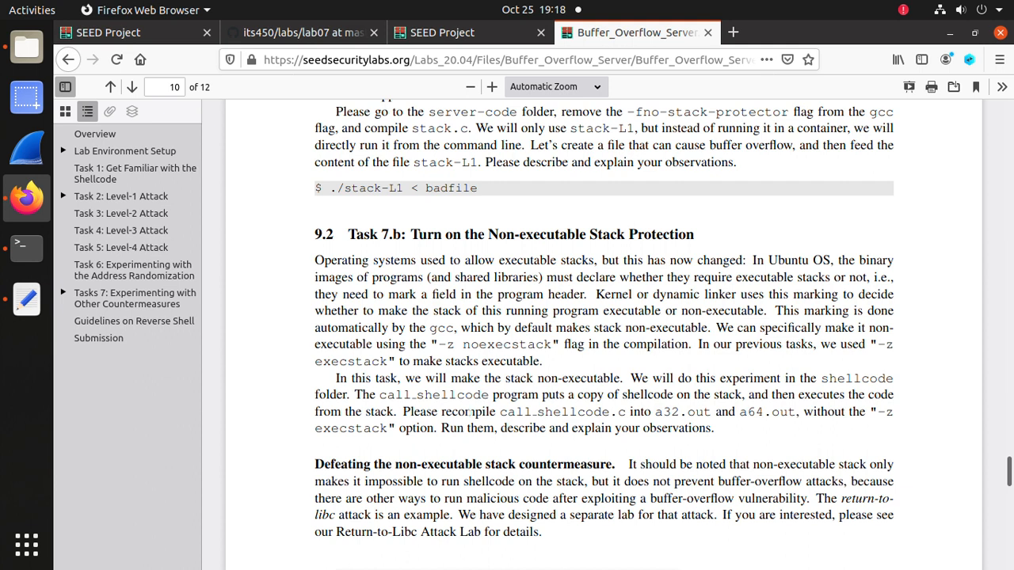
scroll(down, 3)
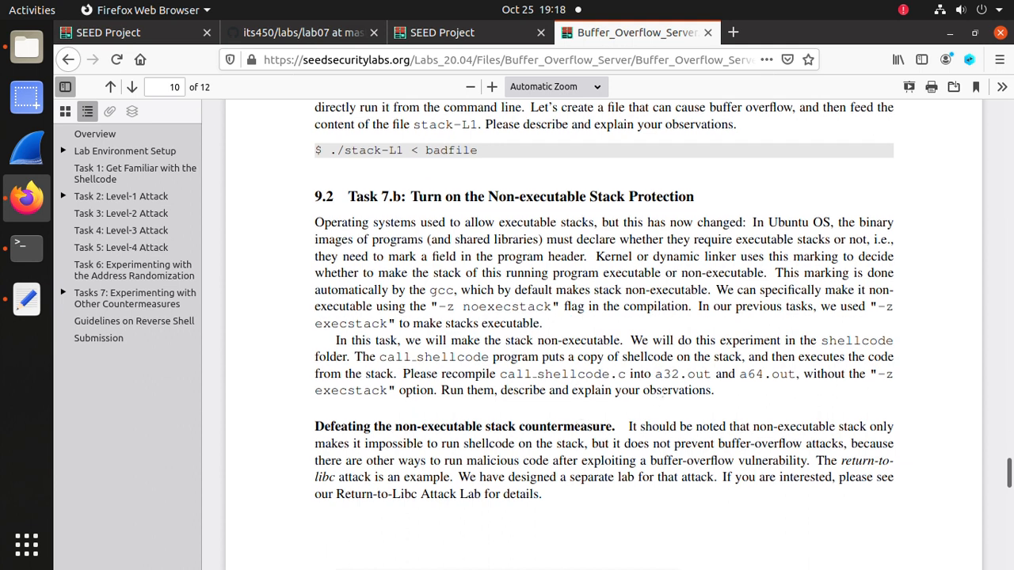
click(26, 247)
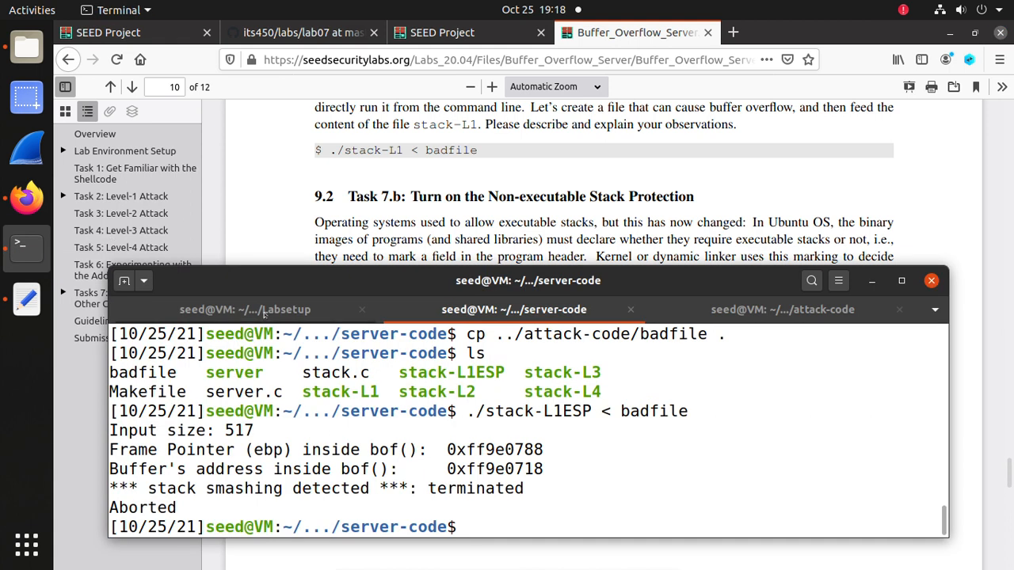
- Cycle through the Labsetup, server-code and attack-code tabs, ending on the Labsetup server log
click(244, 309)
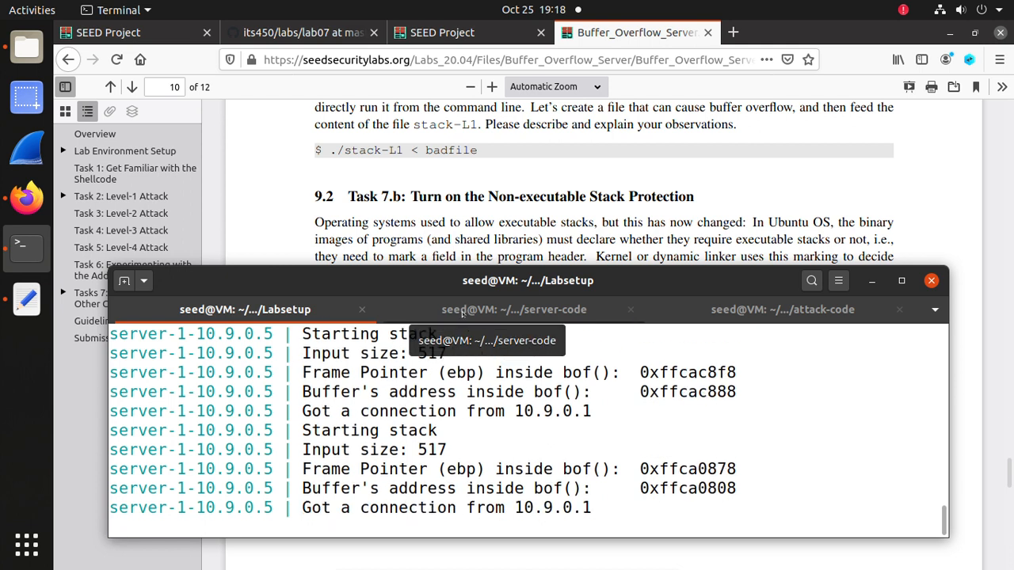
click(515, 310)
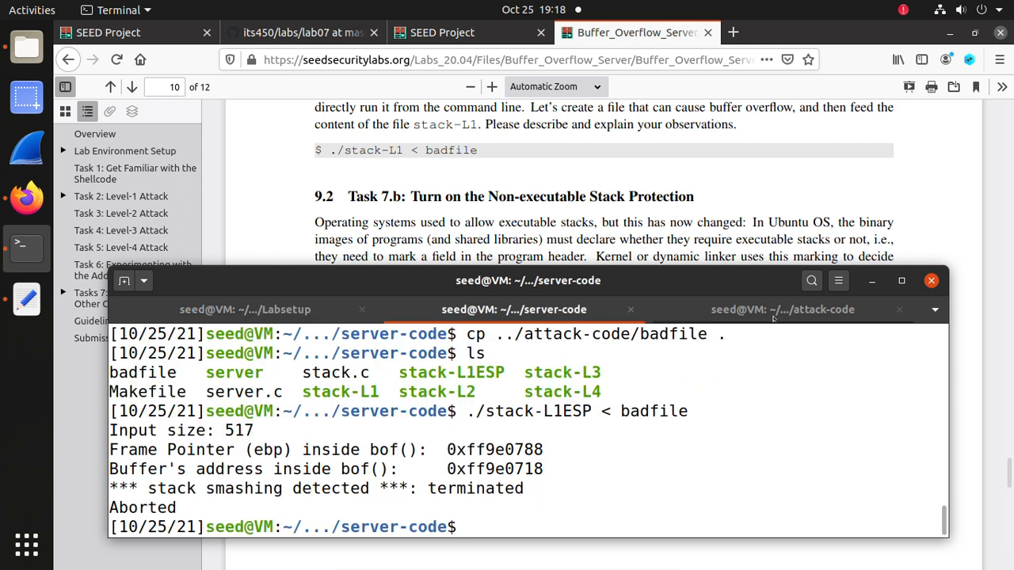
click(783, 310)
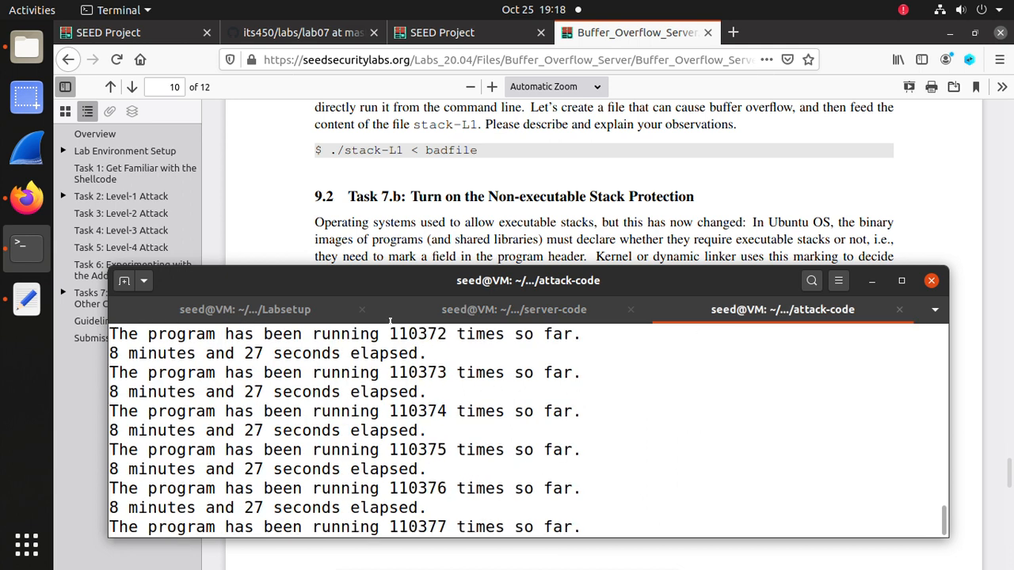
click(245, 310)
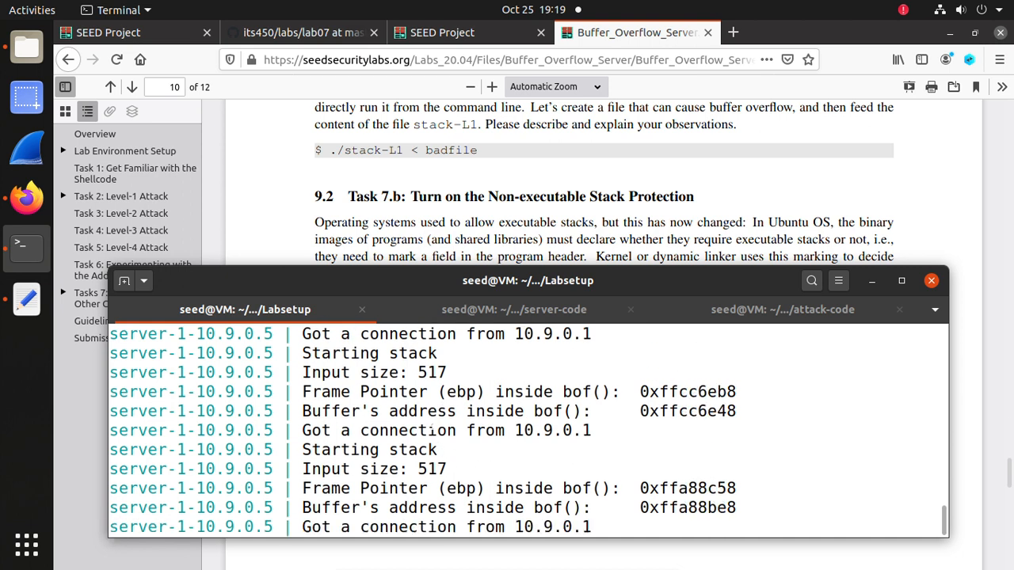
- Stop the server containers and restart them with dcup
key(ctrl+c)
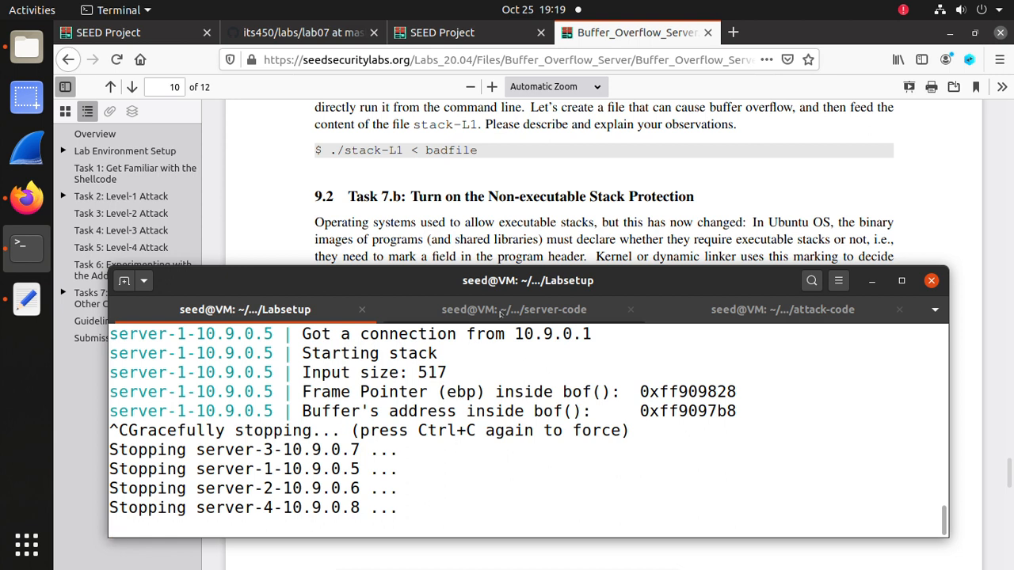
mouse_move(502, 310)
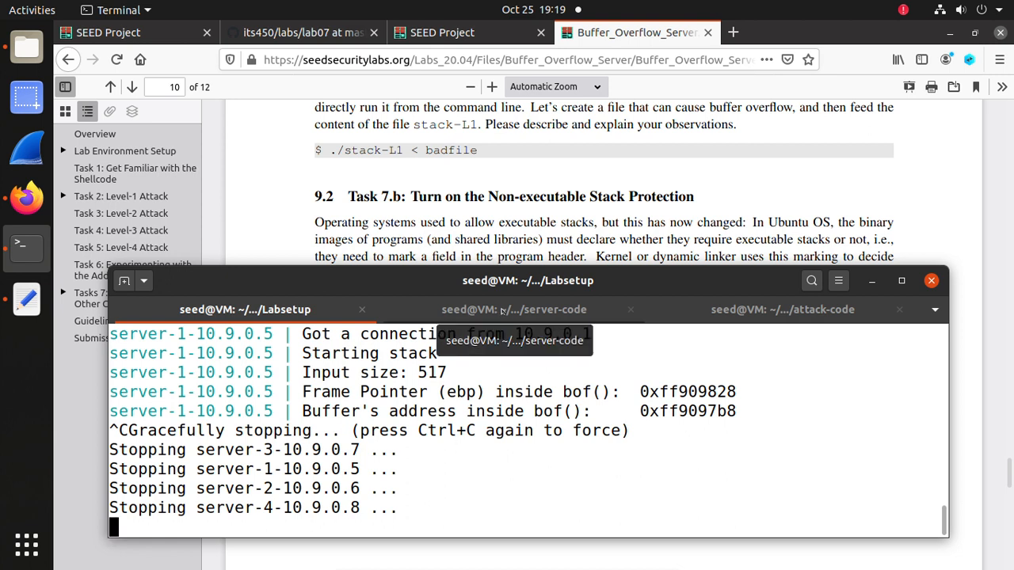
mouse_move(797, 318)
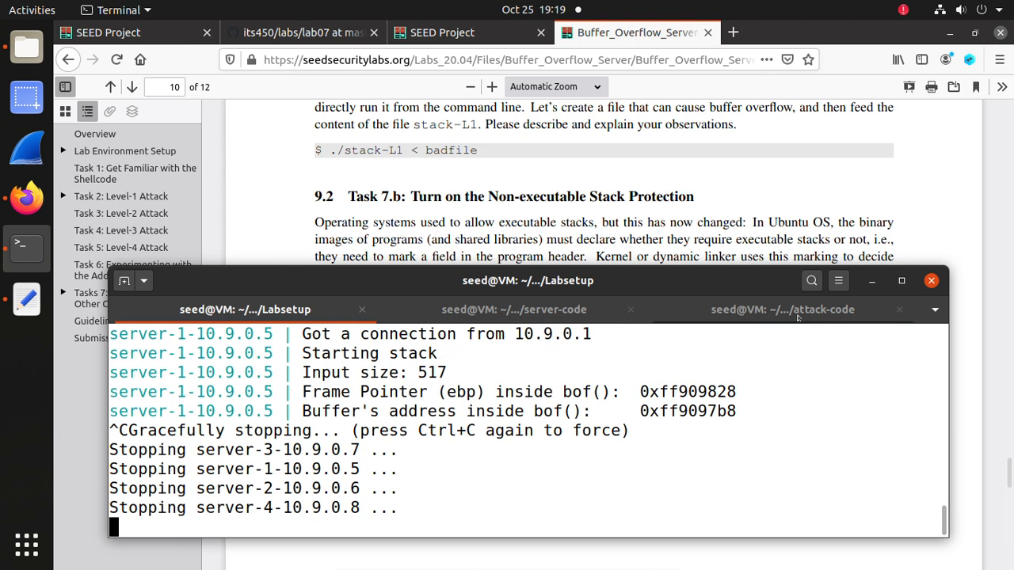
click(783, 309)
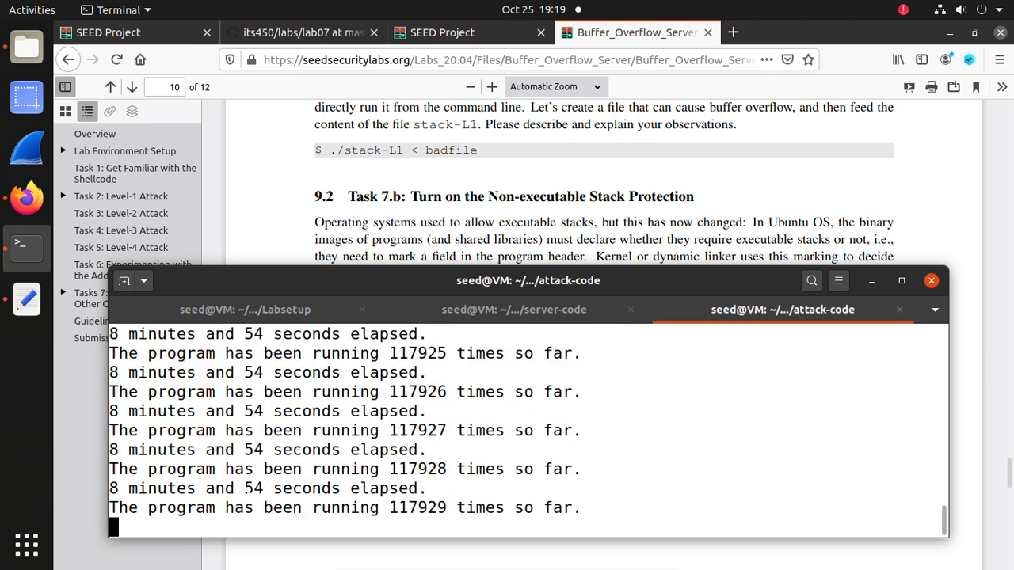
click(245, 310)
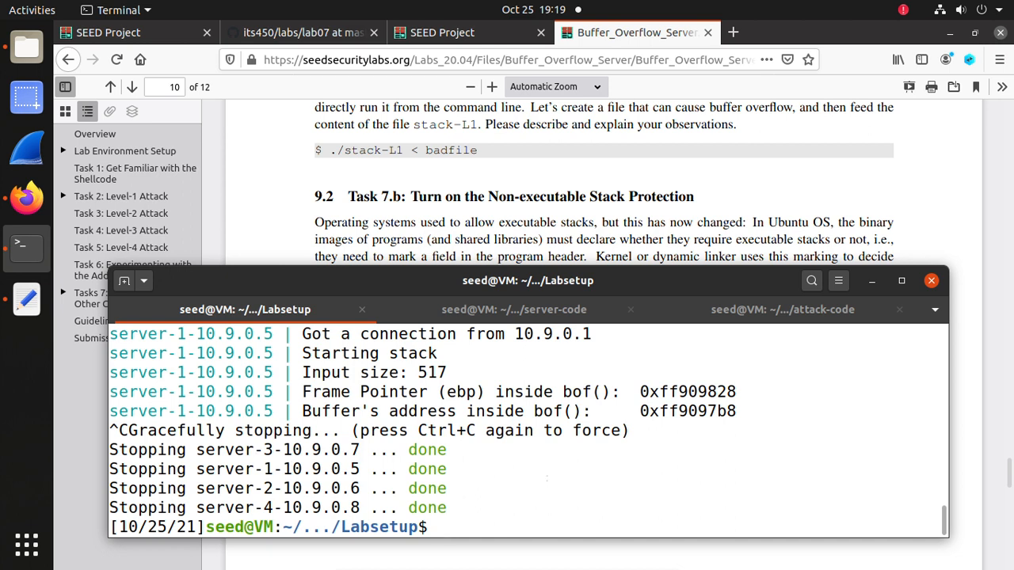
text(dcup)
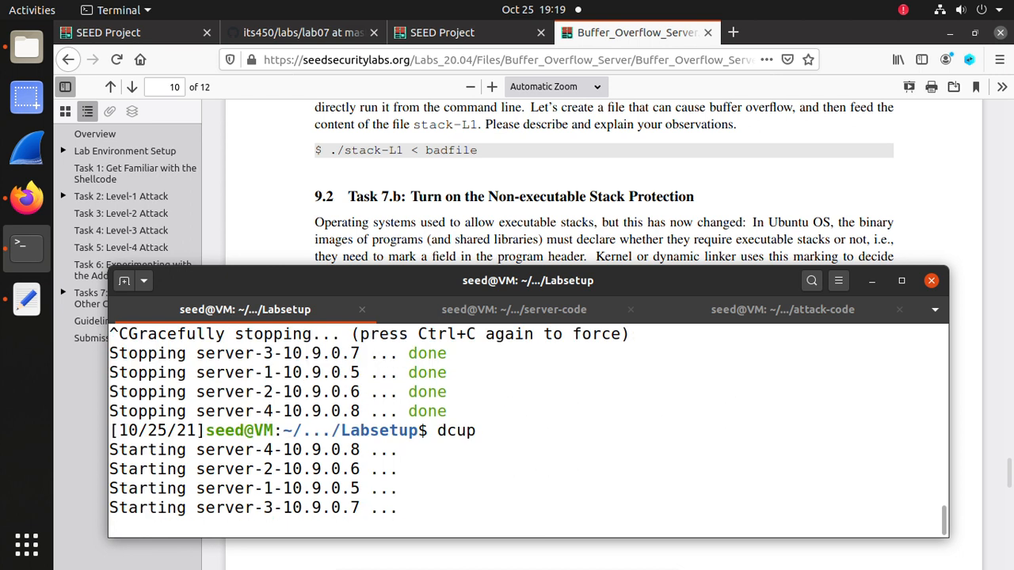
- Stop the brute-force loop at 118,778 attempts and check the server's connection log
click(781, 310)
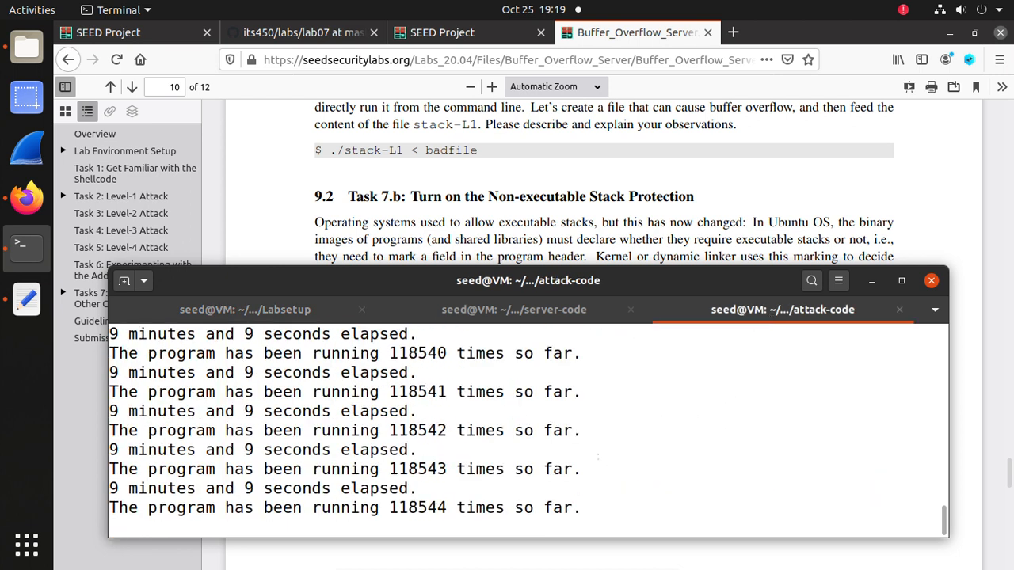
key(ctrl+c)
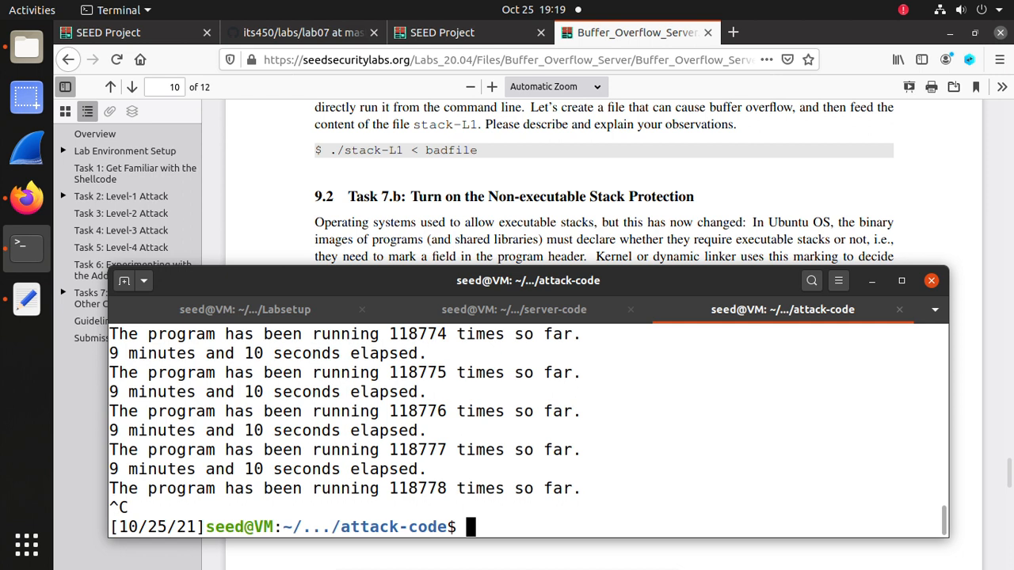
click(245, 310)
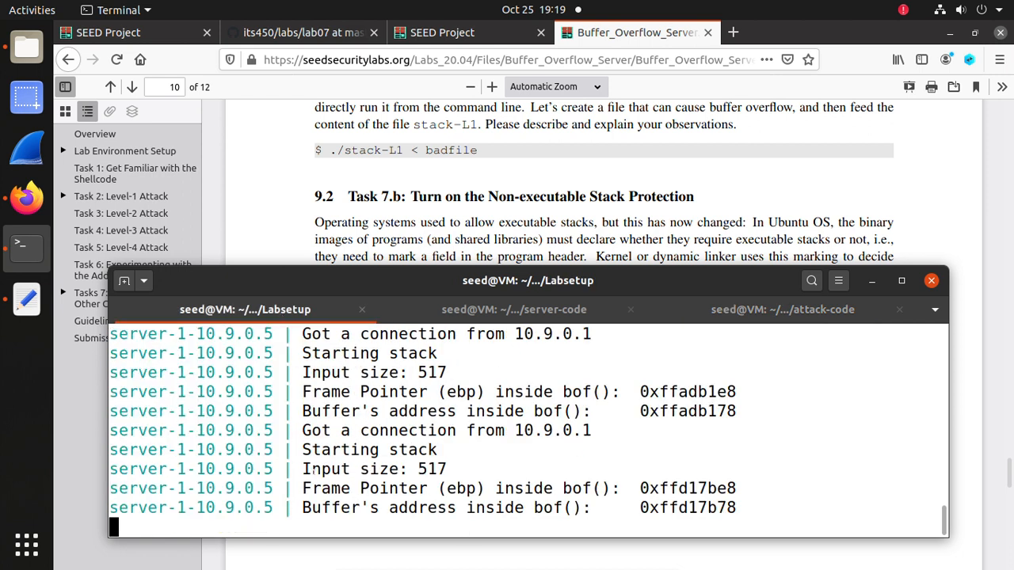
click(782, 309)
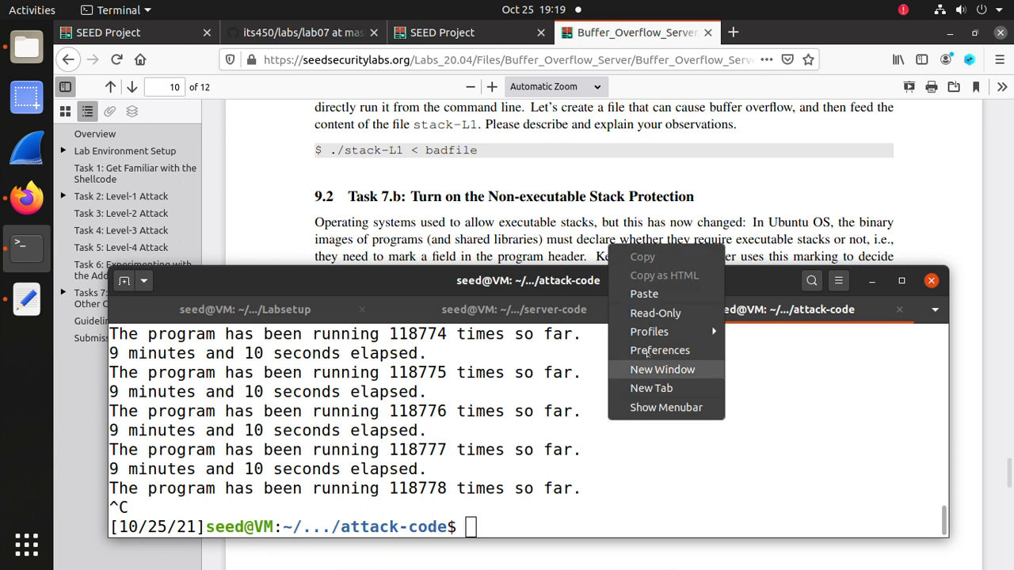
mouse_move(652, 388)
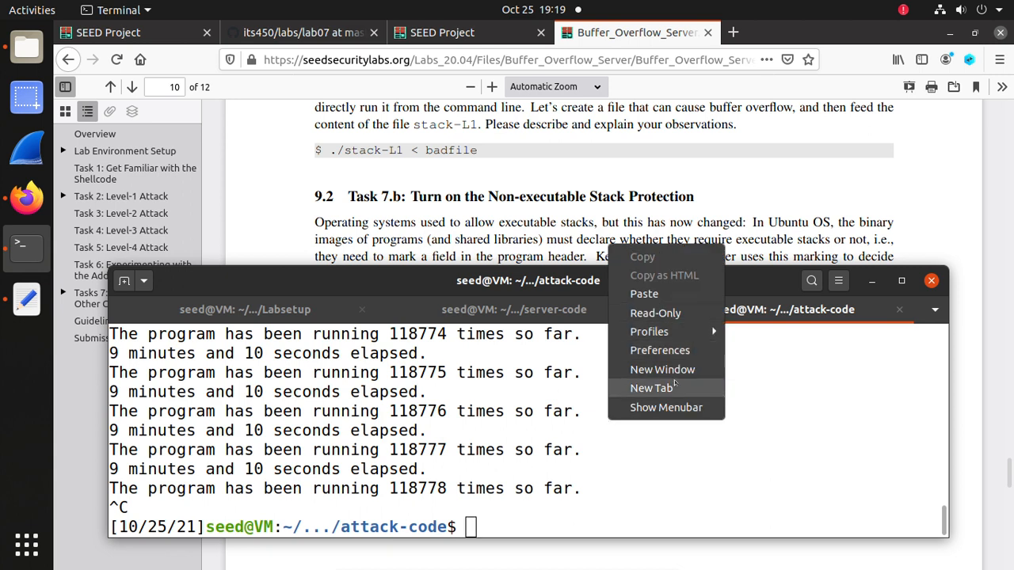
mouse_move(683, 357)
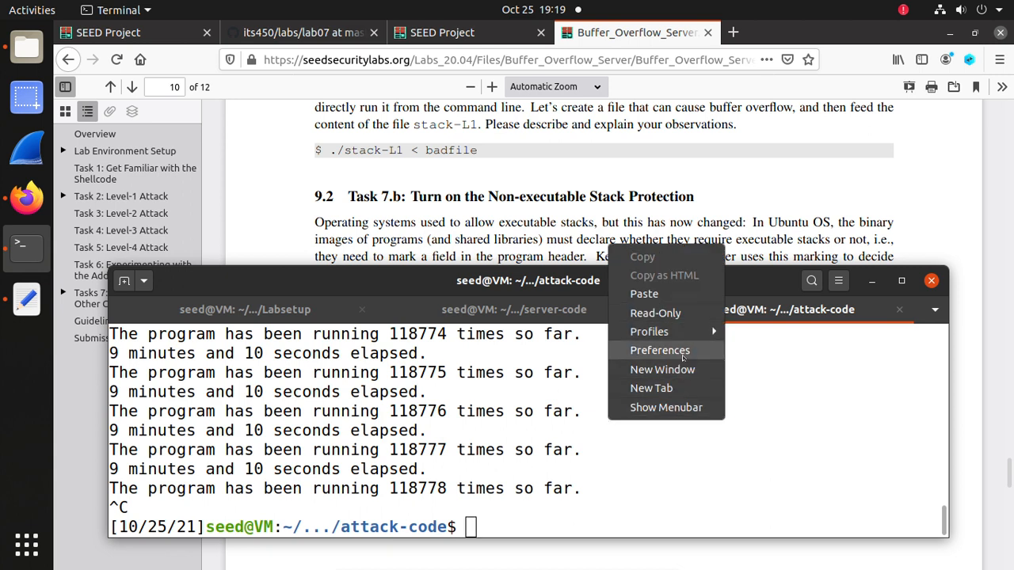
- Start a netcat listener on port 9090 in a new attack-code tab, then glance at the server log
click(652, 388)
text(nc)
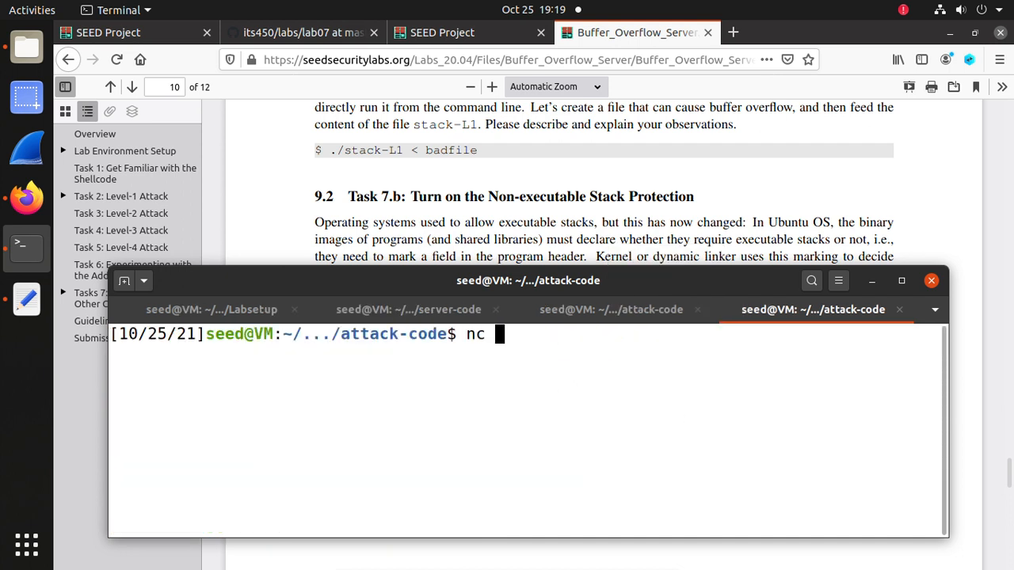
text(-)
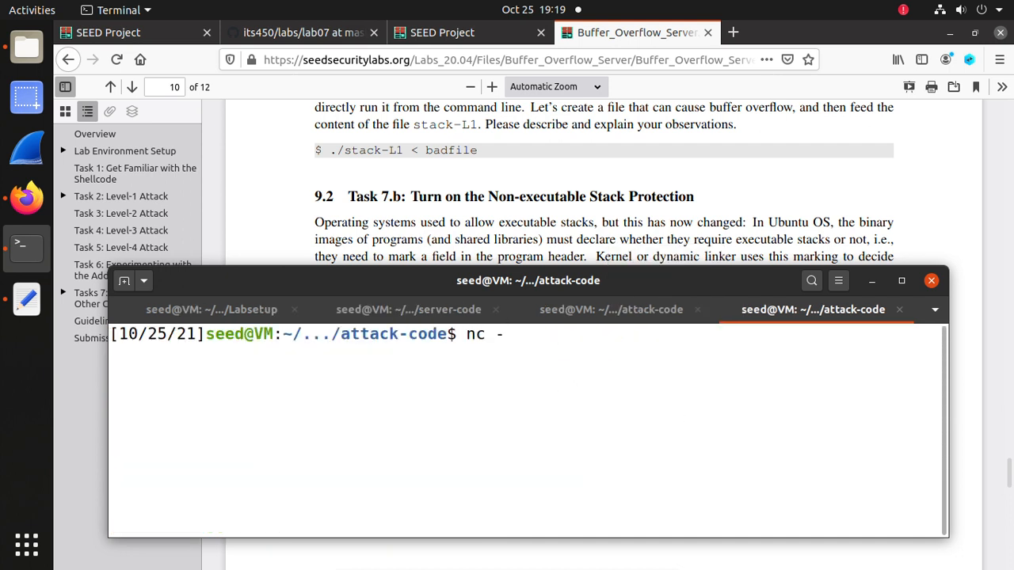
text(l)
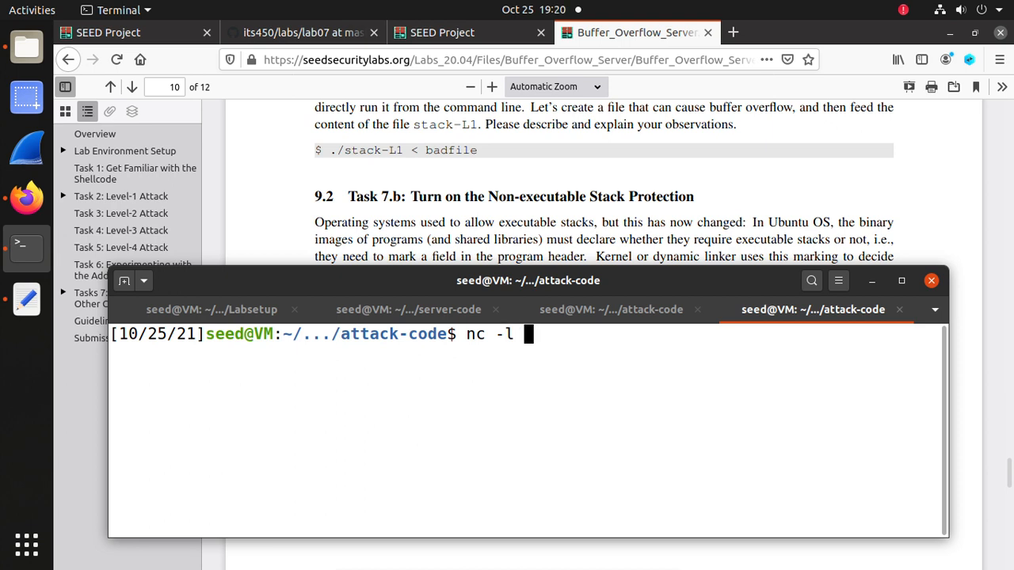
text(9090)
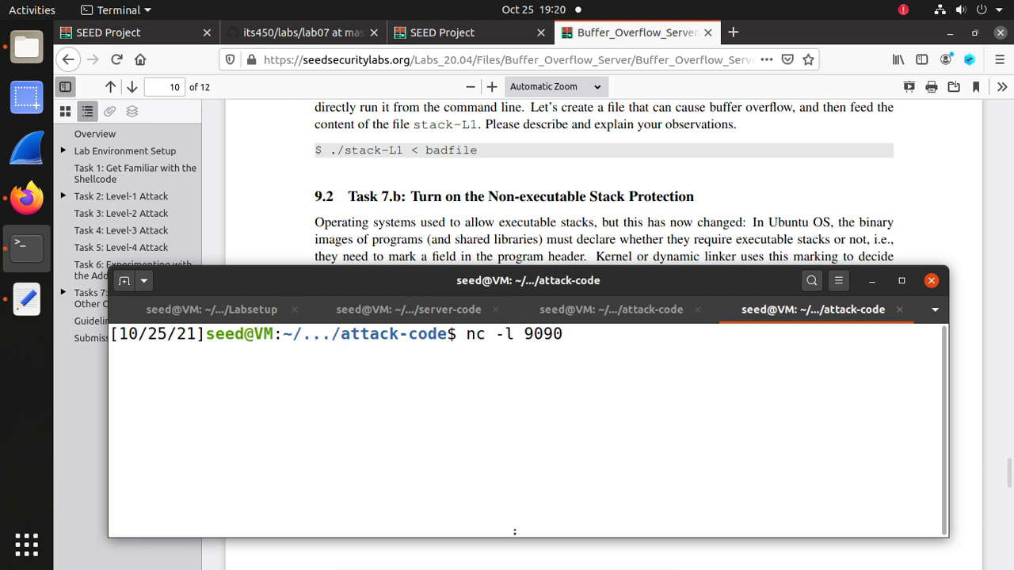
click(210, 310)
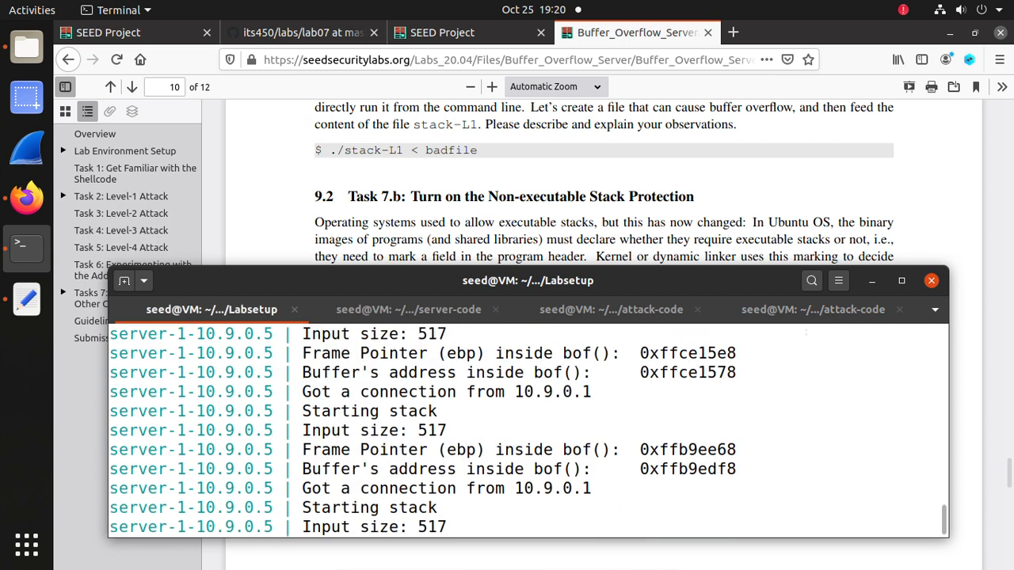
click(812, 309)
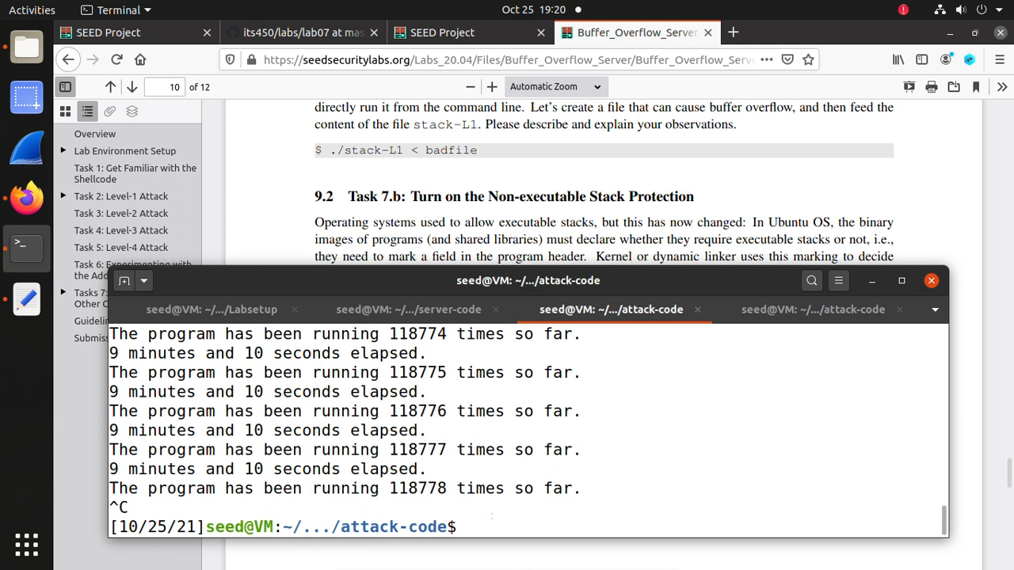
- Relaunch ./brute-force.sh, then in the server-code tab go up to Labsetup and list it
text(./brute-force.sh)
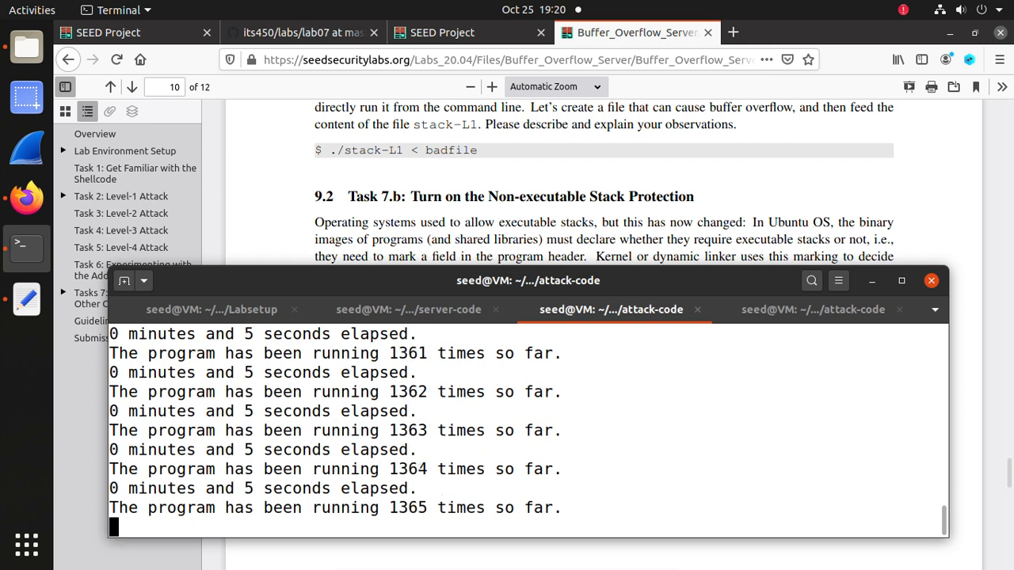
mouse_move(405, 309)
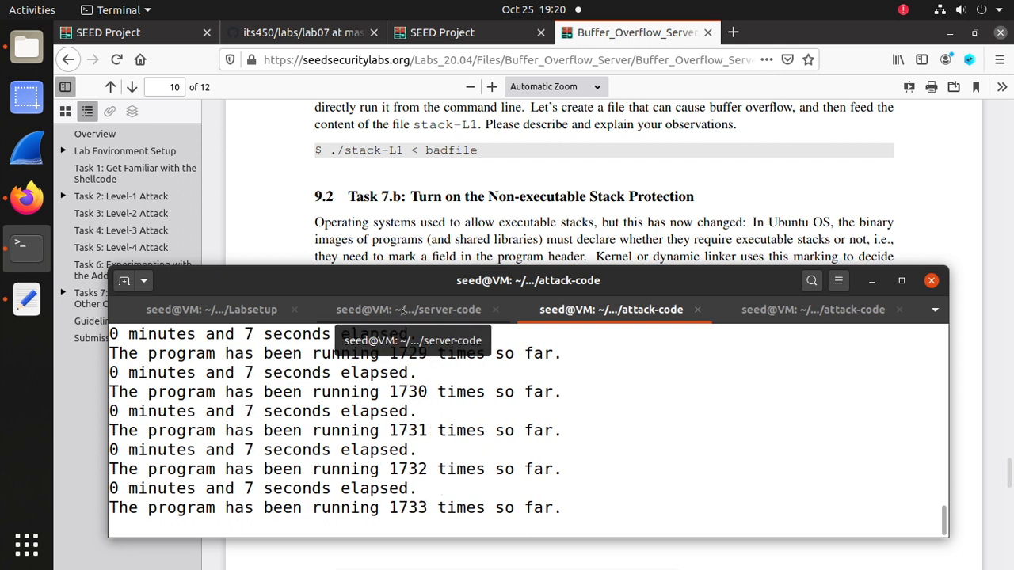
click(411, 309)
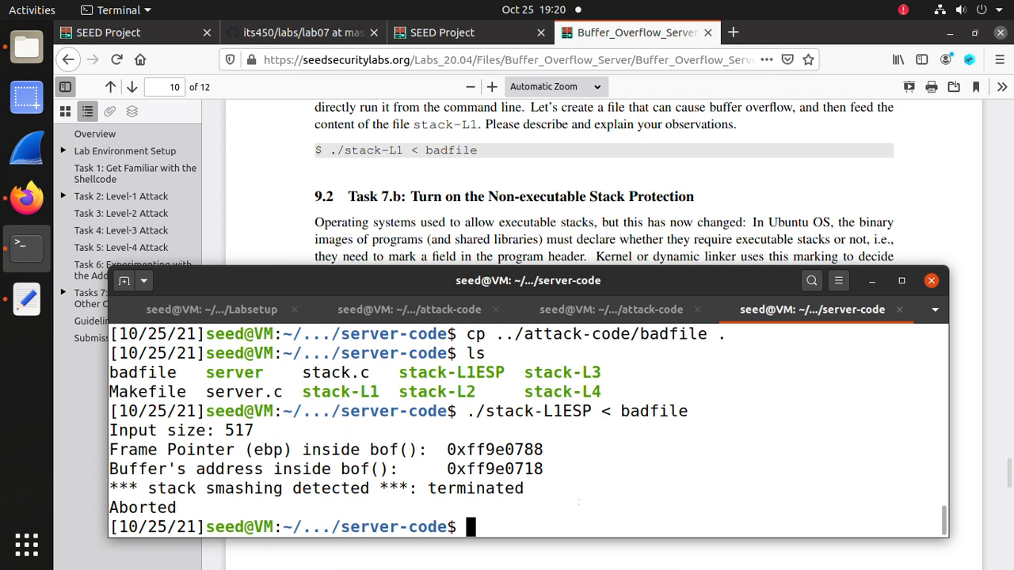
text(cd)
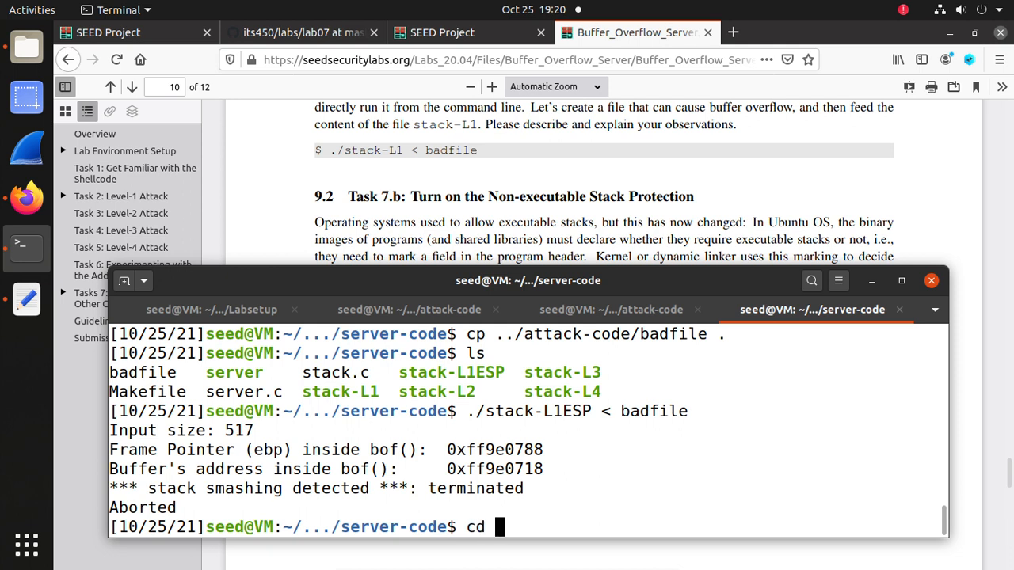
text(..)
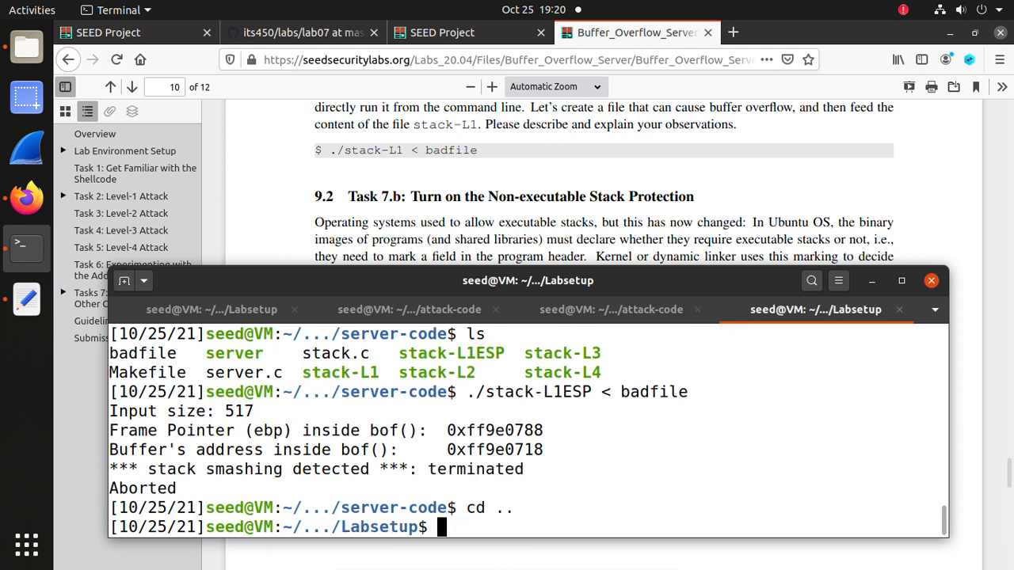
text(ls)
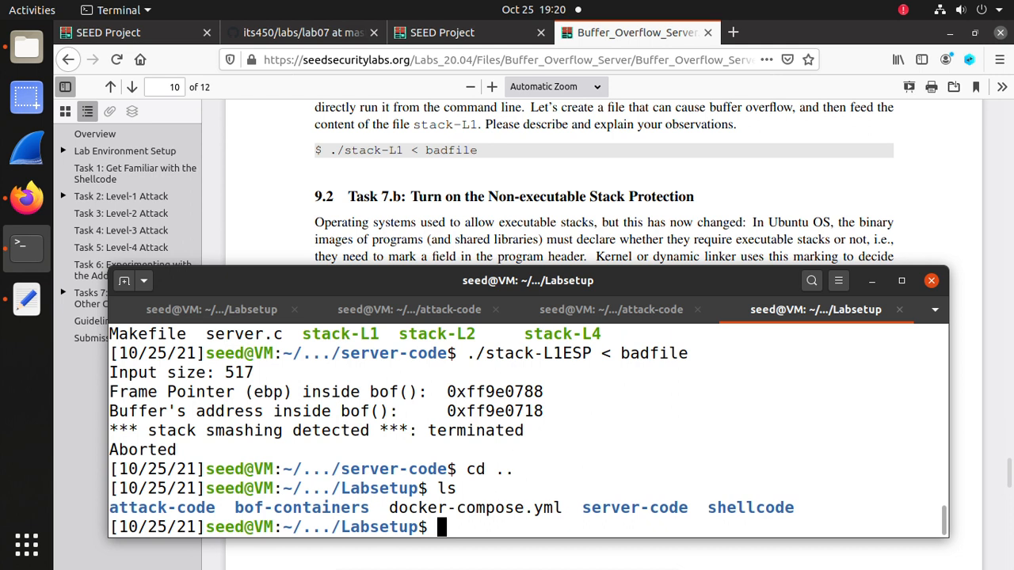
- Enter the shellcode folder and bring the text editor forward
text(cd shellcode/)
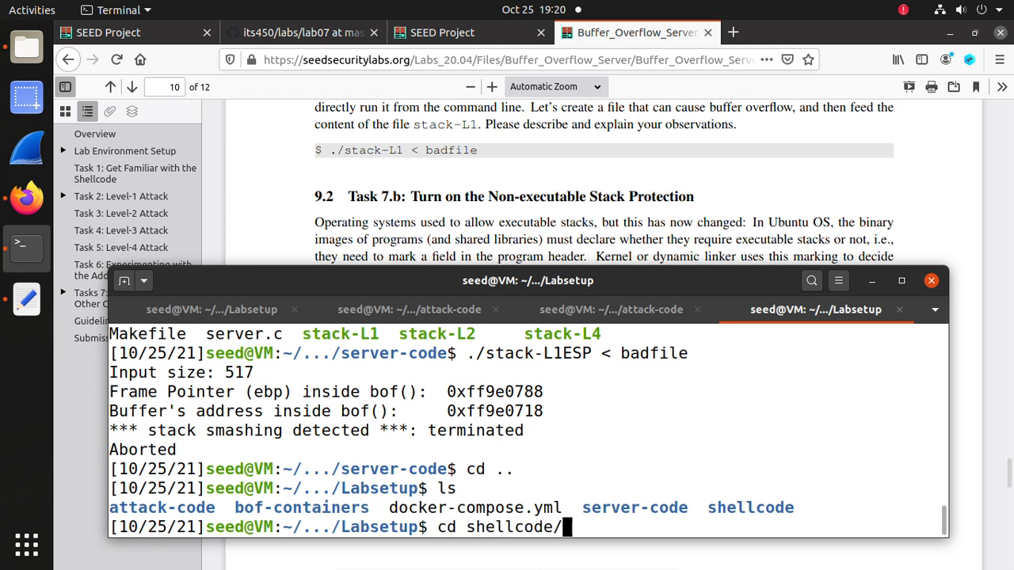
key(Return)
text(ls)
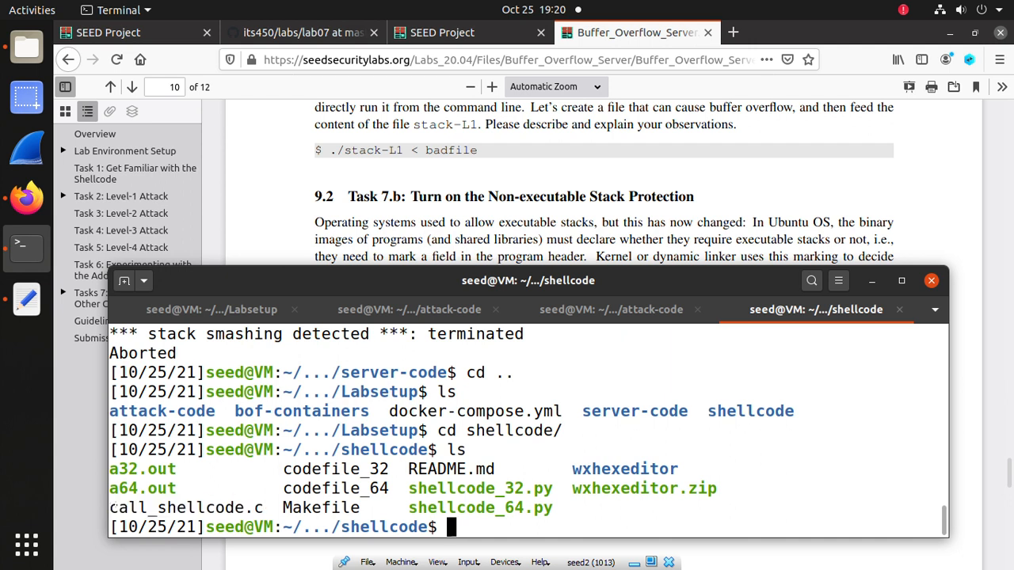
double_click(174, 509)
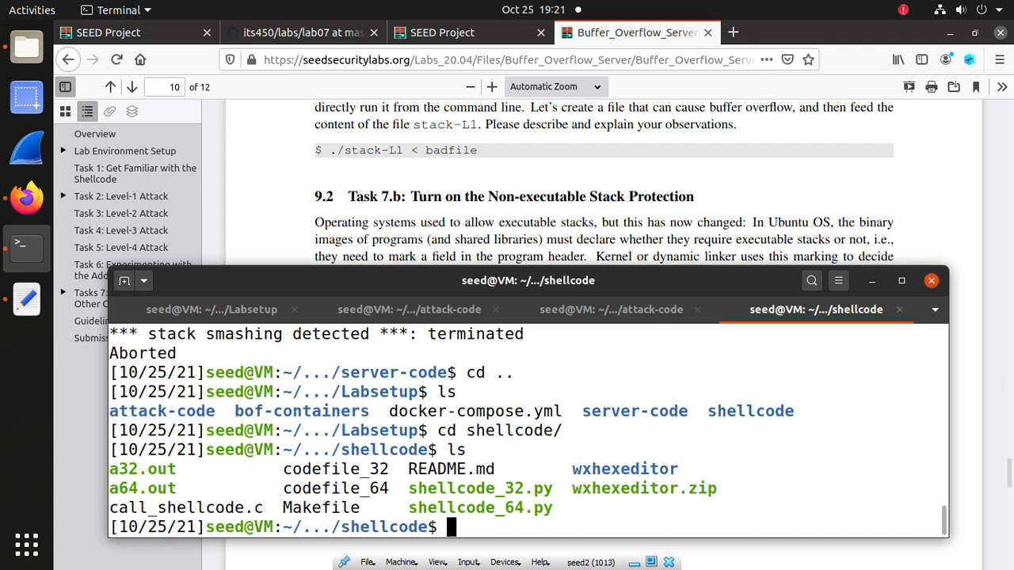
scroll(down, 3)
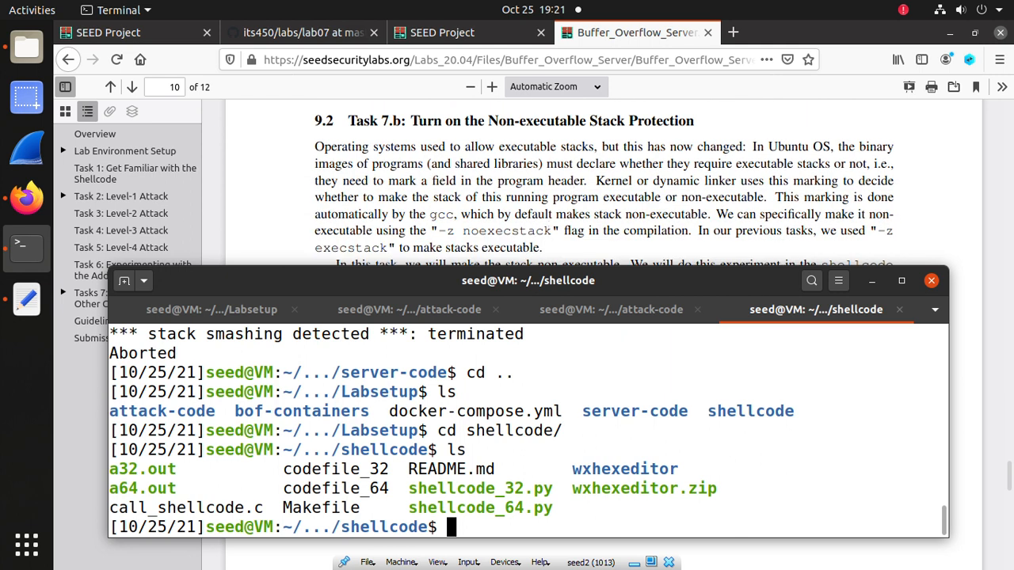
double_click(334, 508)
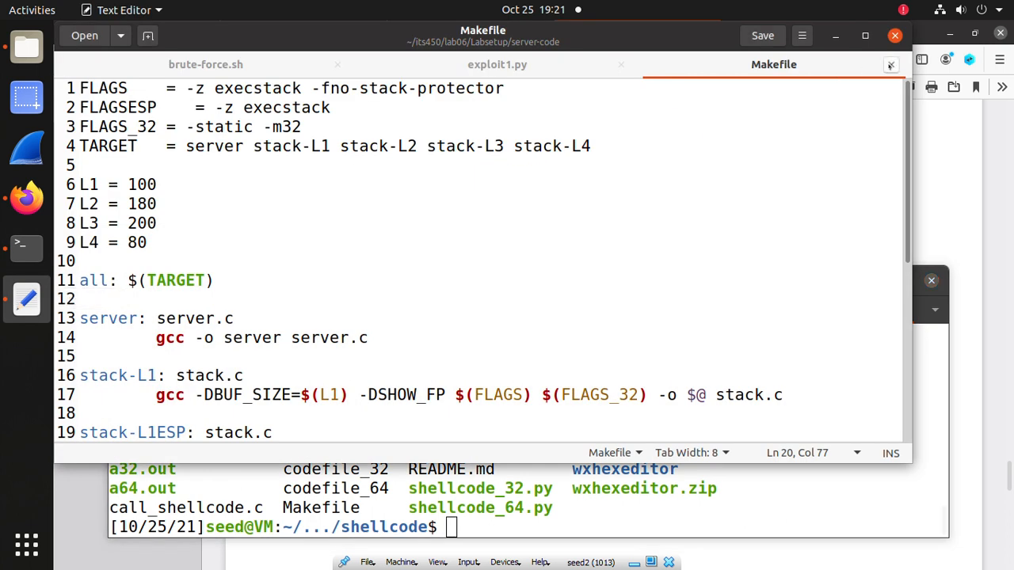
mouse_move(890, 64)
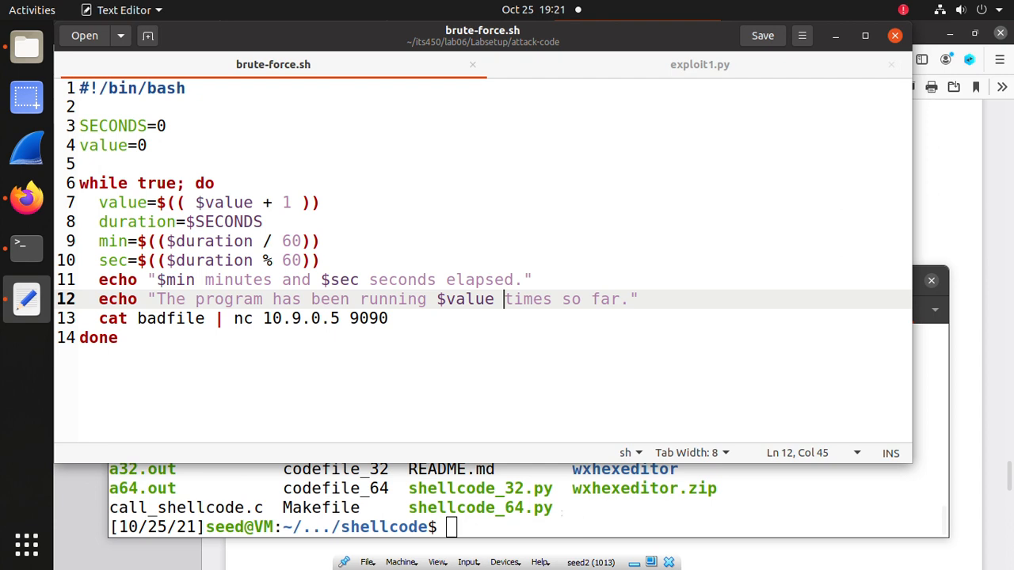
- Open the Files file manager from the dock
click(30, 46)
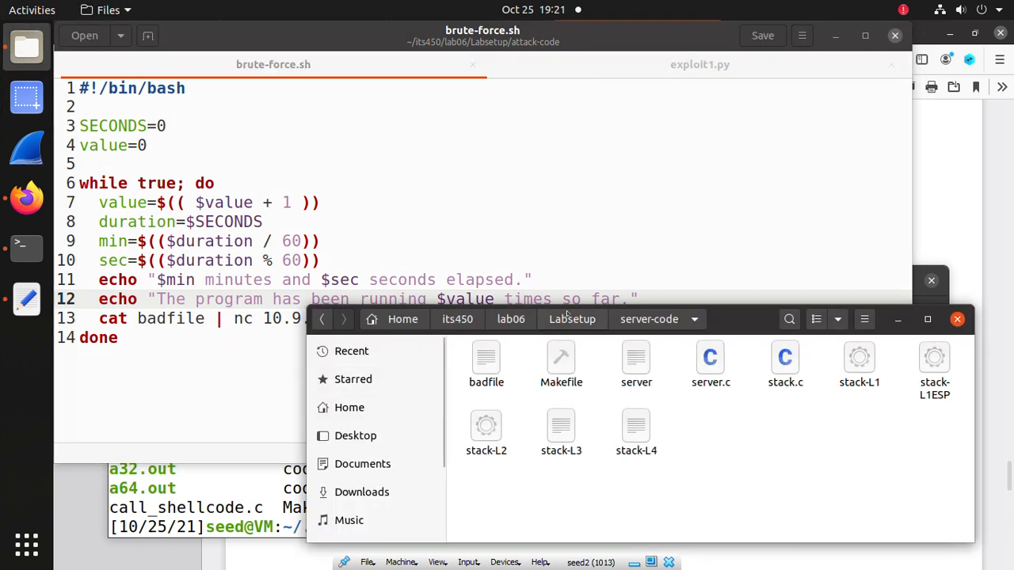
- Go up to Labsetup, enter the shellcode folder and open its Makefile
click(572, 320)
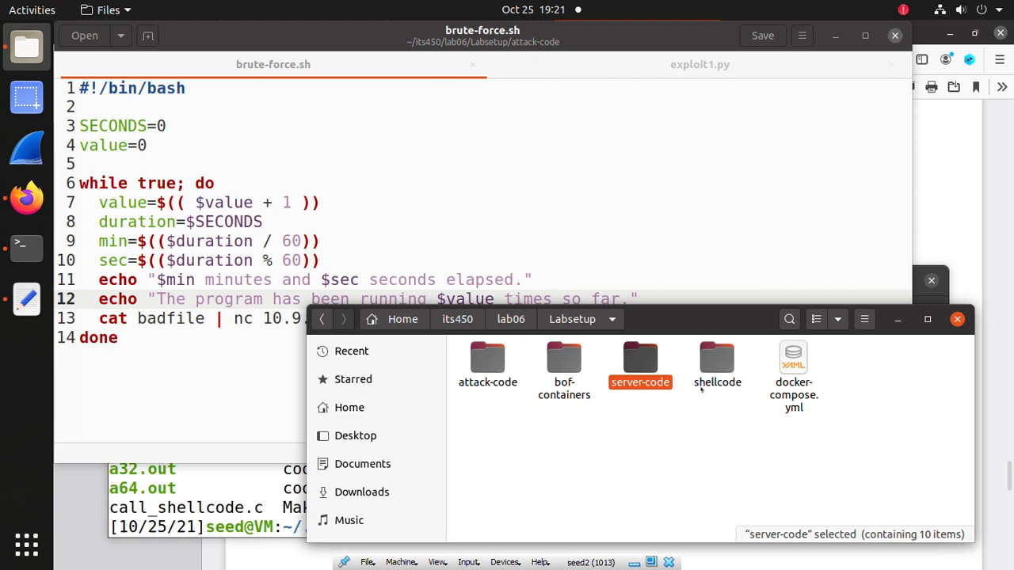
mouse_move(709, 367)
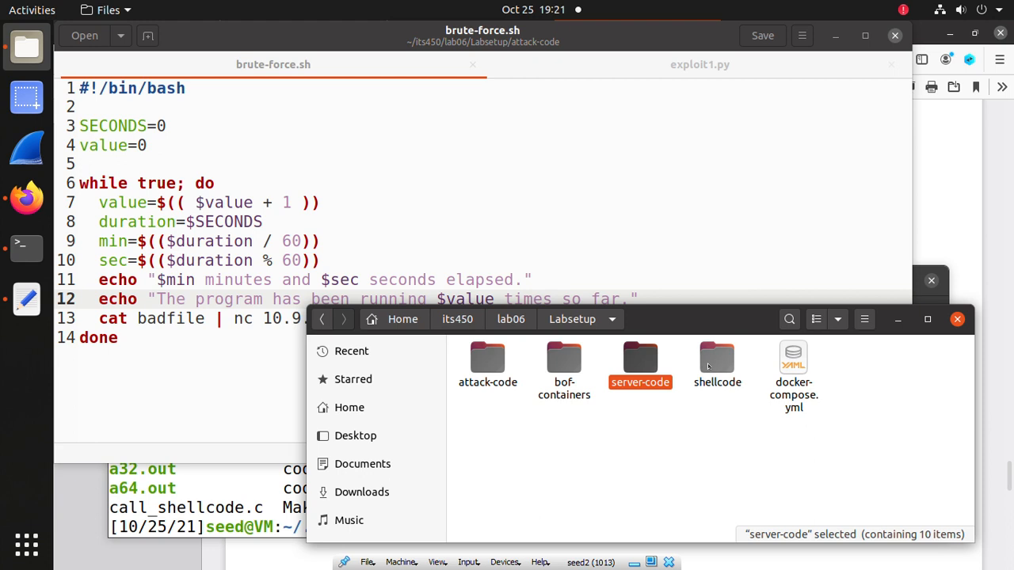
double_click(717, 357)
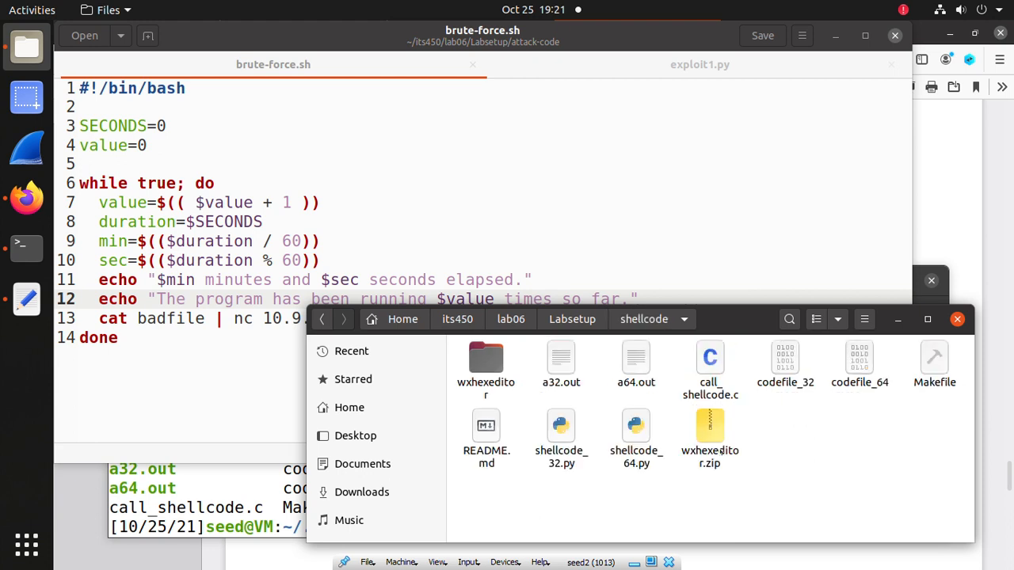
mouse_move(915, 363)
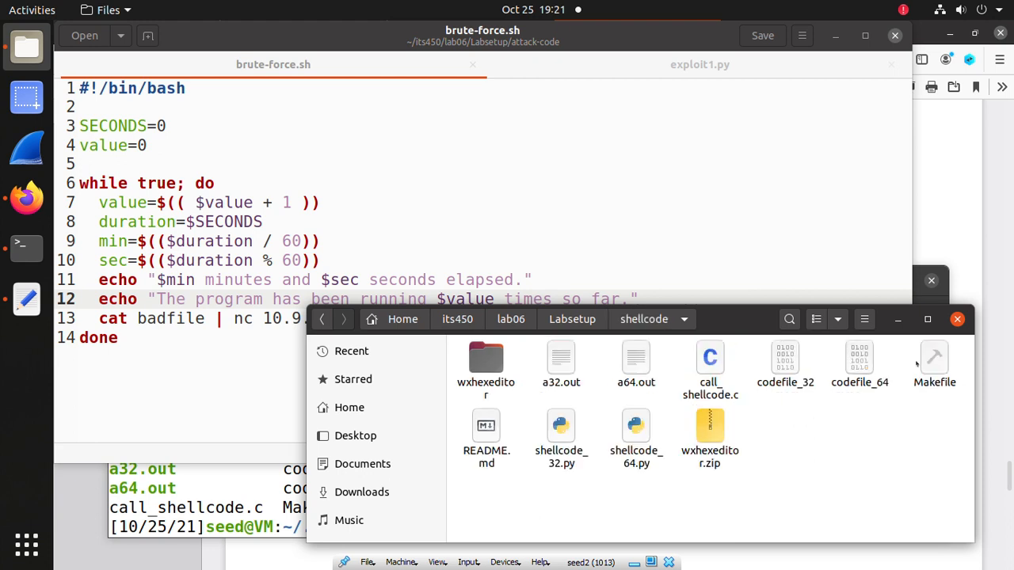
double_click(938, 362)
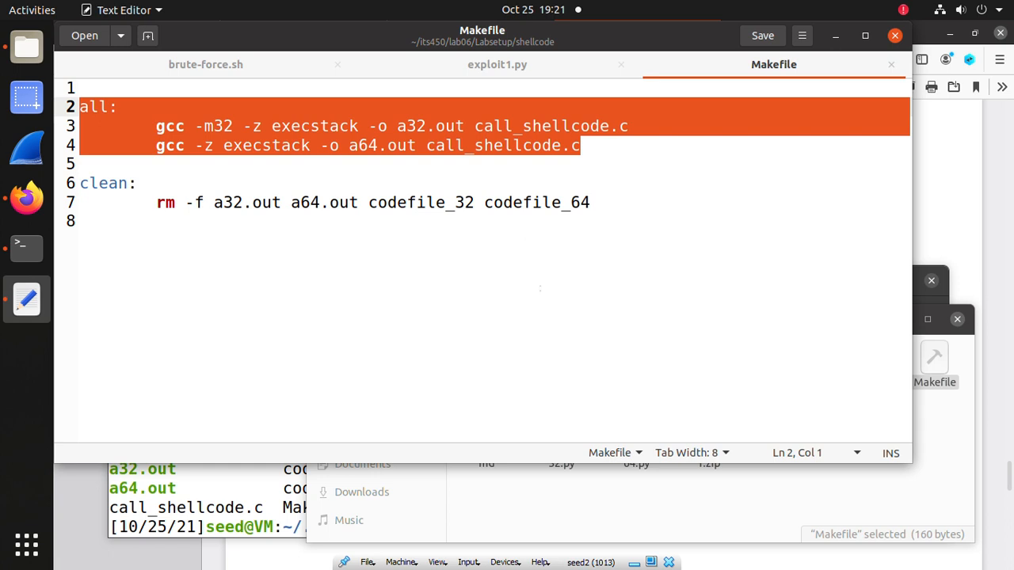
- Select and edit the execstack flag on the 32-bit gcc build line
double_click(315, 126)
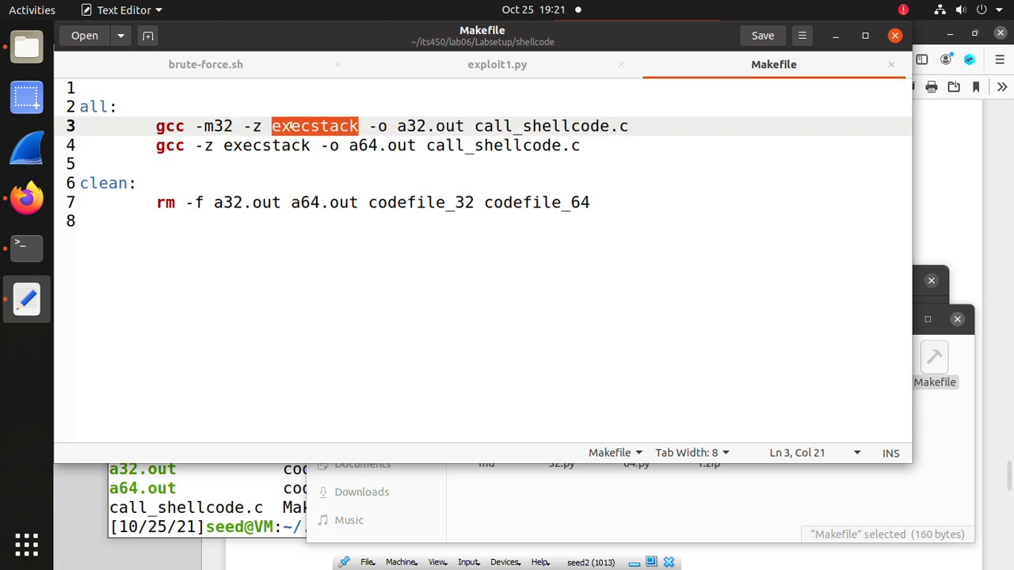
click(360, 126)
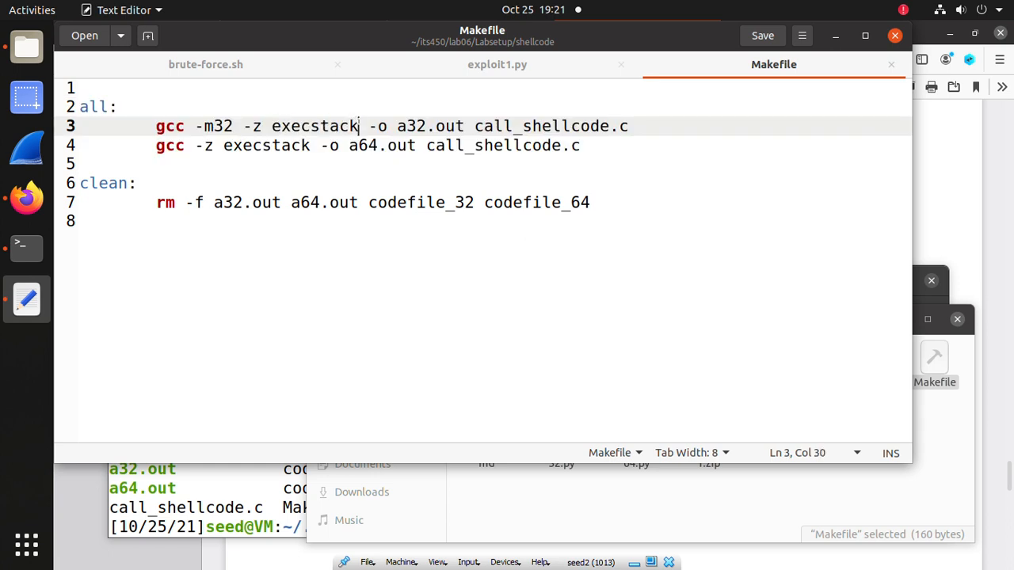
drag(359, 126, 242, 126)
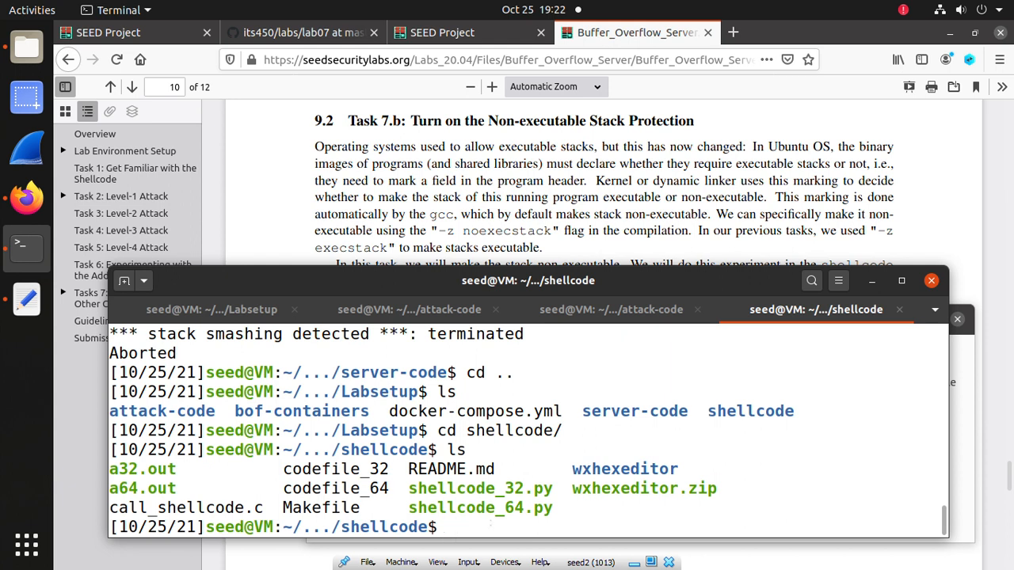
- Run make in the shellcode folder to rebuild a32.out and a64.out
text(make)
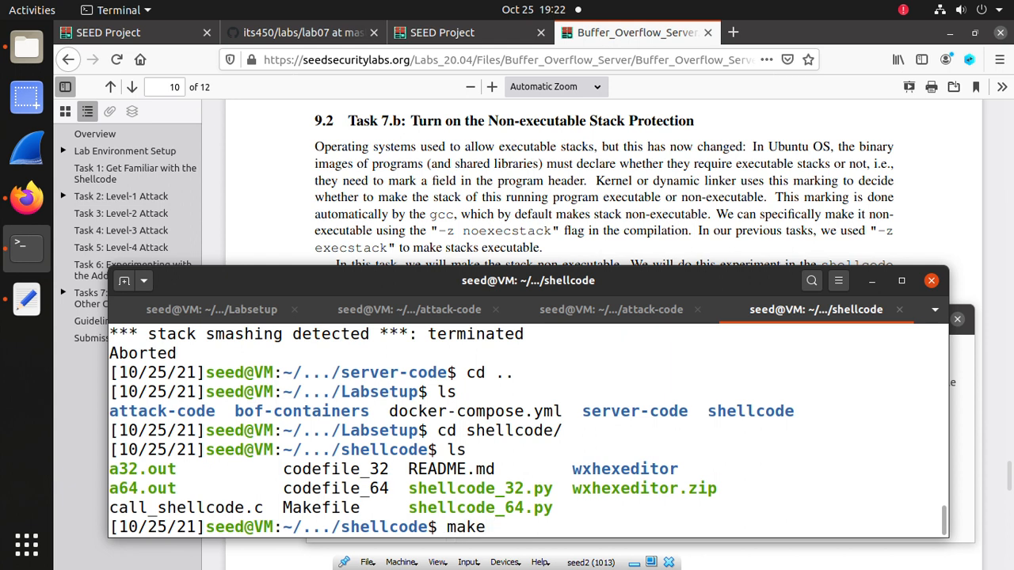
key(Return)
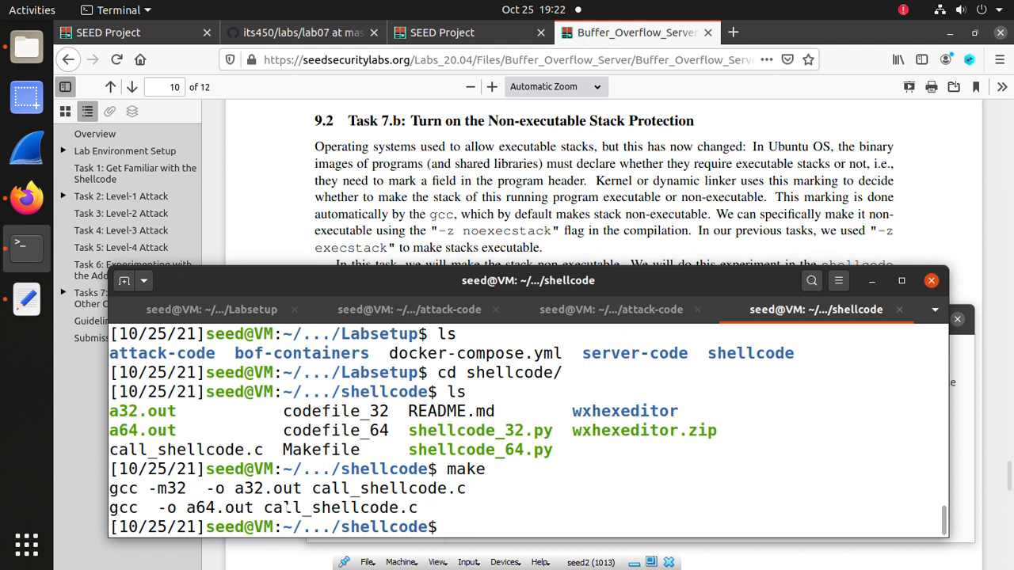
double_click(265, 489)
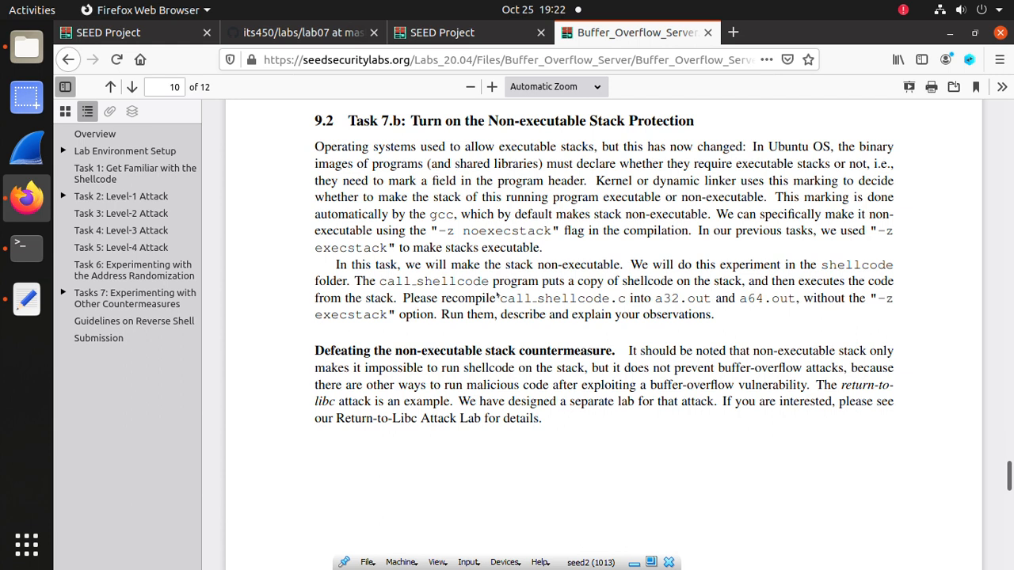
double_click(556, 299)
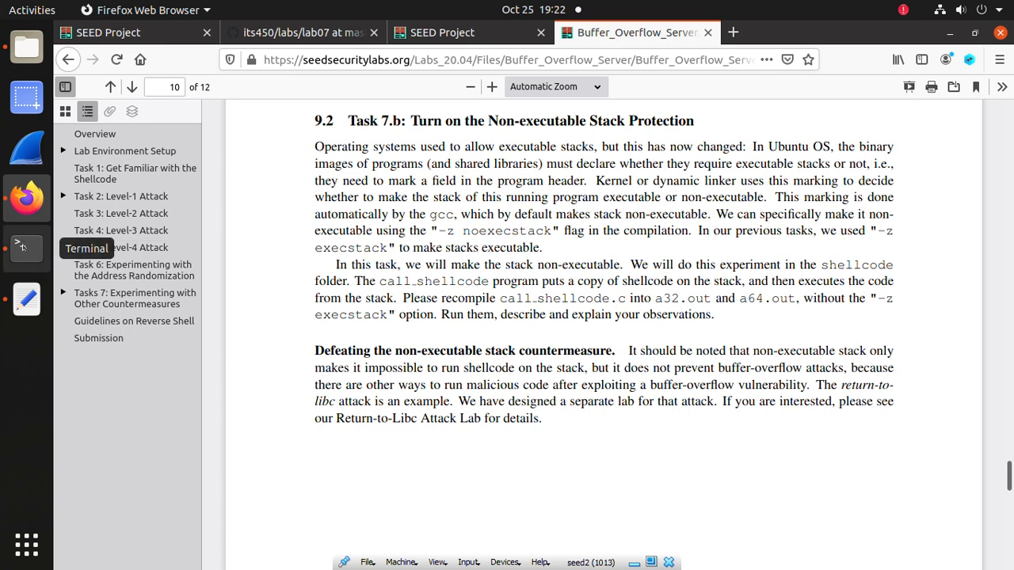
- Run ./a32.out, which segfaults, and type ./a64.out ready to run next
click(27, 248)
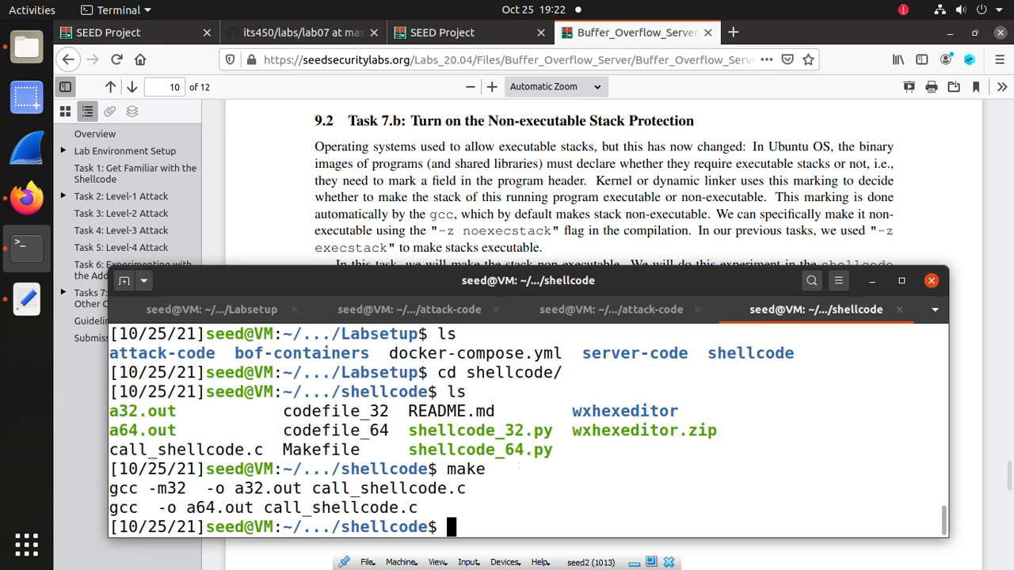
text(./a)
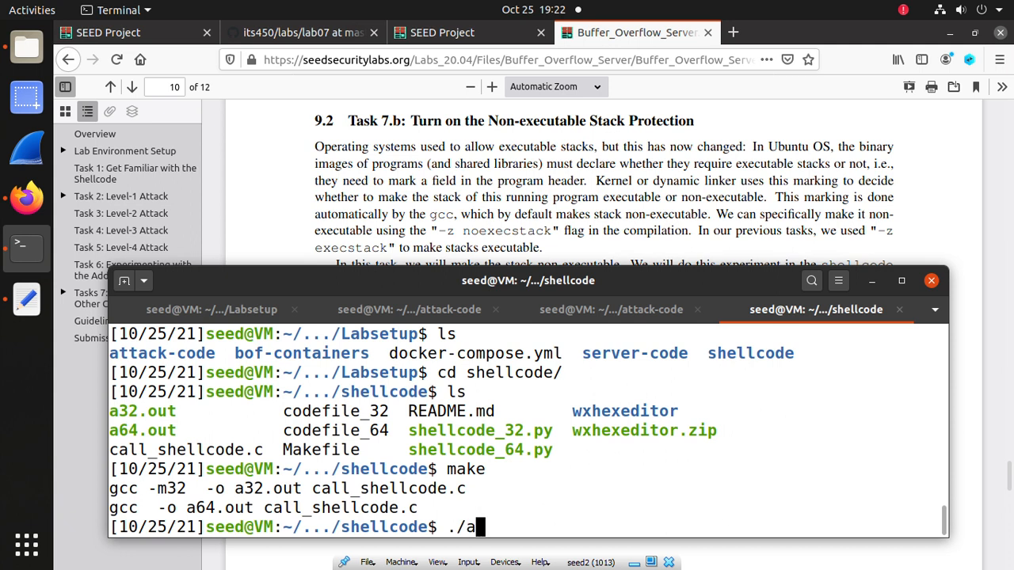
text(32.out)
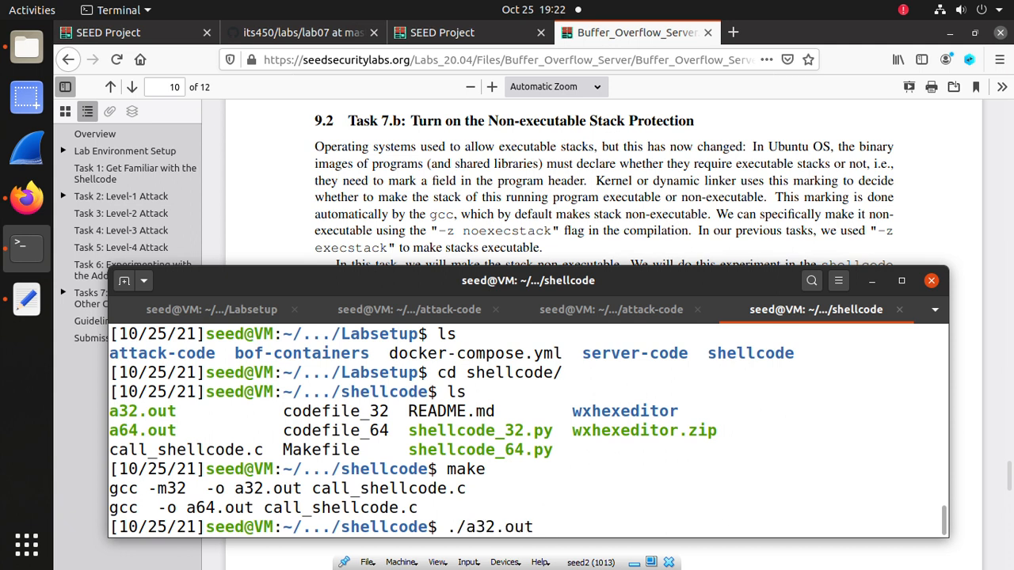
key(Return)
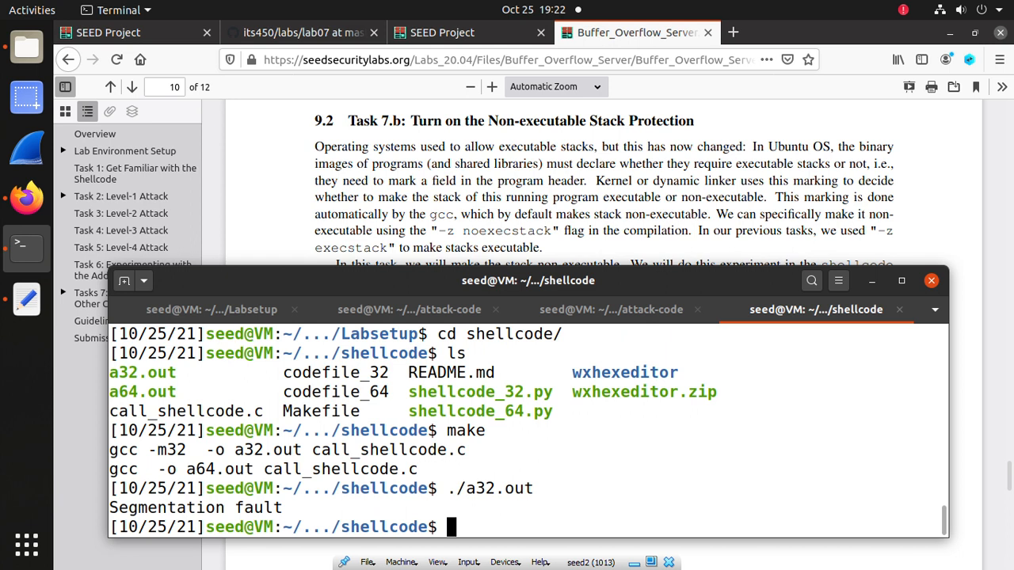
text(./a)
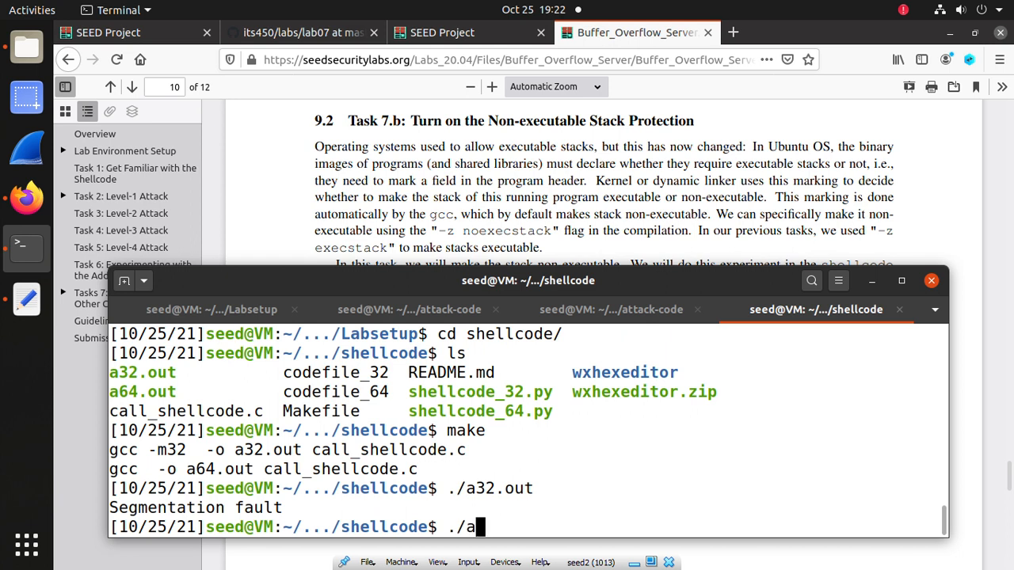
text(64.out)
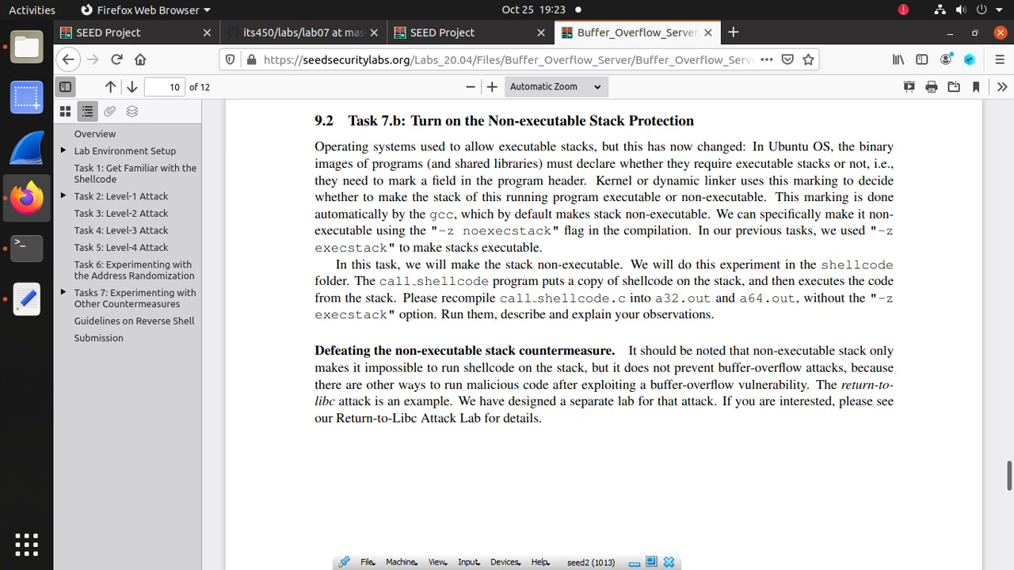
- Scroll further through the non-executable stack section, then bring the terminal back
scroll(down, 3)
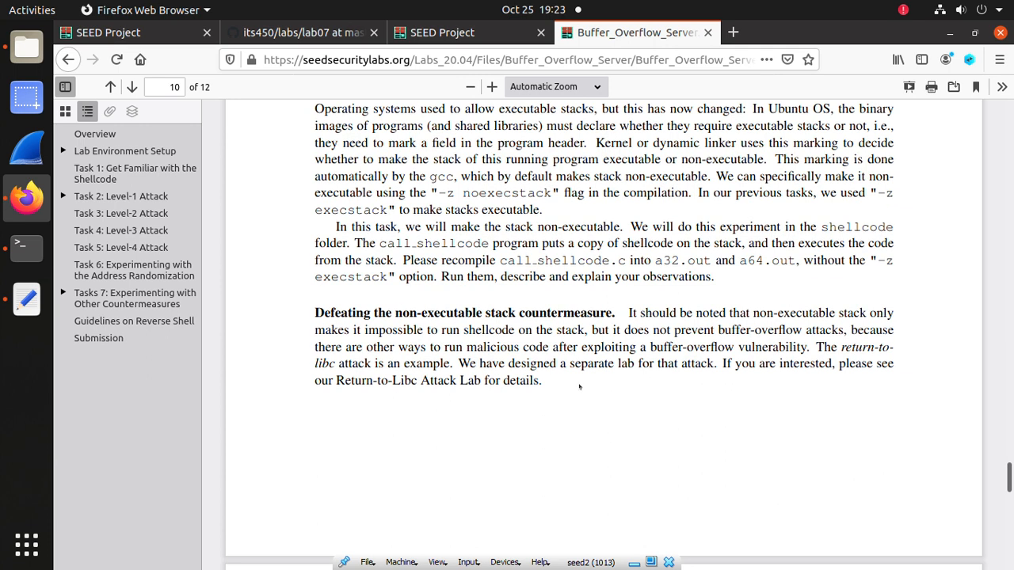
mouse_move(578, 390)
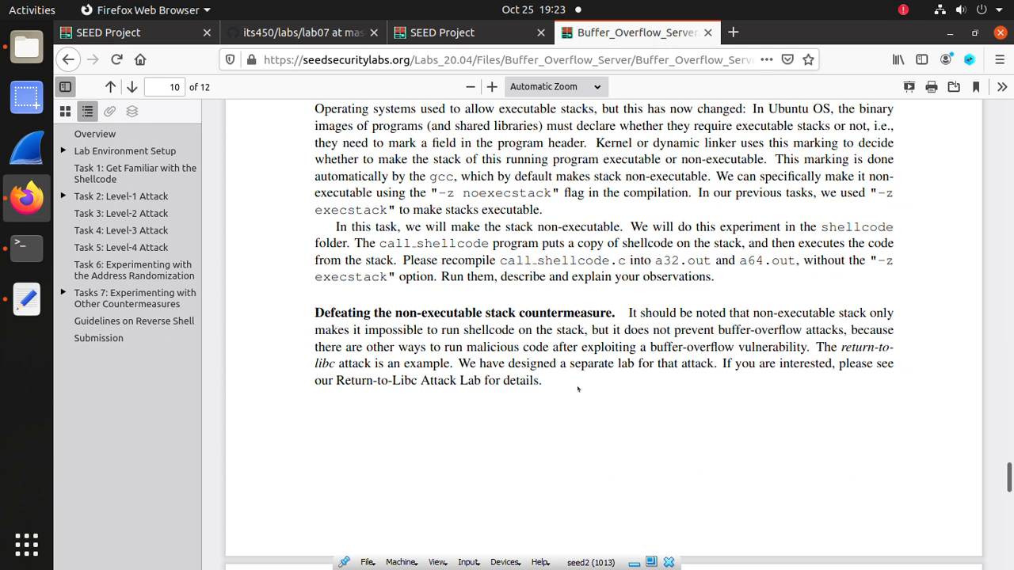
mouse_move(562, 419)
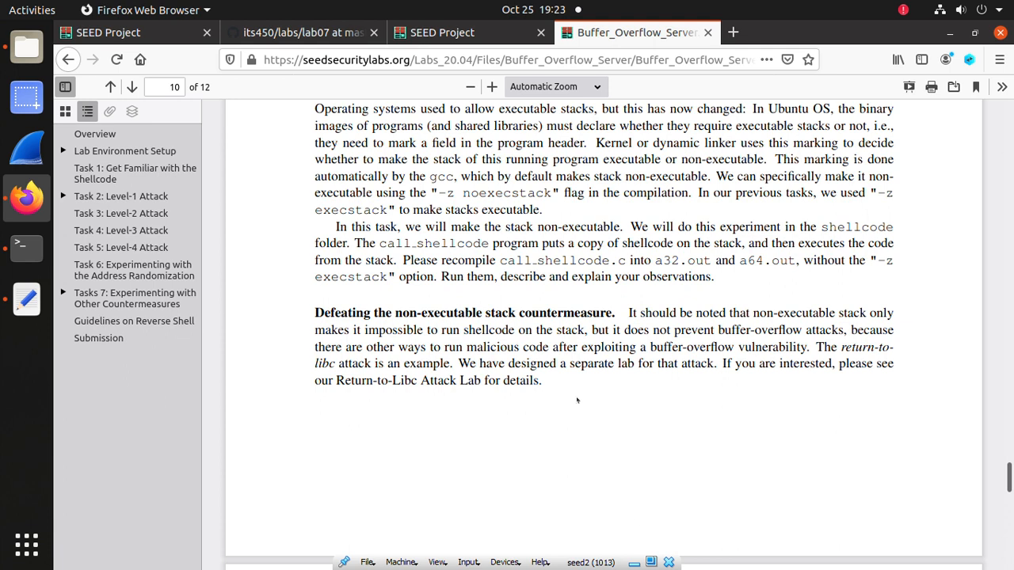
mouse_move(573, 397)
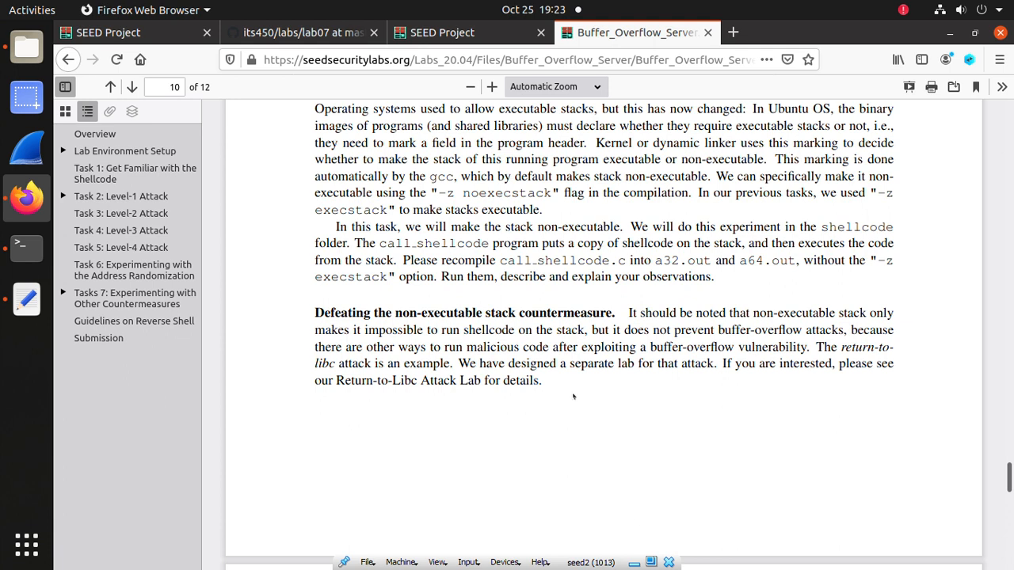
mouse_move(287, 451)
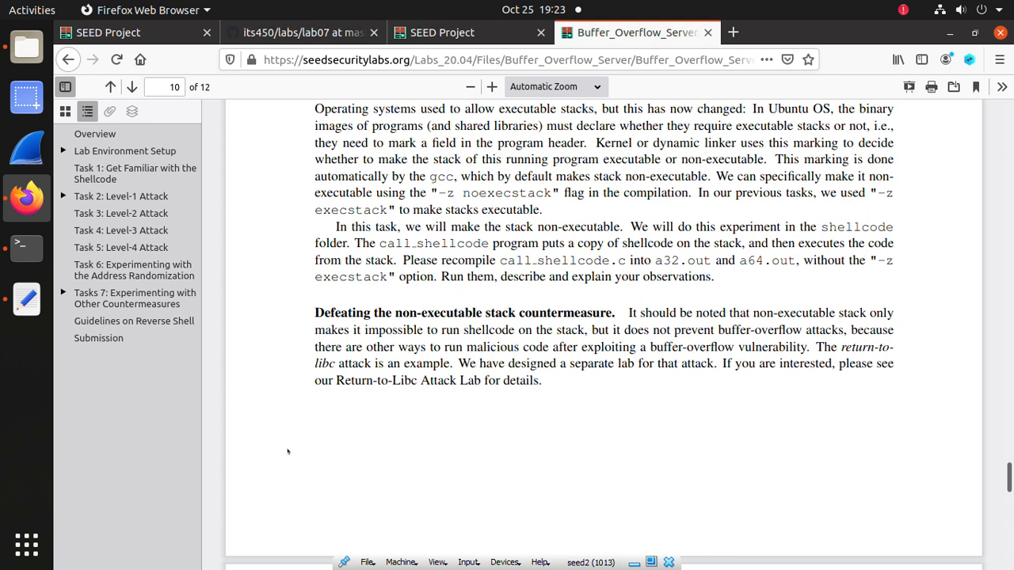
mouse_move(587, 415)
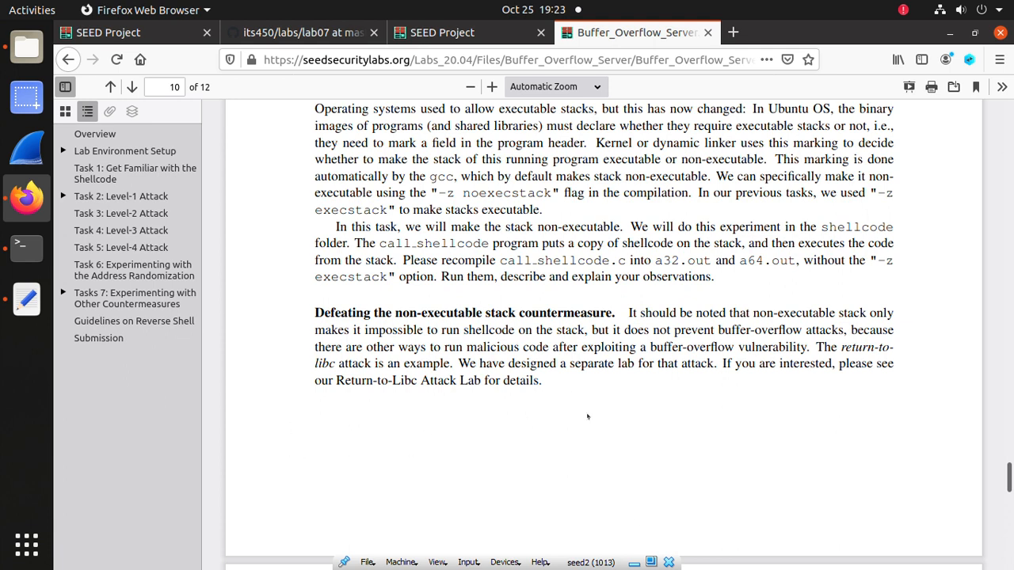
mouse_move(736, 404)
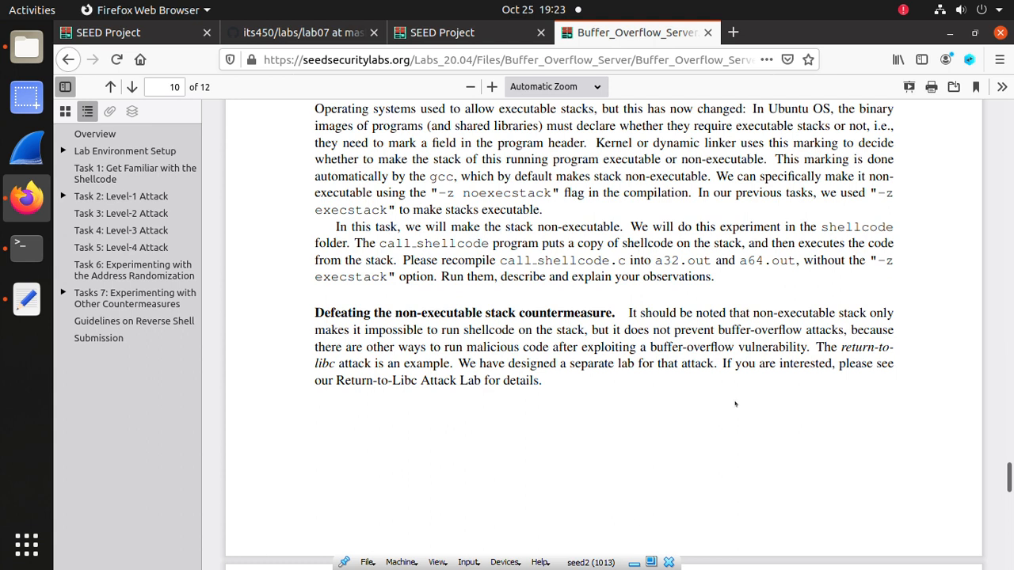
mouse_move(837, 348)
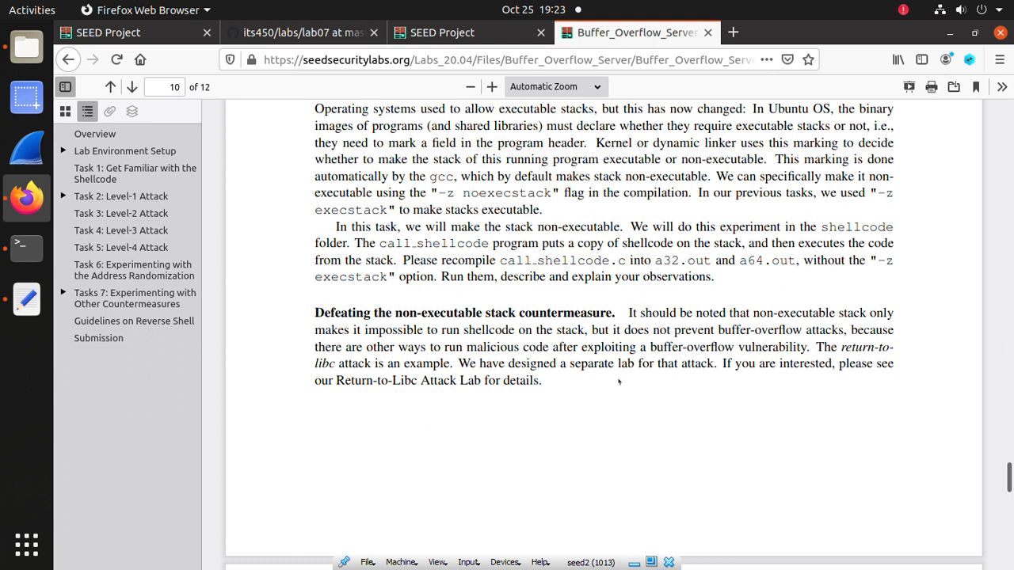
mouse_move(378, 394)
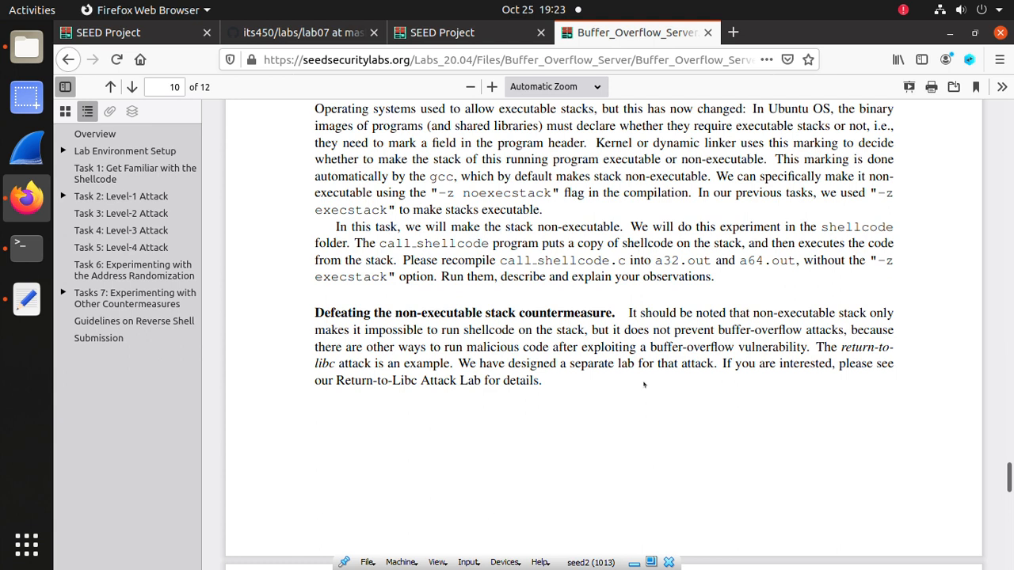
mouse_move(26, 248)
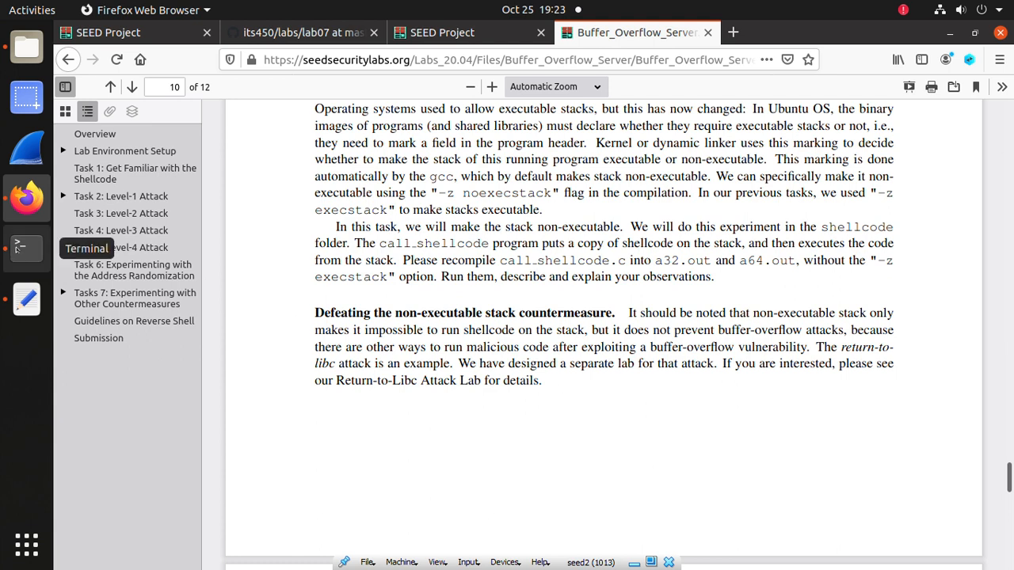
click(26, 248)
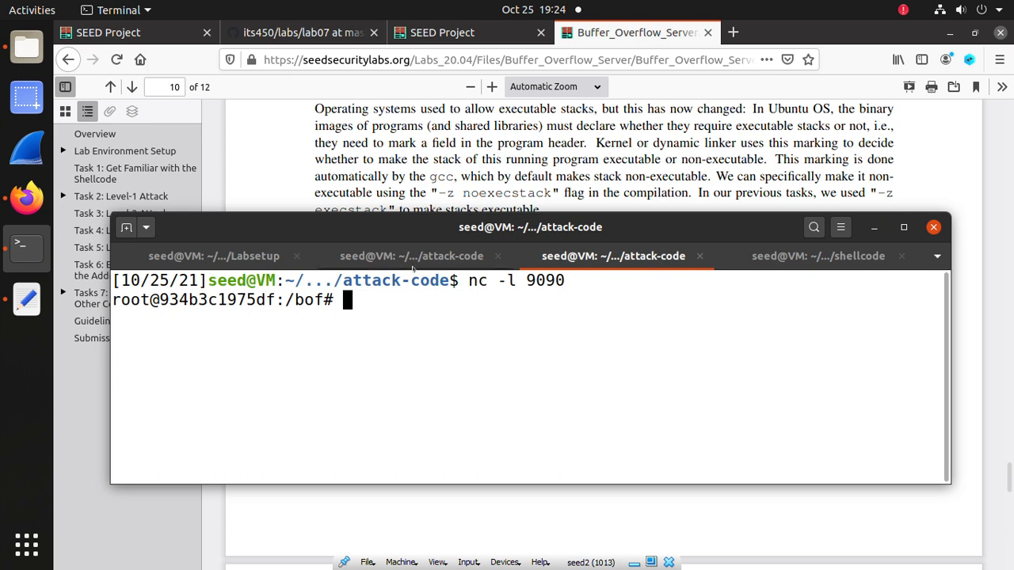
- Review the brute-force loop, root shell and server log, then view the segfaulting a32.out/a64.out results
click(413, 256)
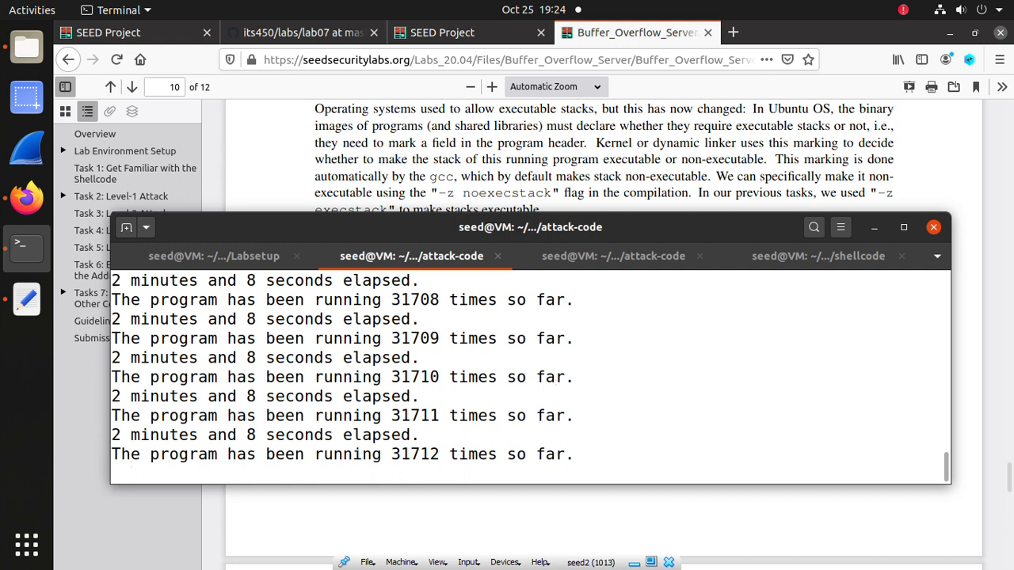
click(614, 256)
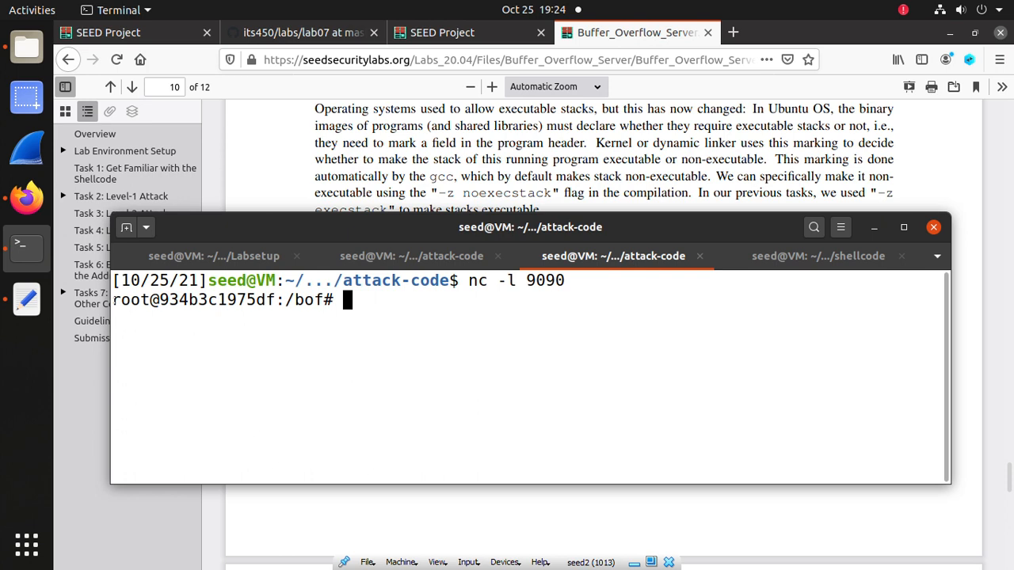
click(214, 256)
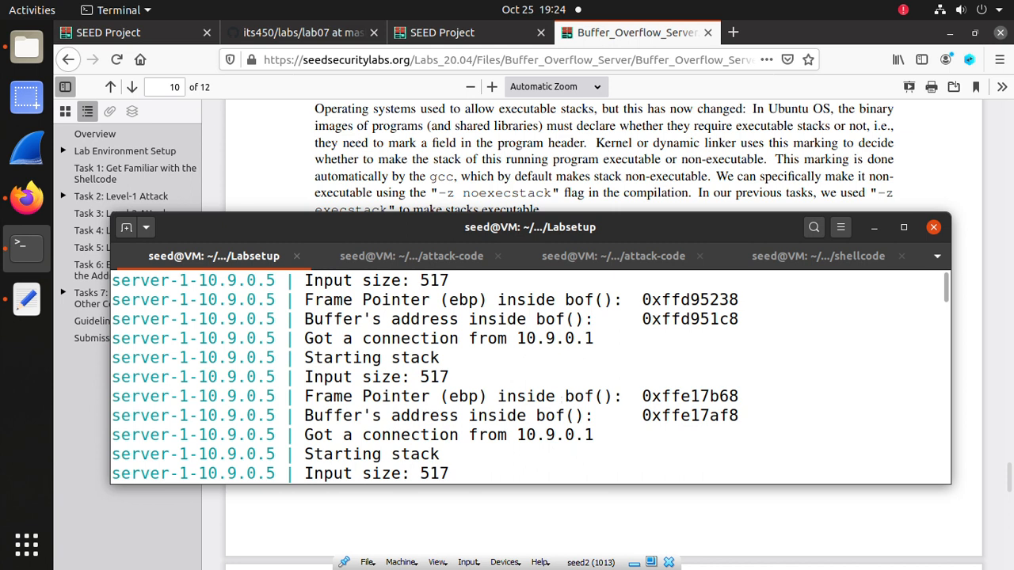
double_click(665, 416)
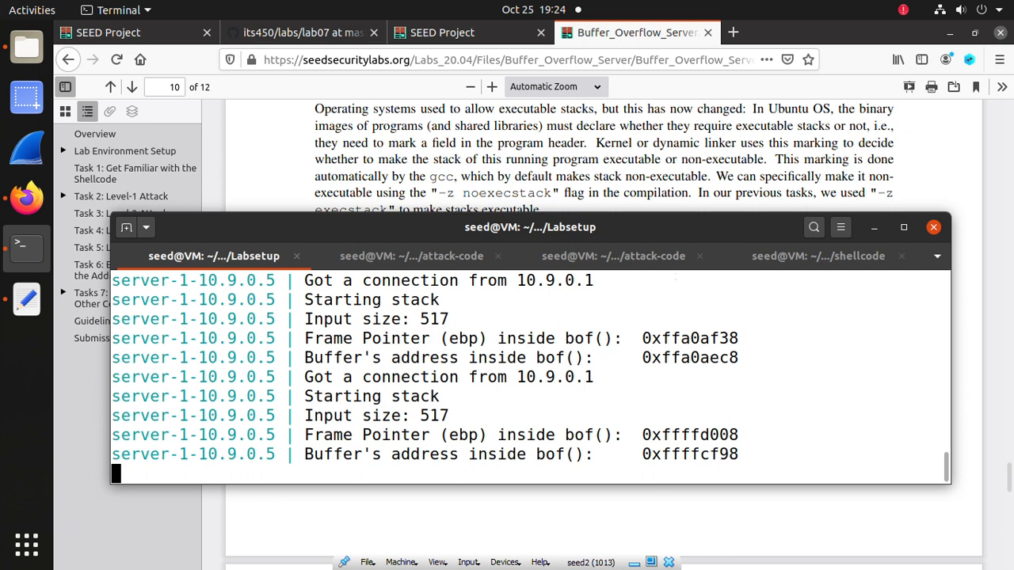
click(818, 256)
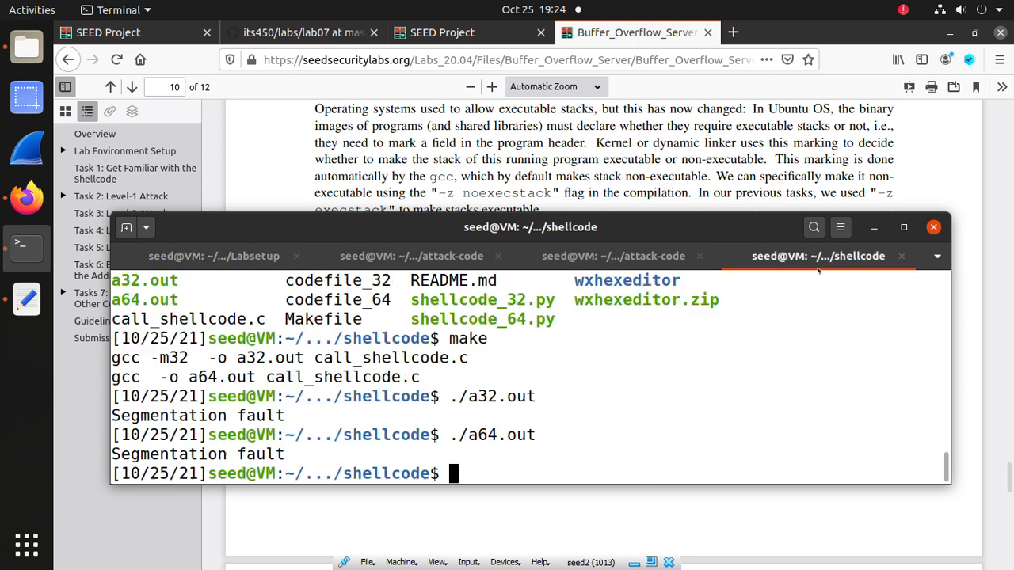